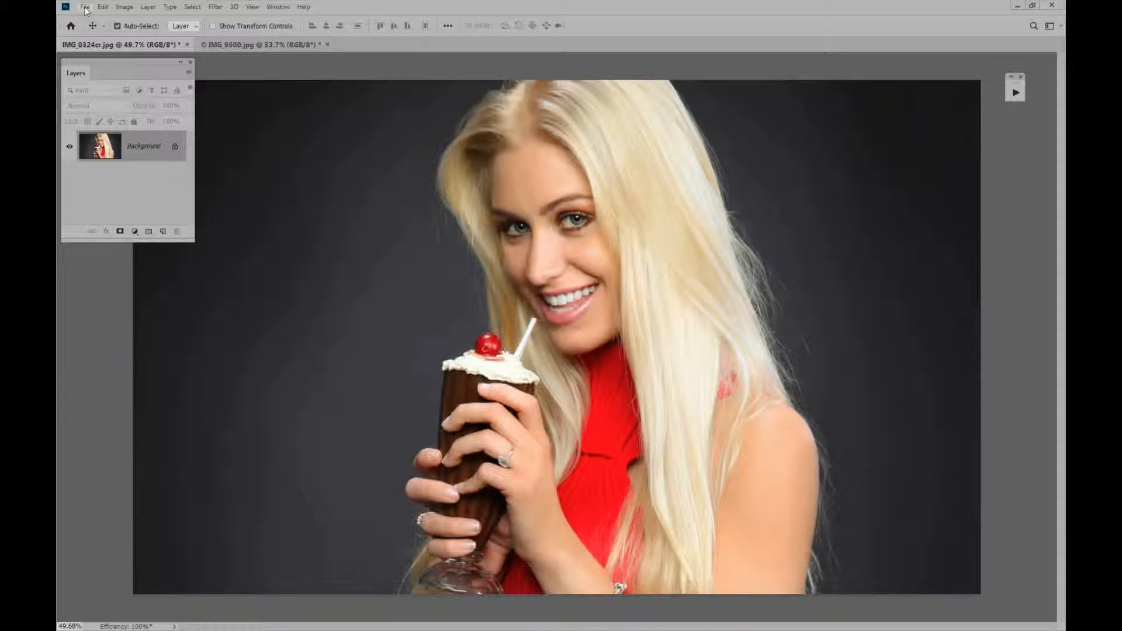
# - Bring up the File menu to reach the photo's File Info command
pyautogui.click(84, 7)
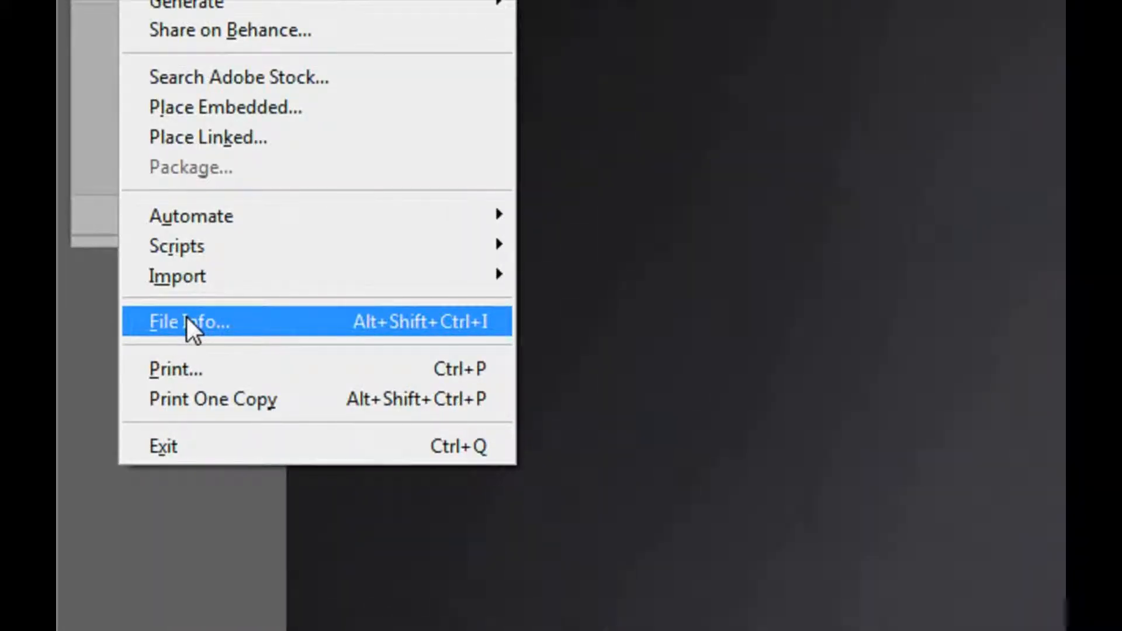
pyautogui.moveTo(465, 354)
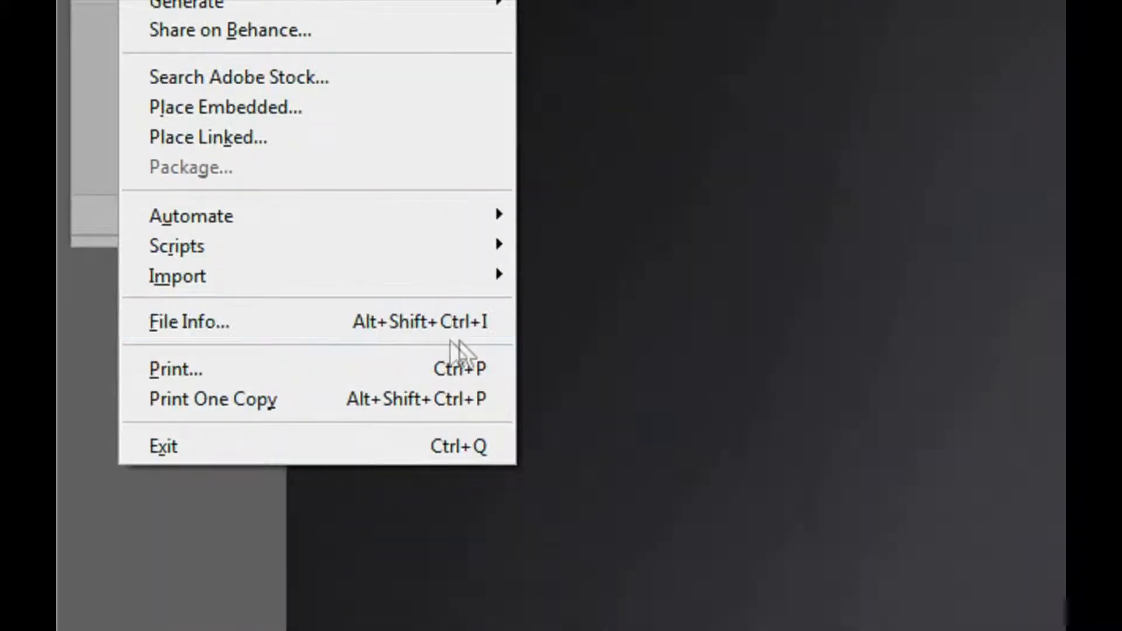
pyautogui.moveTo(372, 337)
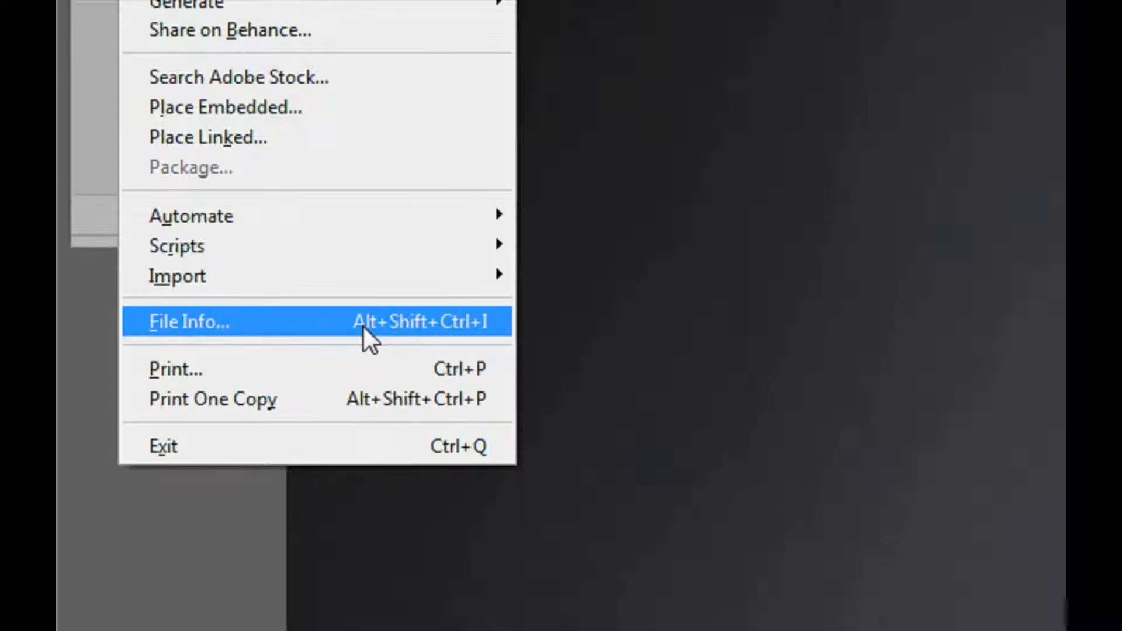
pyautogui.moveTo(408, 344)
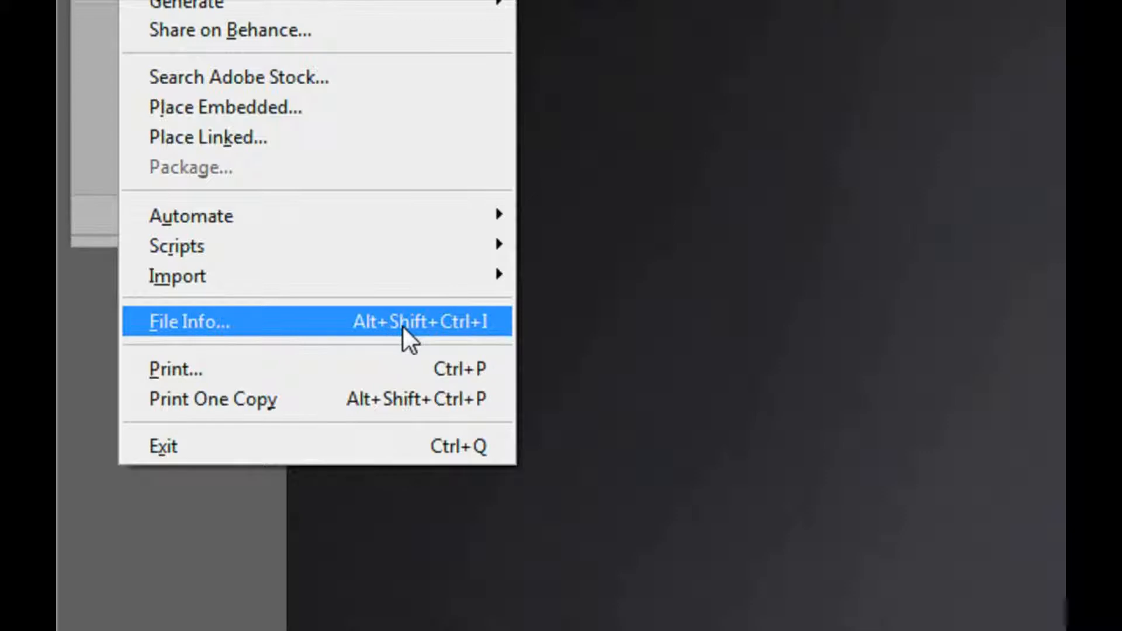
pyautogui.moveTo(429, 336)
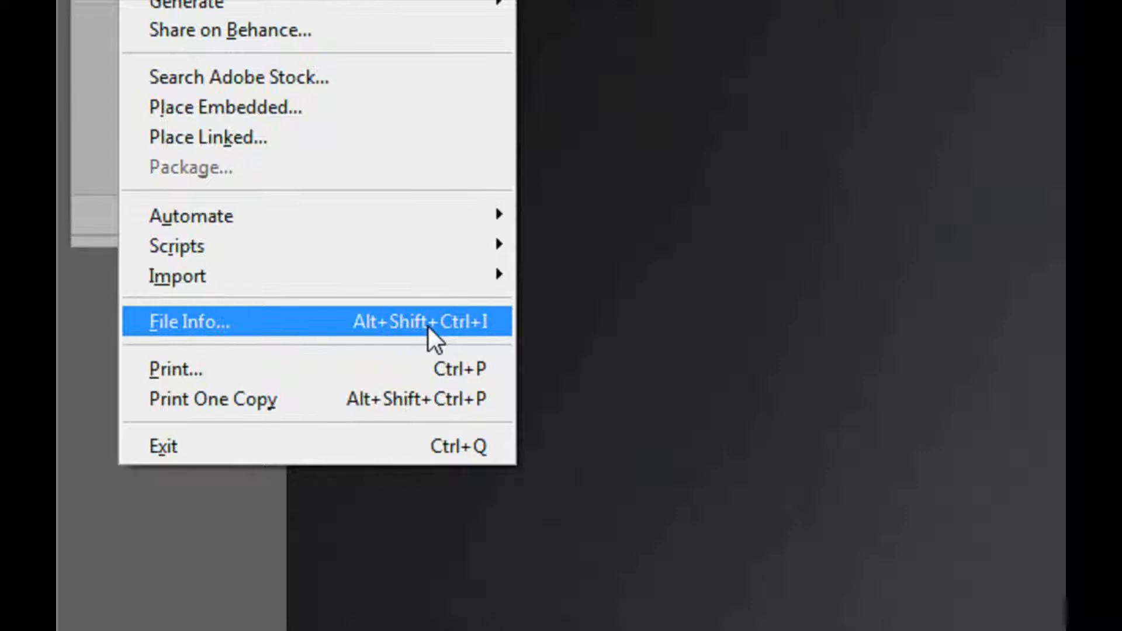
# - View the photo's File Info and its Camera Data showing the Canon make, model and lens
pyautogui.click(189, 321)
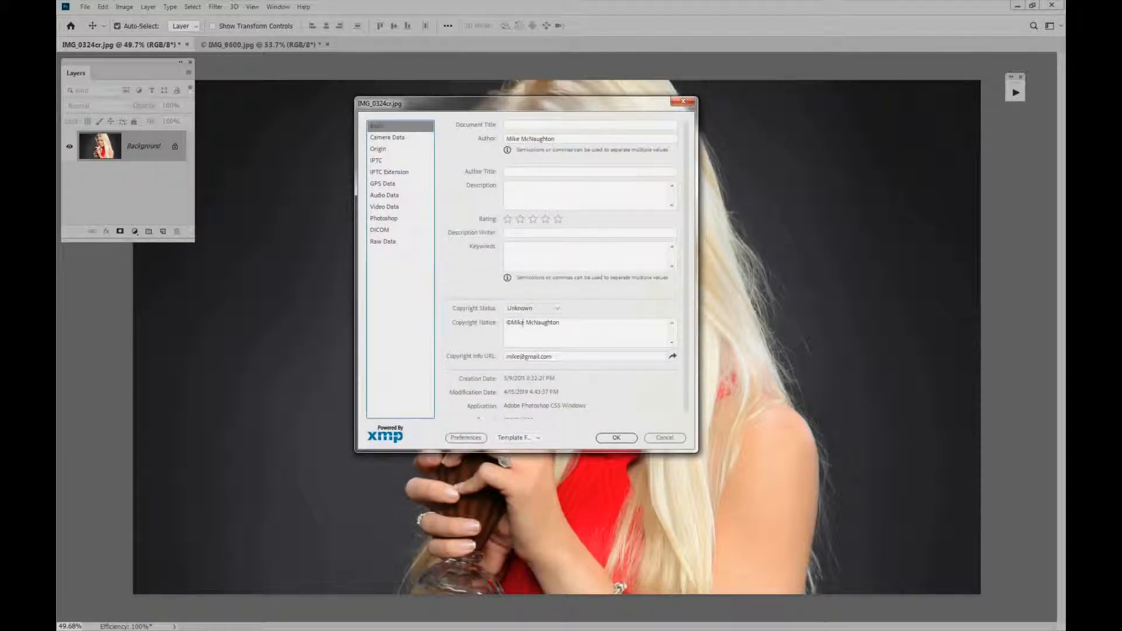
pyautogui.click(387, 137)
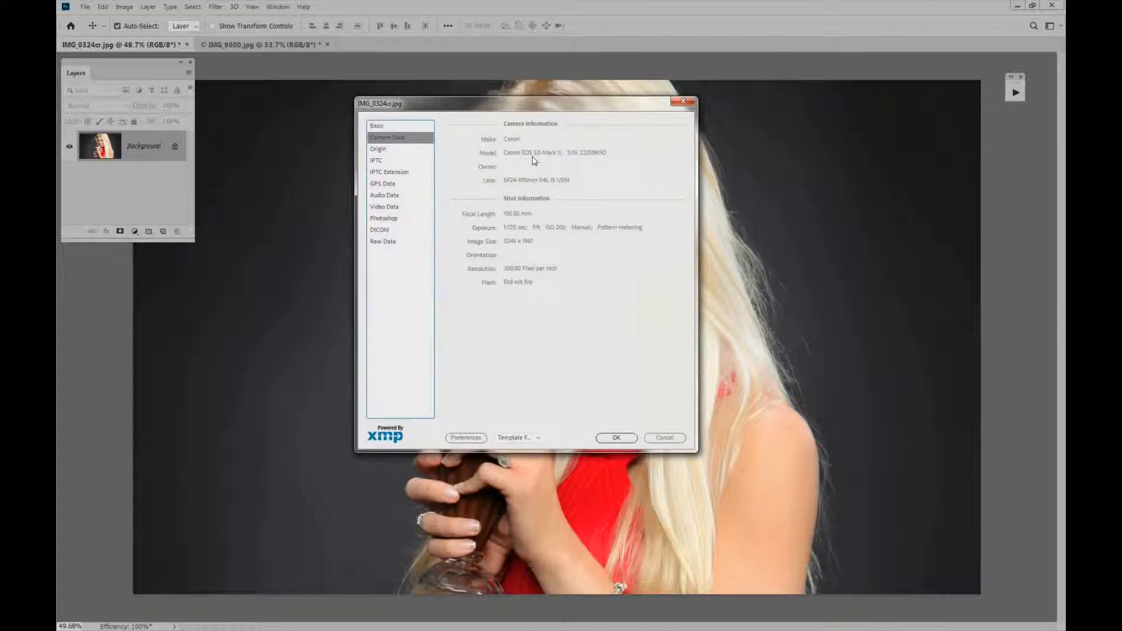
pyautogui.moveTo(556, 160)
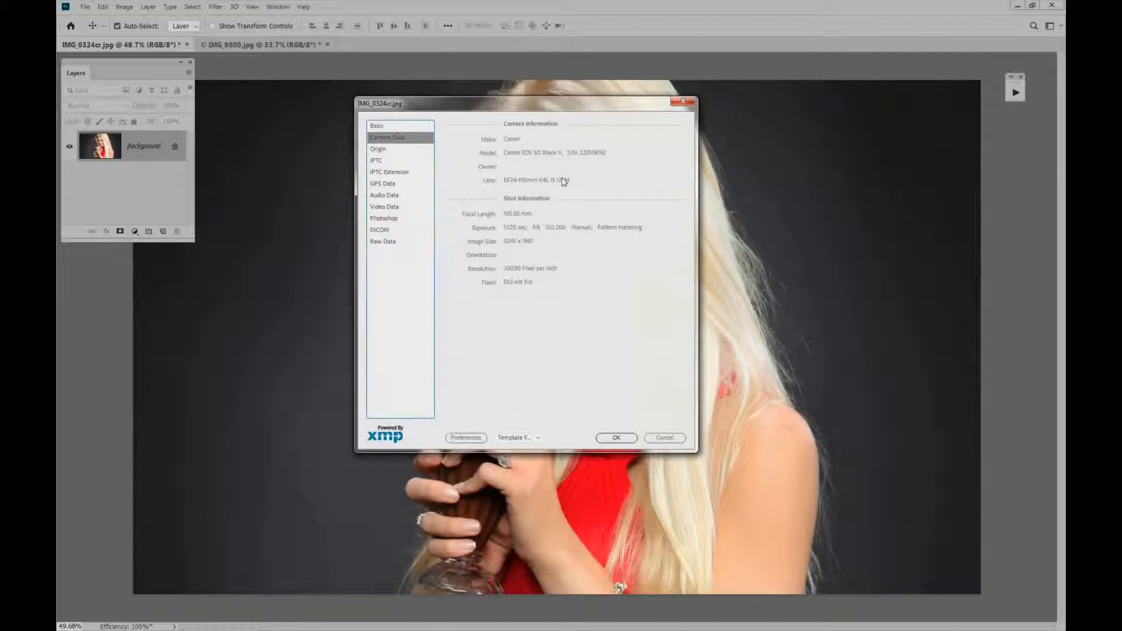
pyautogui.moveTo(552, 188)
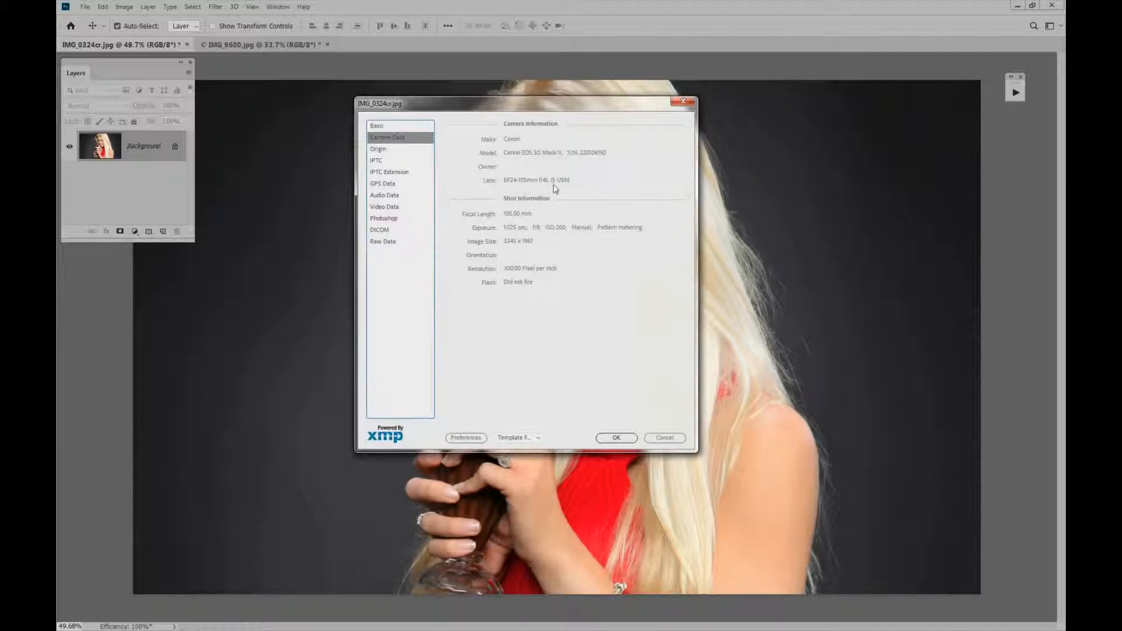
pyautogui.moveTo(533, 219)
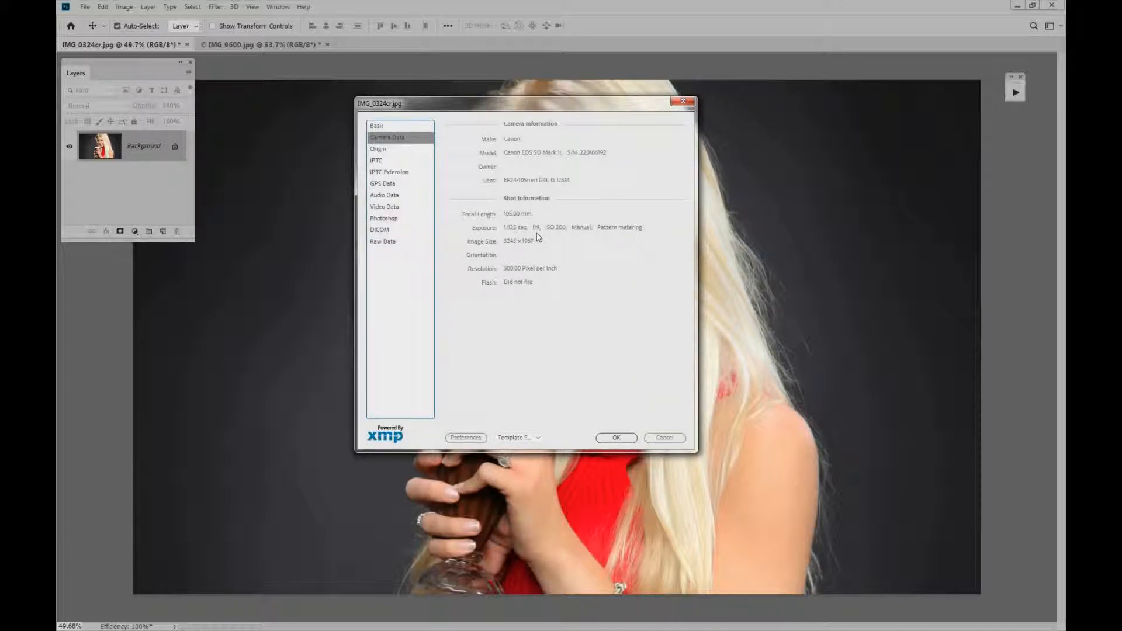
pyautogui.moveTo(566, 239)
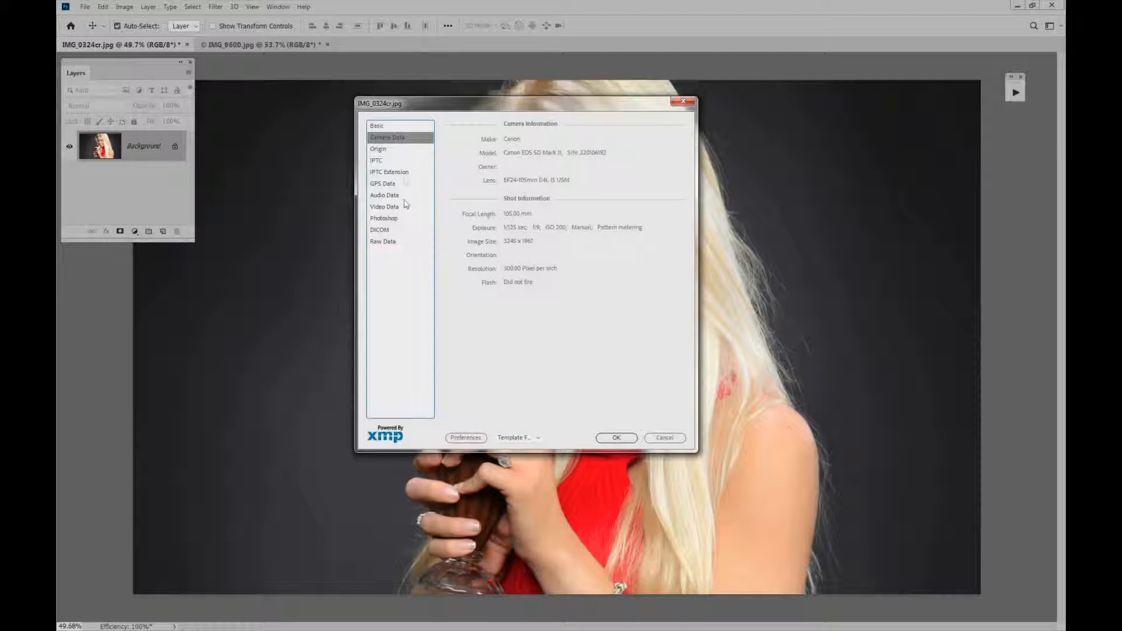
# - Browse the photo's Raw Data XMP metadata code in File Info
pyautogui.click(383, 241)
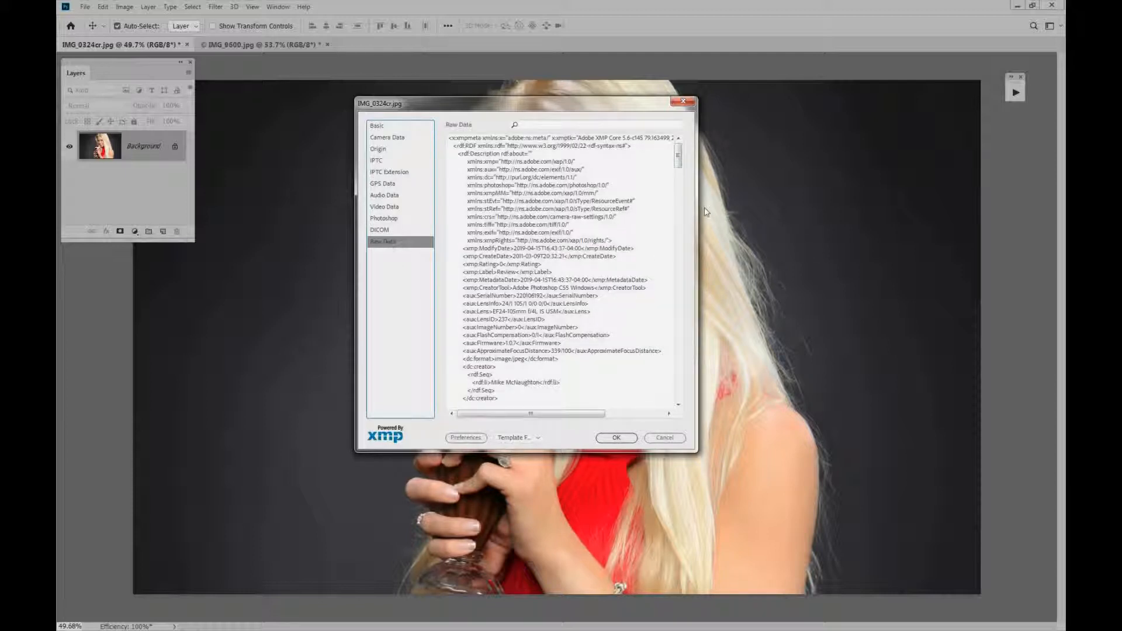
pyautogui.scroll(-3)
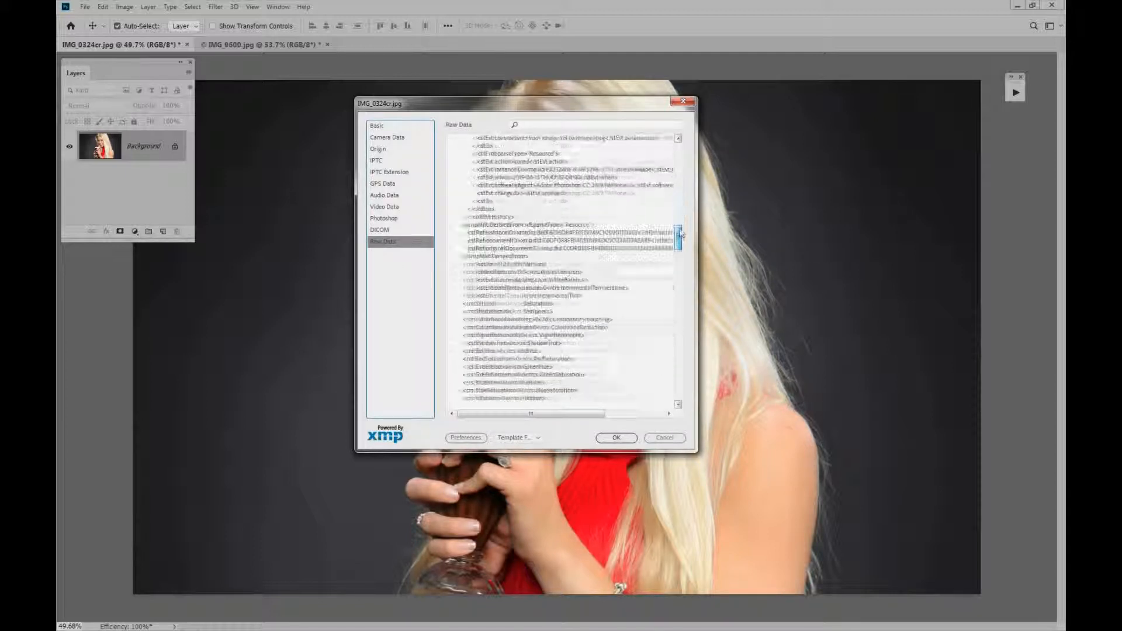
pyautogui.scroll(-3)
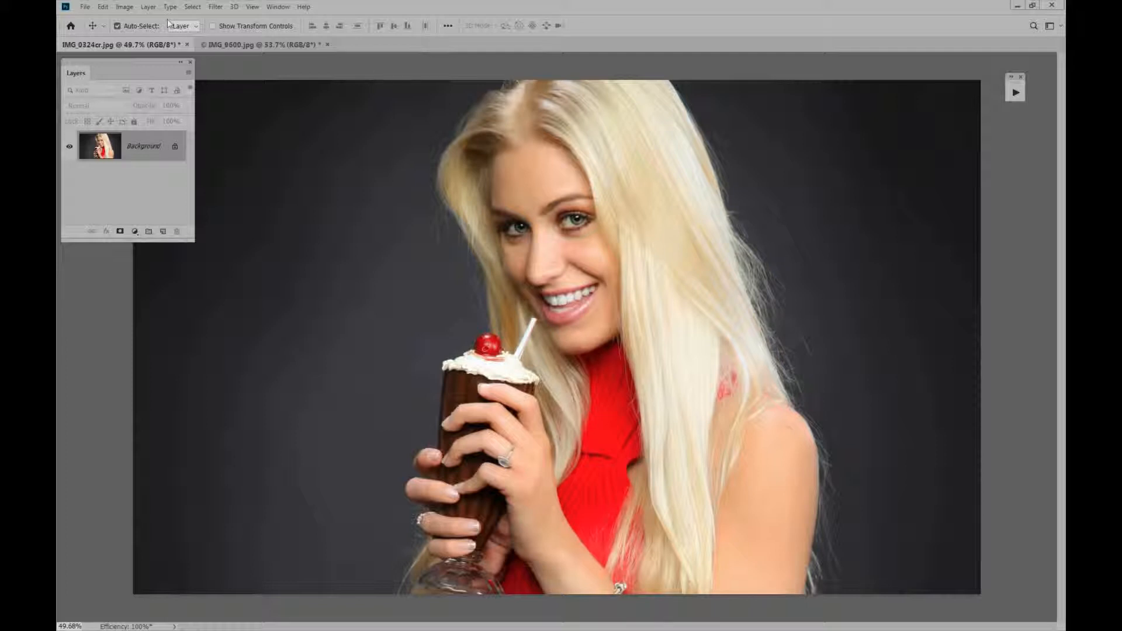
# - Bring up Export As for the portrait, set to JPG at 100% quality with no metadata
pyautogui.click(86, 7)
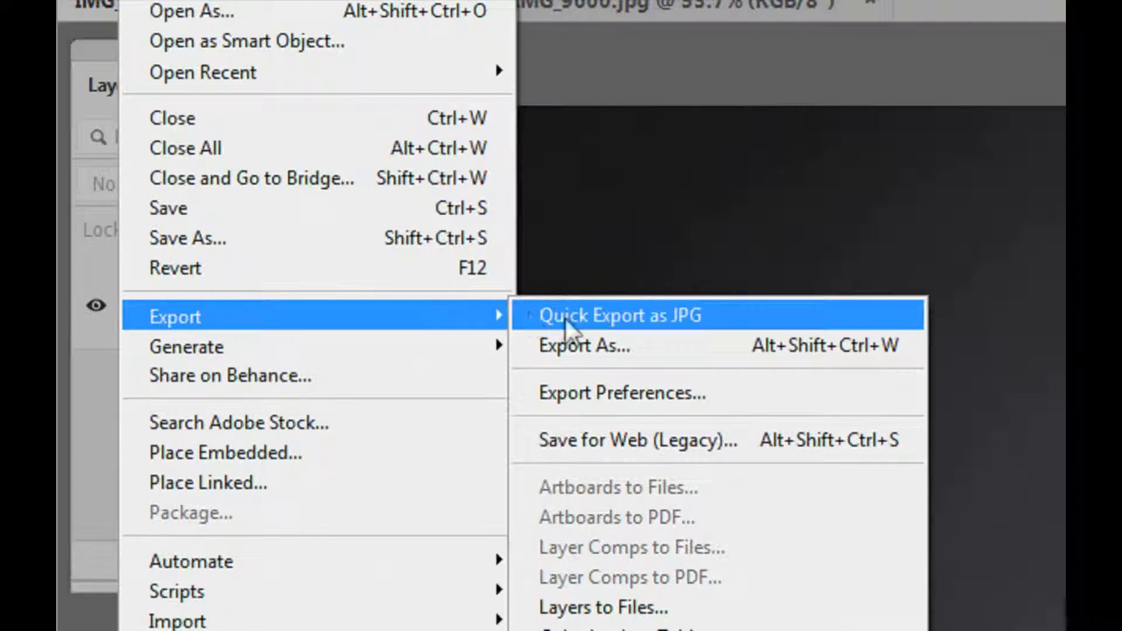
pyautogui.moveTo(611, 354)
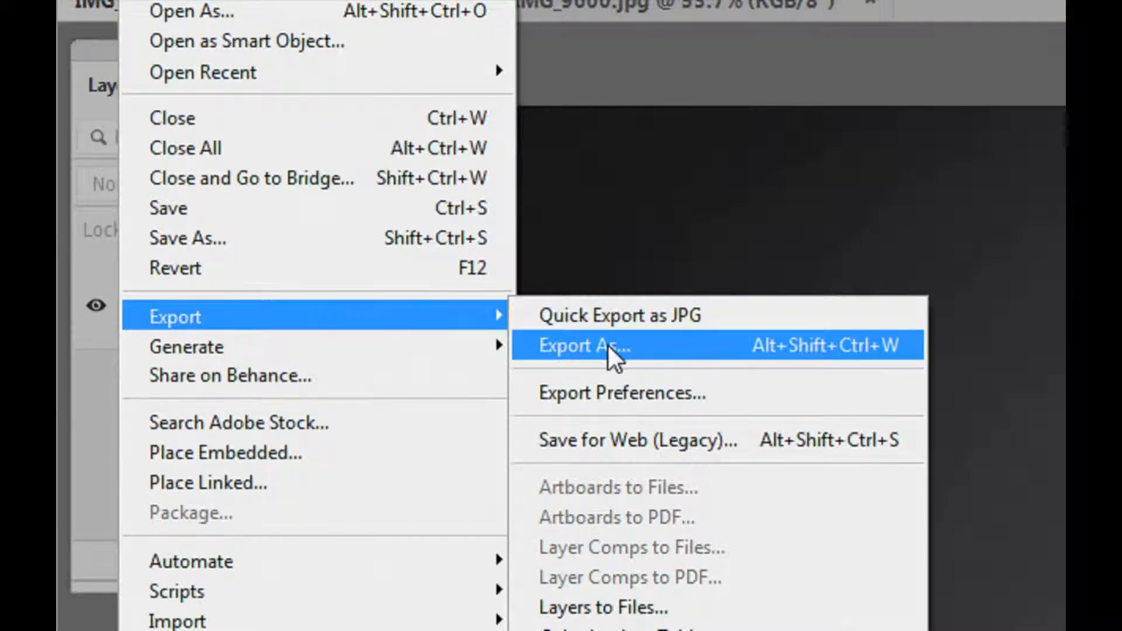
pyautogui.click(581, 346)
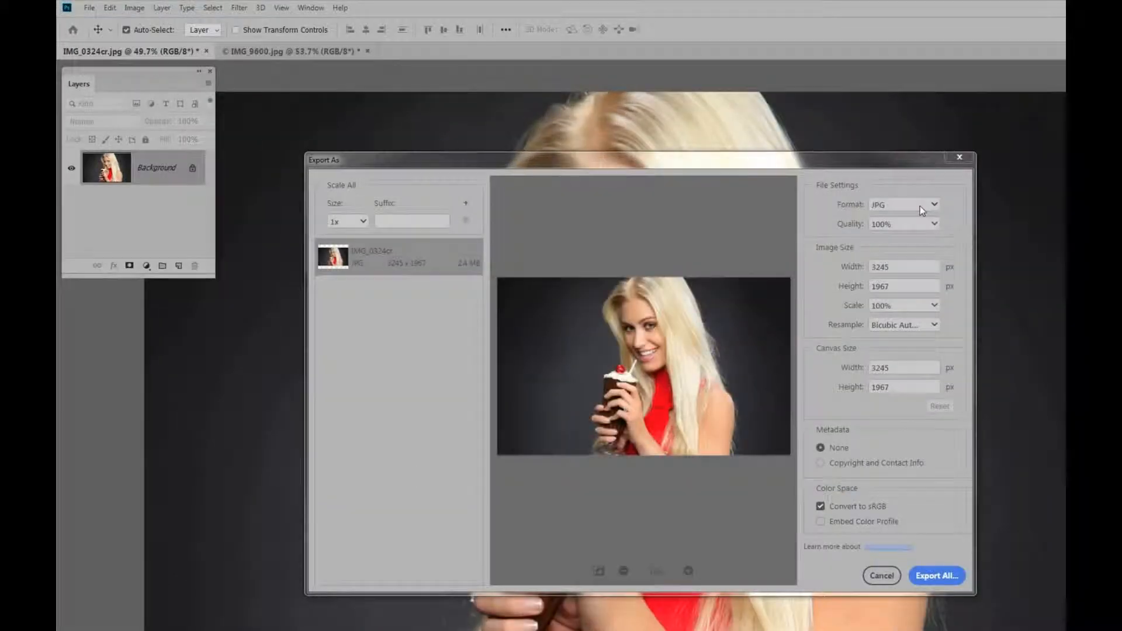
# - Keep JPG format and 100% quality in the export settings
pyautogui.click(903, 203)
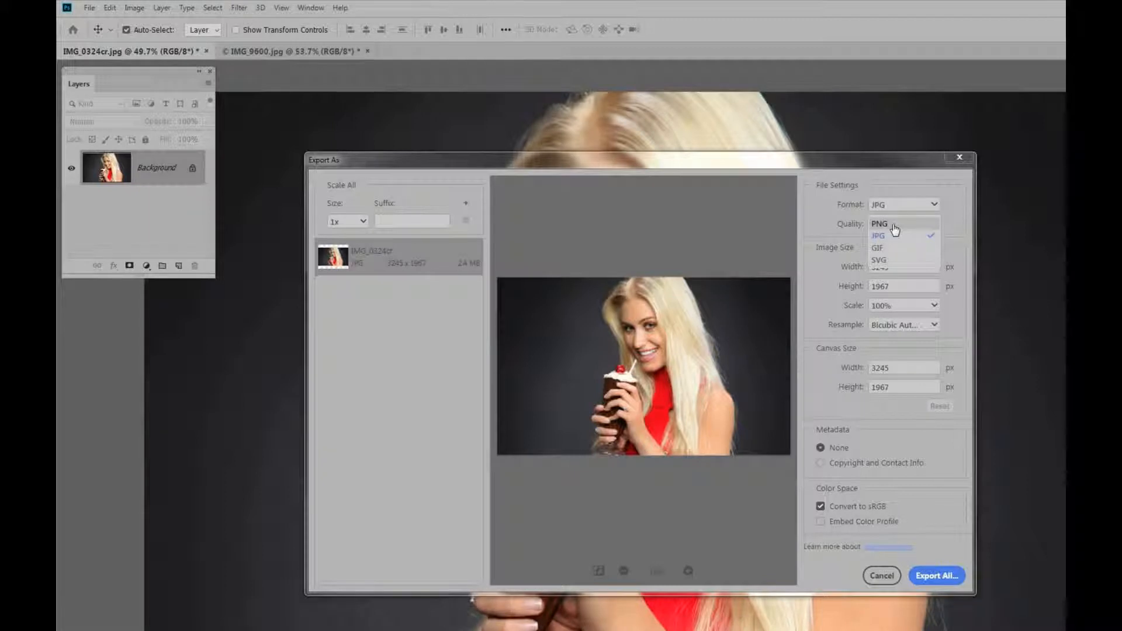
pyautogui.click(878, 234)
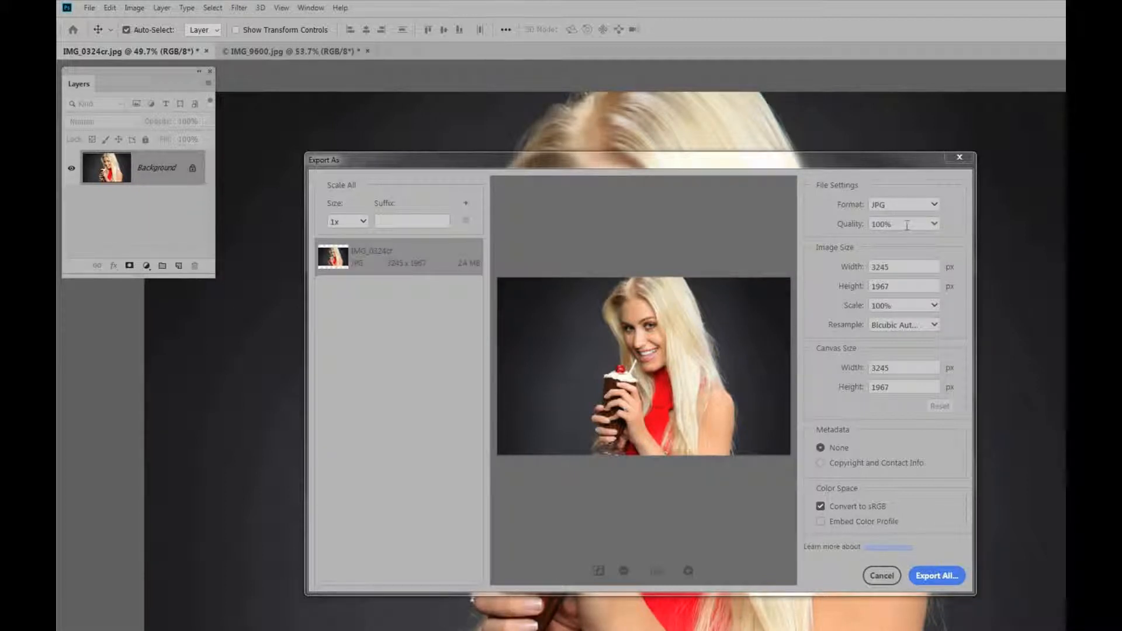
pyautogui.click(933, 224)
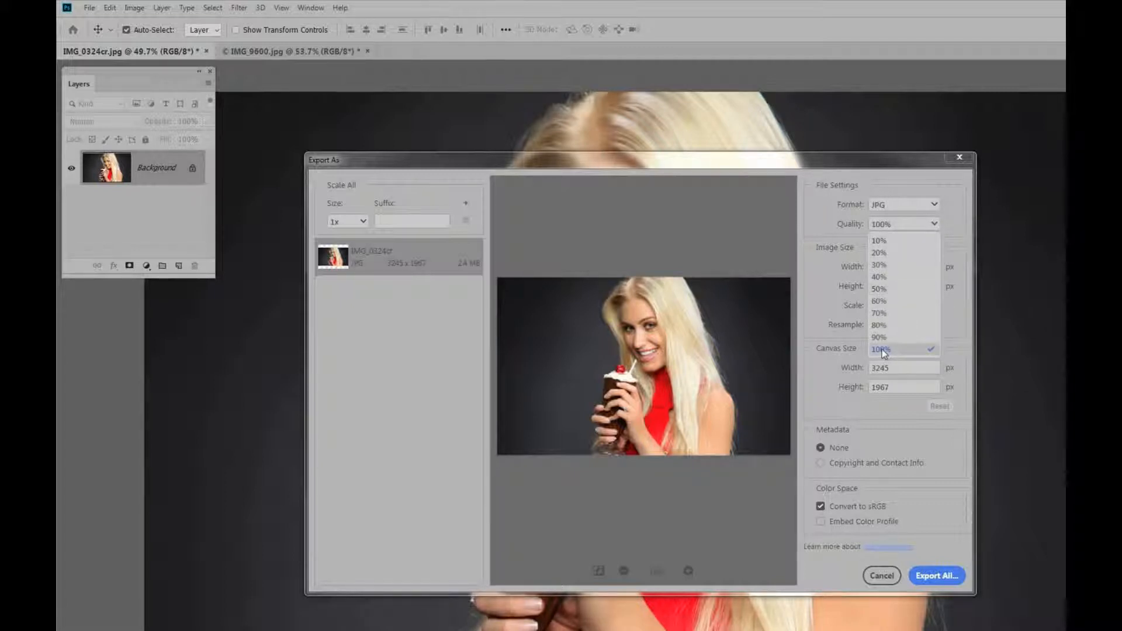
pyautogui.click(880, 348)
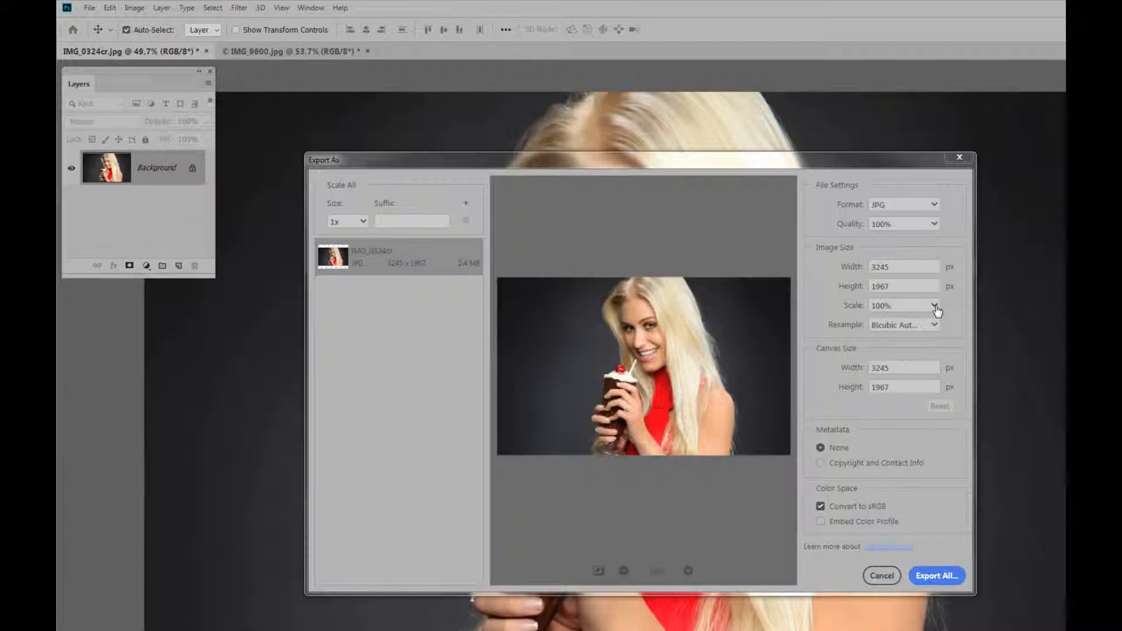
# - Try a 50% export scale, then return it to 100% and select the canvas height
pyautogui.click(934, 305)
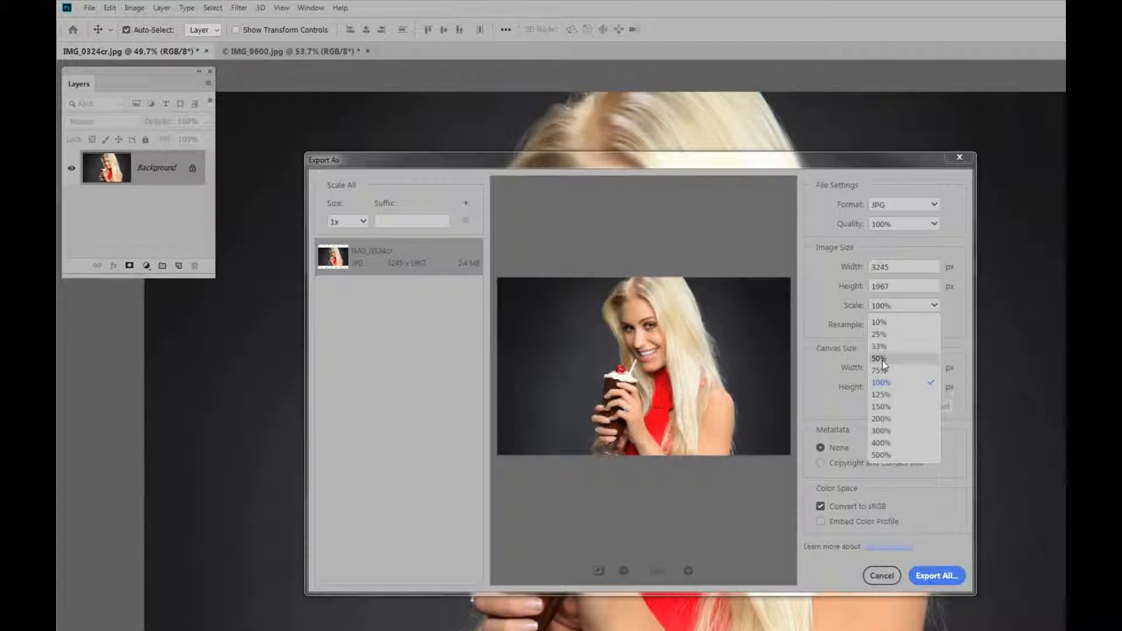
pyautogui.click(879, 359)
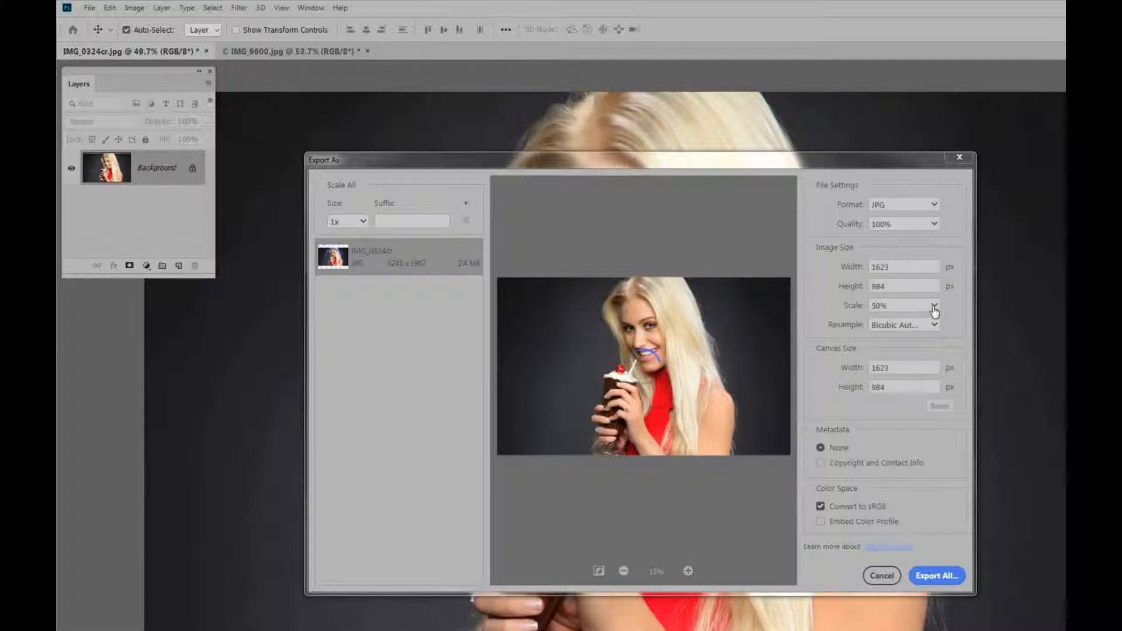
pyautogui.click(934, 305)
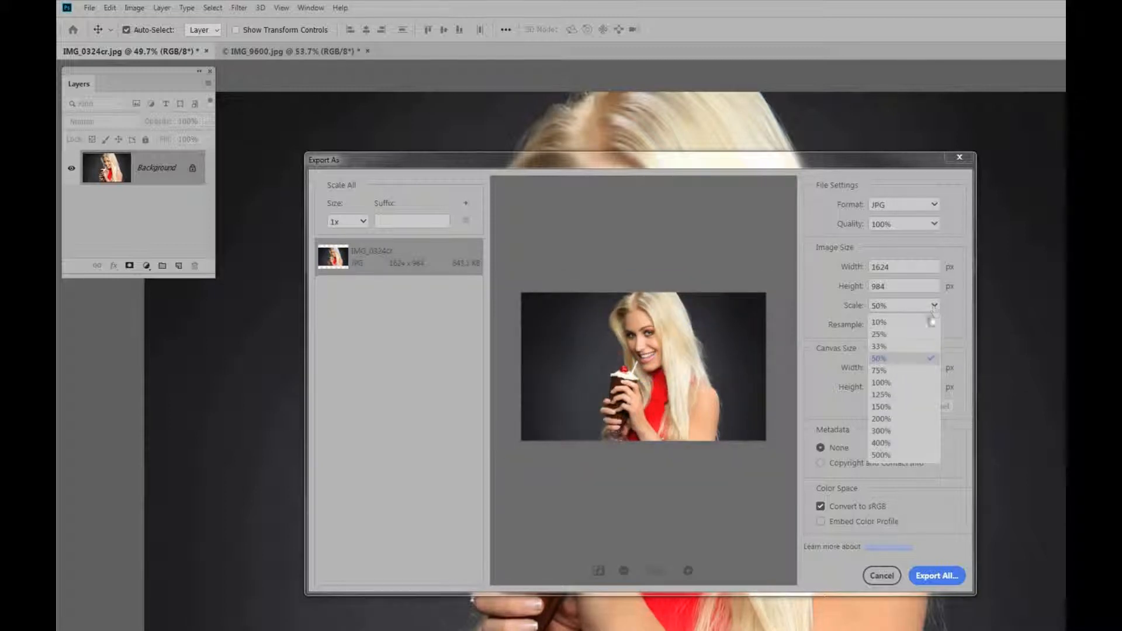
pyautogui.moveTo(881, 444)
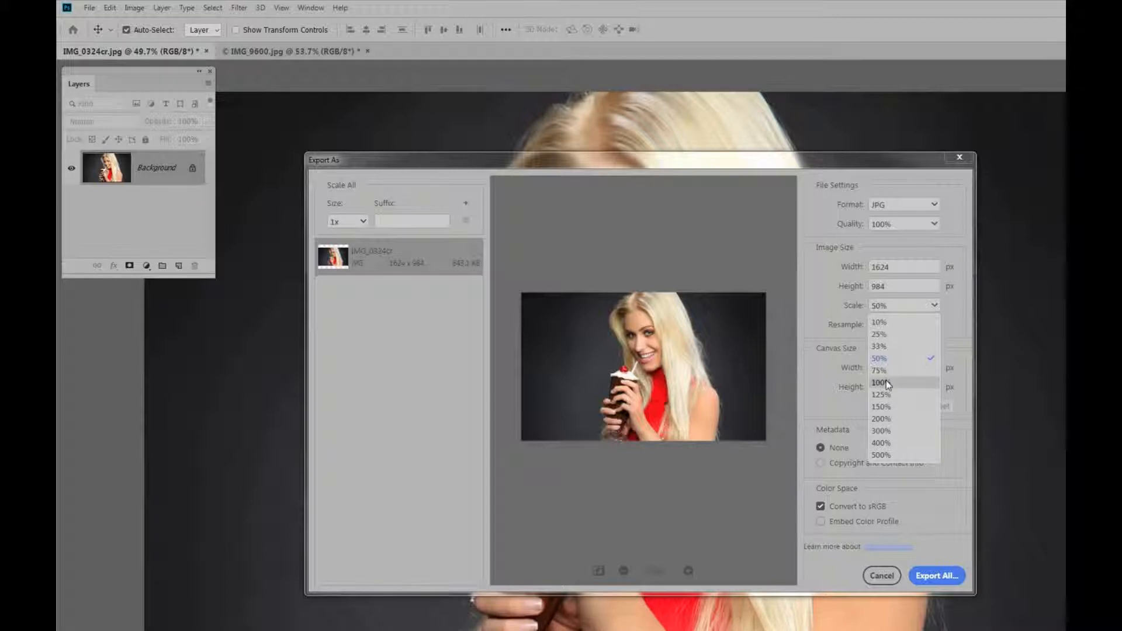
pyautogui.click(877, 383)
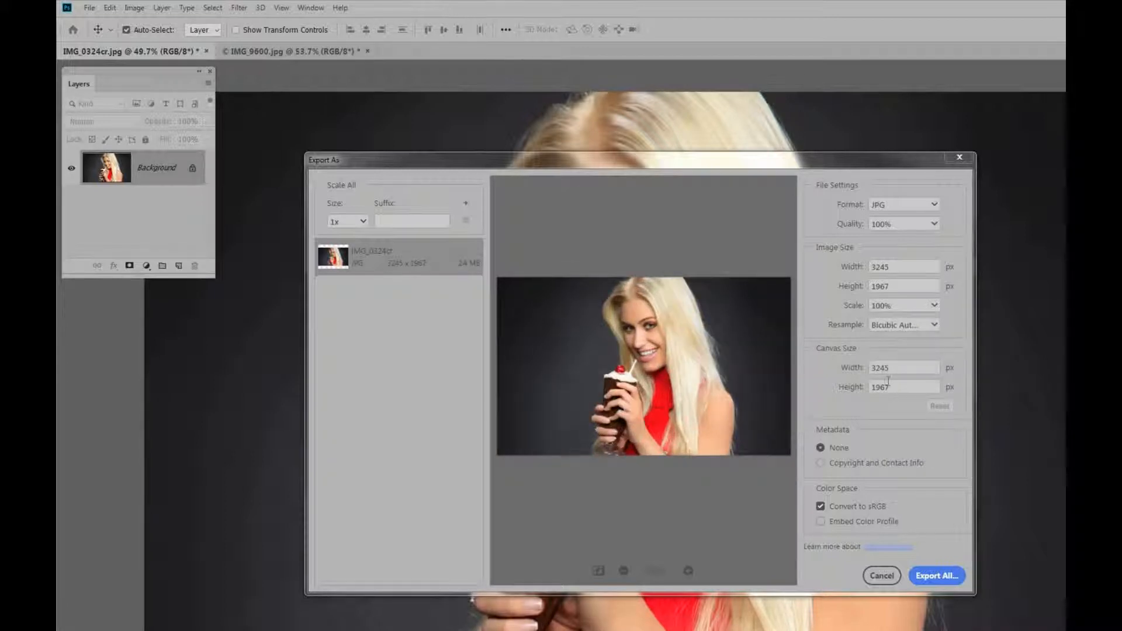
pyautogui.moveTo(881, 335)
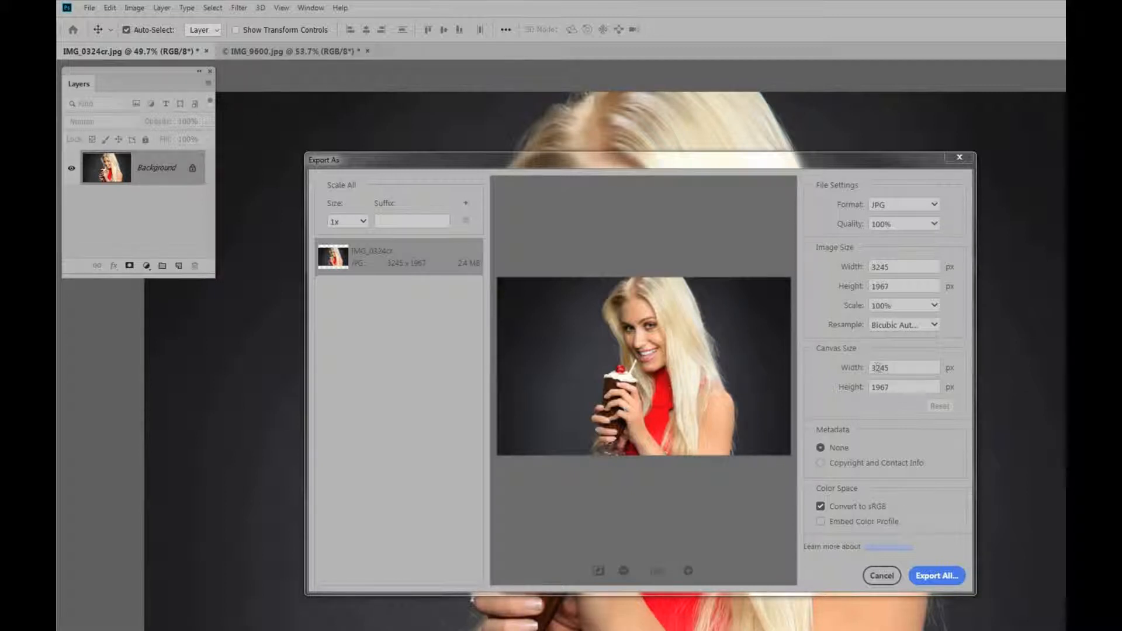
# - Enlarge the export canvas to 3445 × 2167 px, adding a white border around the photo
pyautogui.click(901, 367)
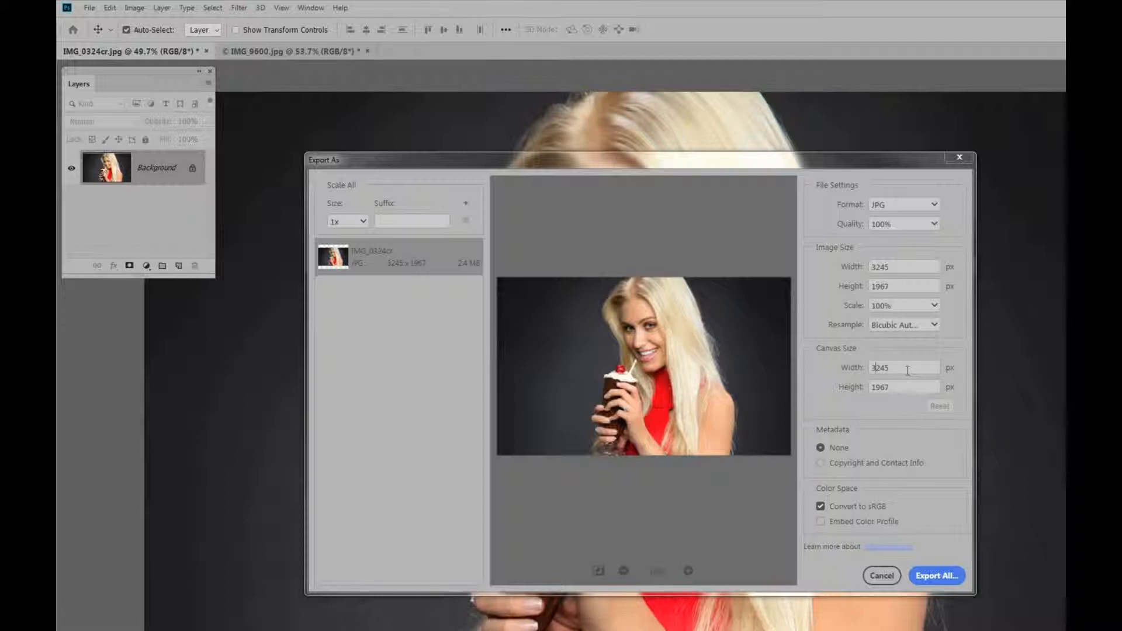
pyautogui.write('3445')
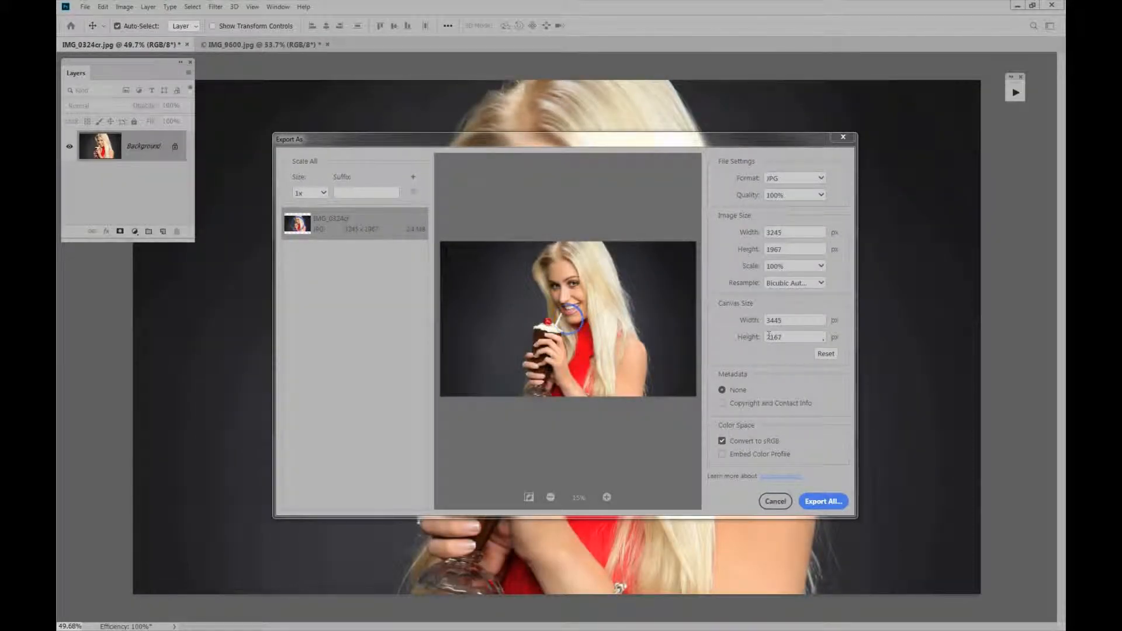
pyautogui.click(825, 353)
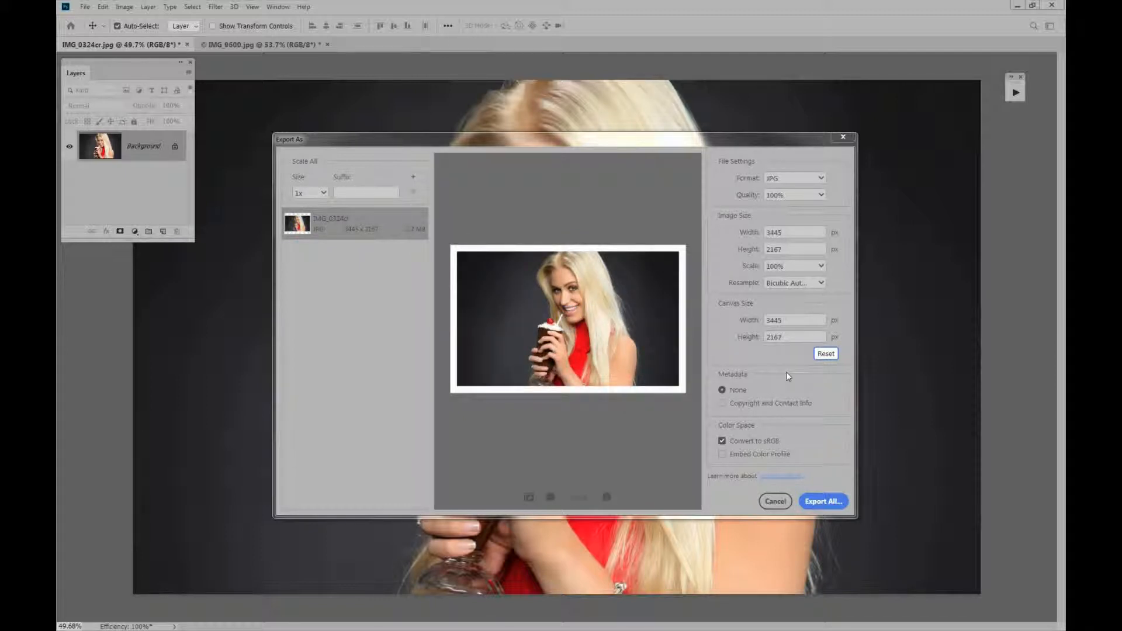
pyautogui.moveTo(690, 327)
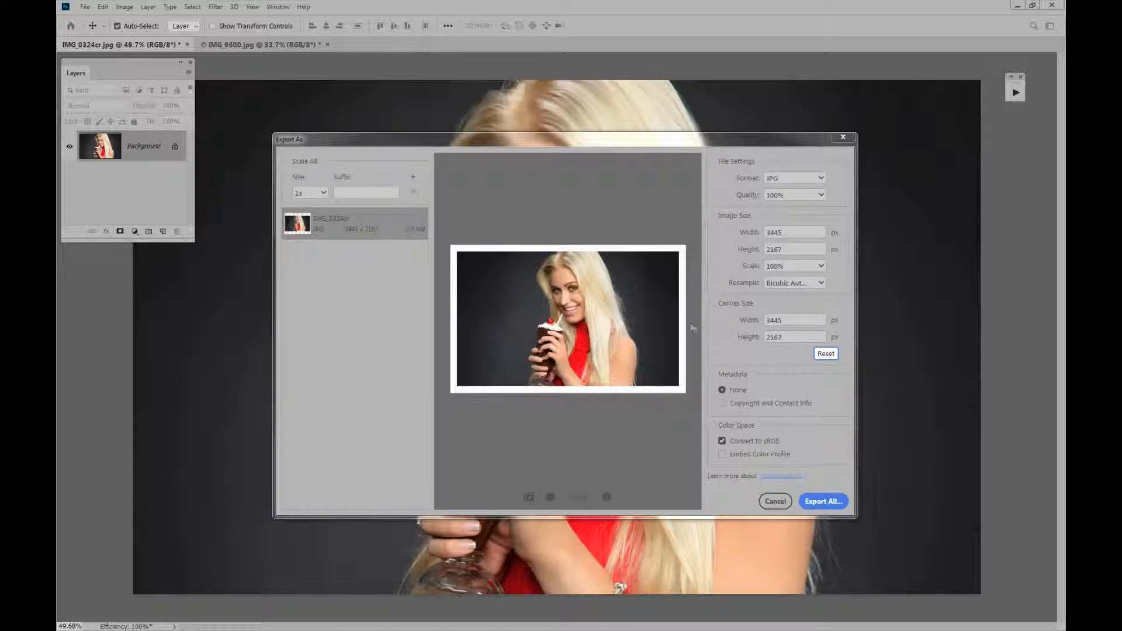
pyautogui.moveTo(752, 378)
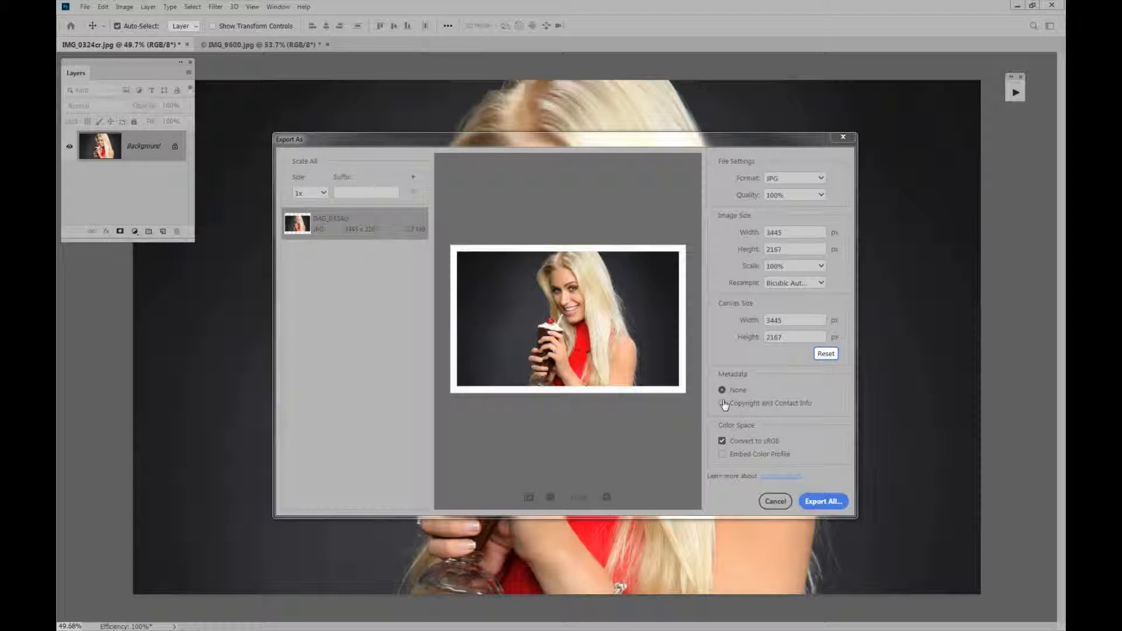
# - Include Copyright and Contact Info metadata and embed the colour profile in the export
pyautogui.click(722, 403)
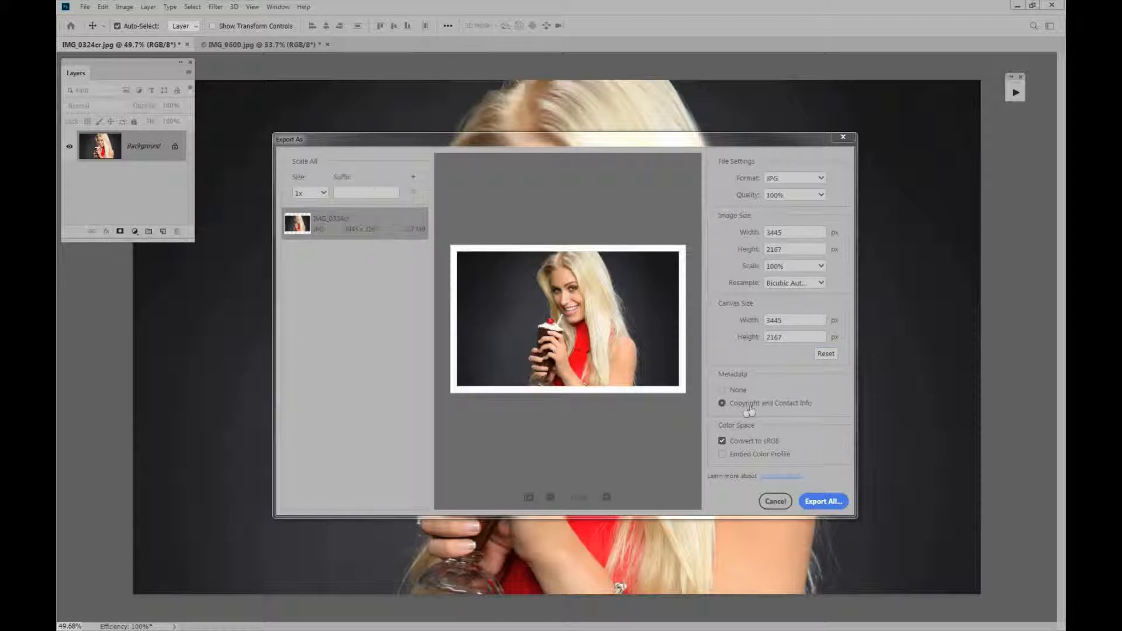
pyautogui.moveTo(779, 406)
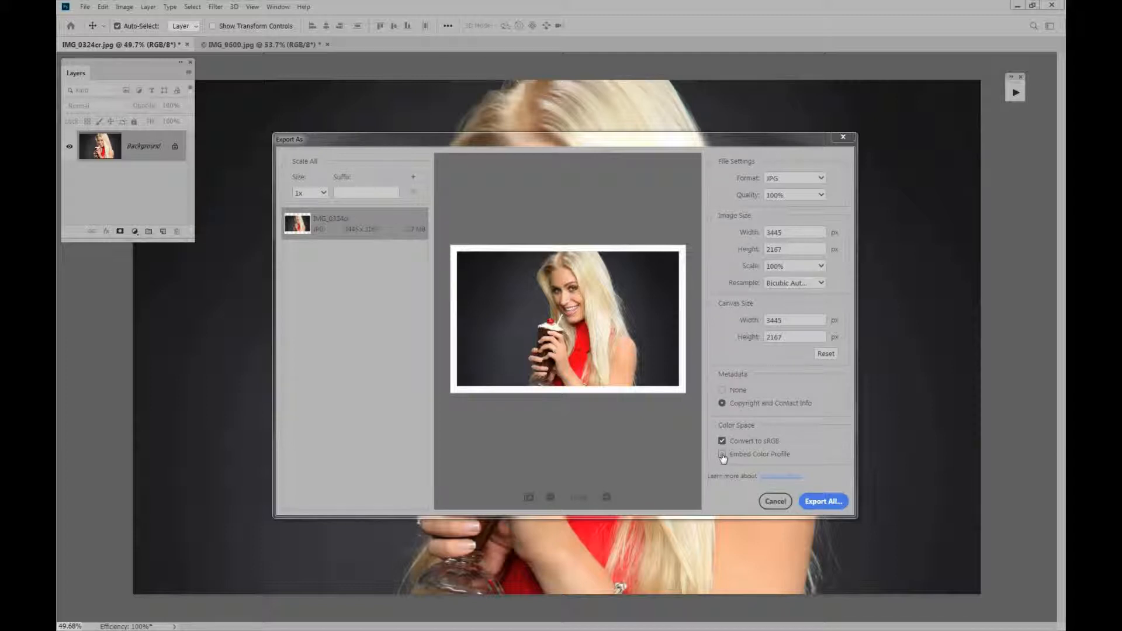
pyautogui.click(722, 453)
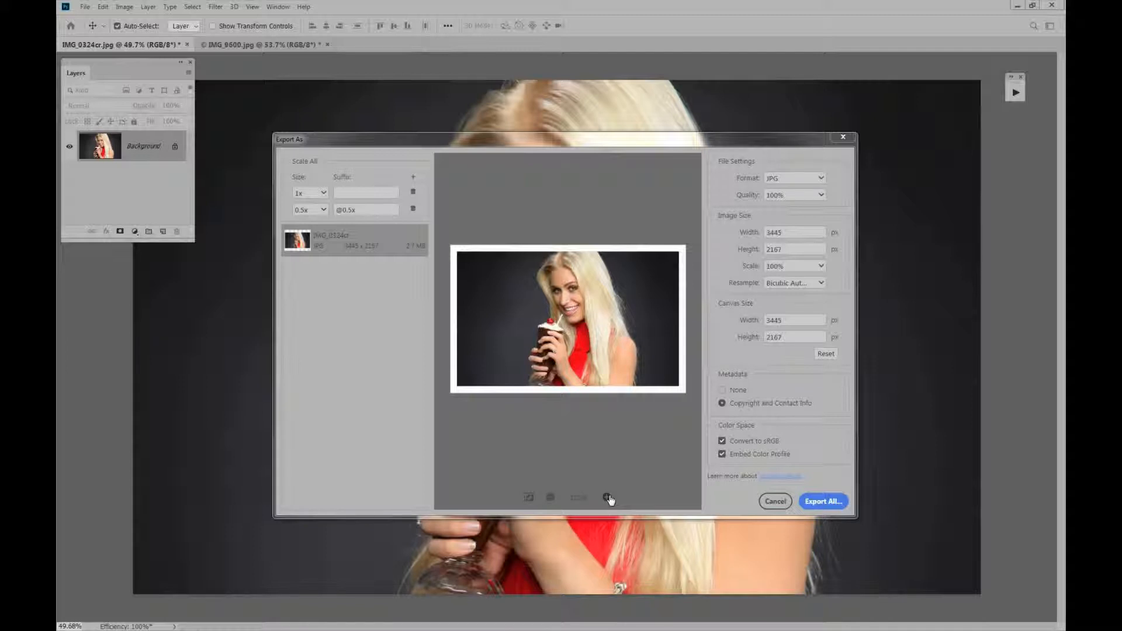
# - Zoom into the export preview with the 1x and @0.5x sizes configured
pyautogui.click(606, 498)
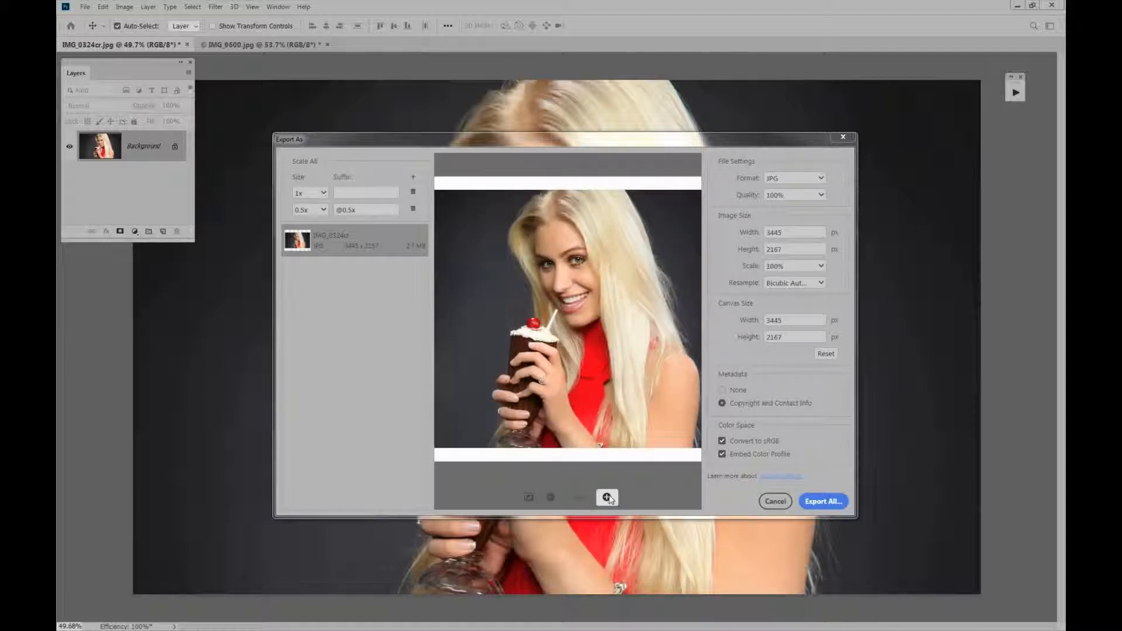
pyautogui.click(606, 498)
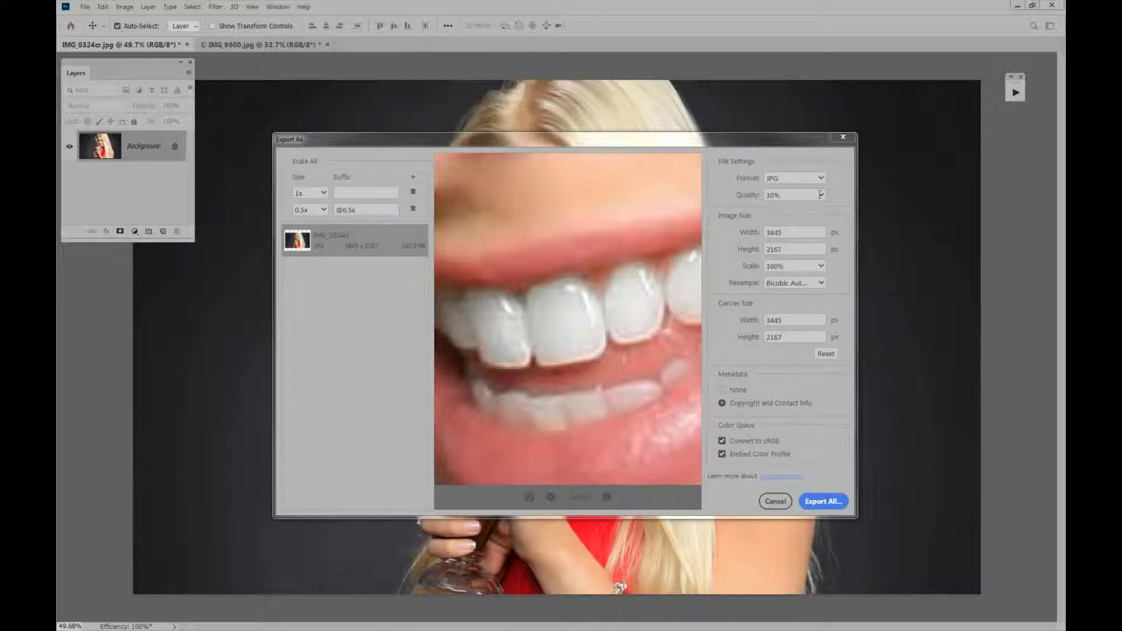
pyautogui.click(821, 195)
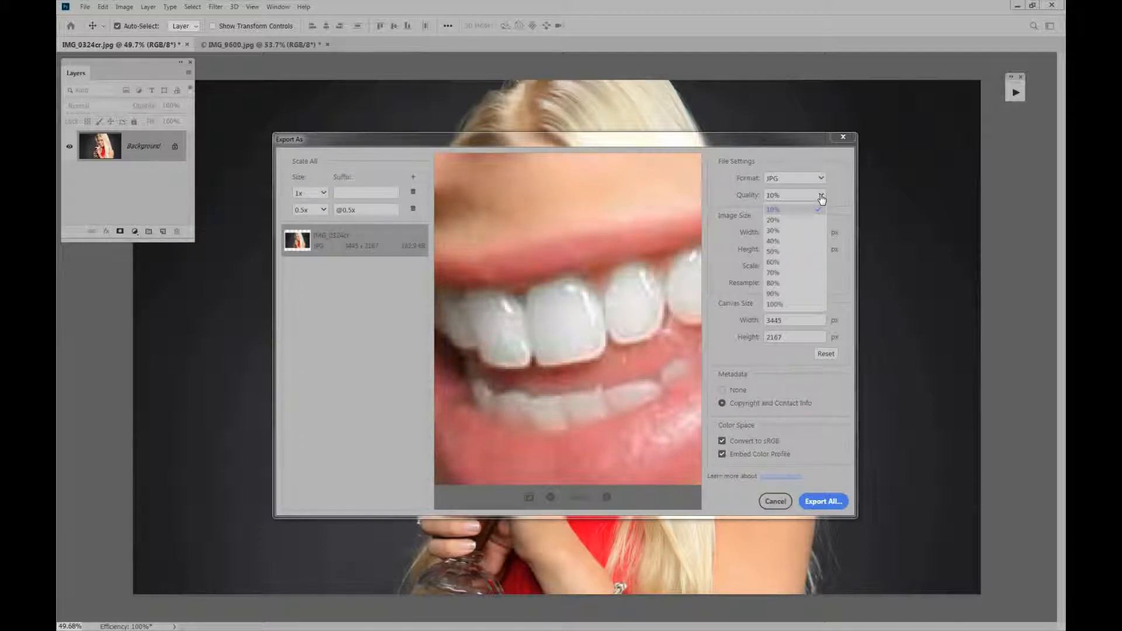
pyautogui.click(773, 304)
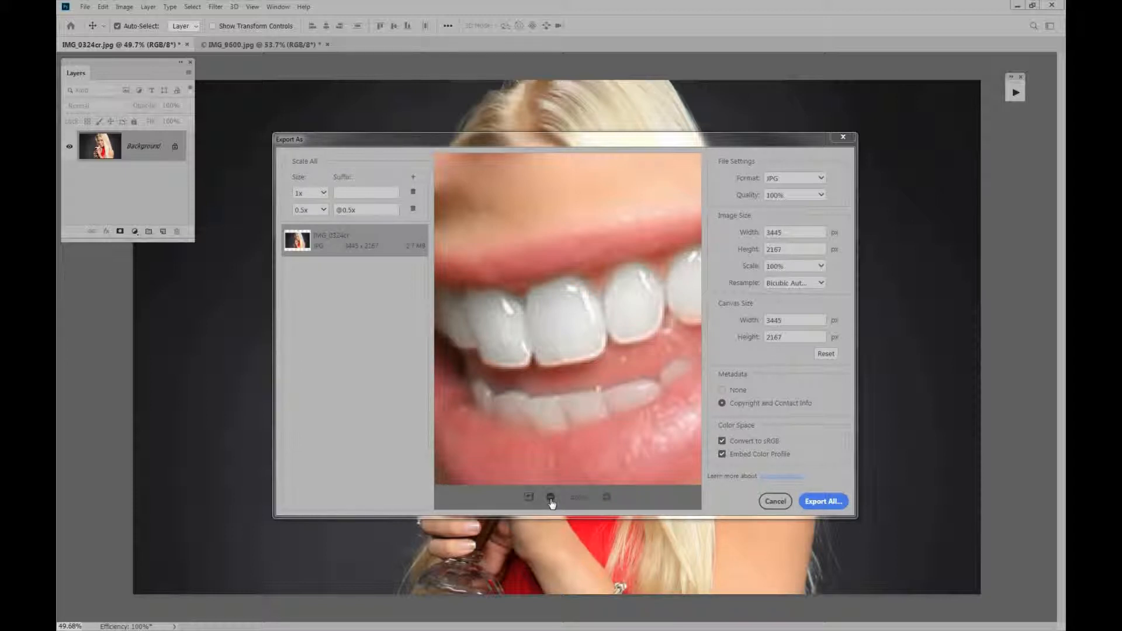
pyautogui.click(550, 498)
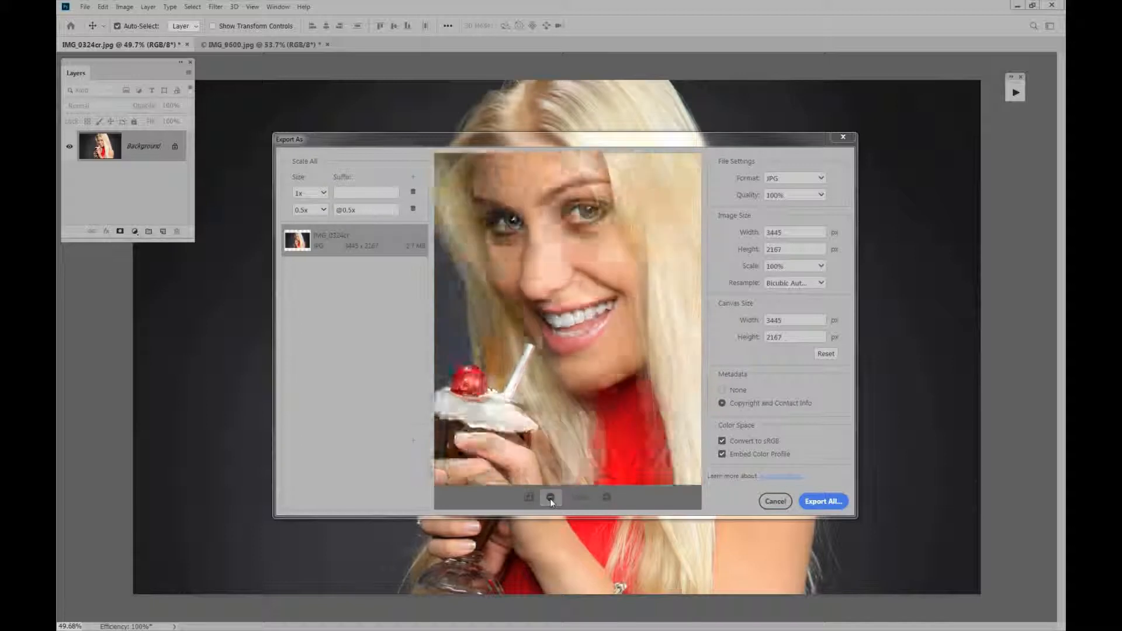
pyautogui.click(551, 496)
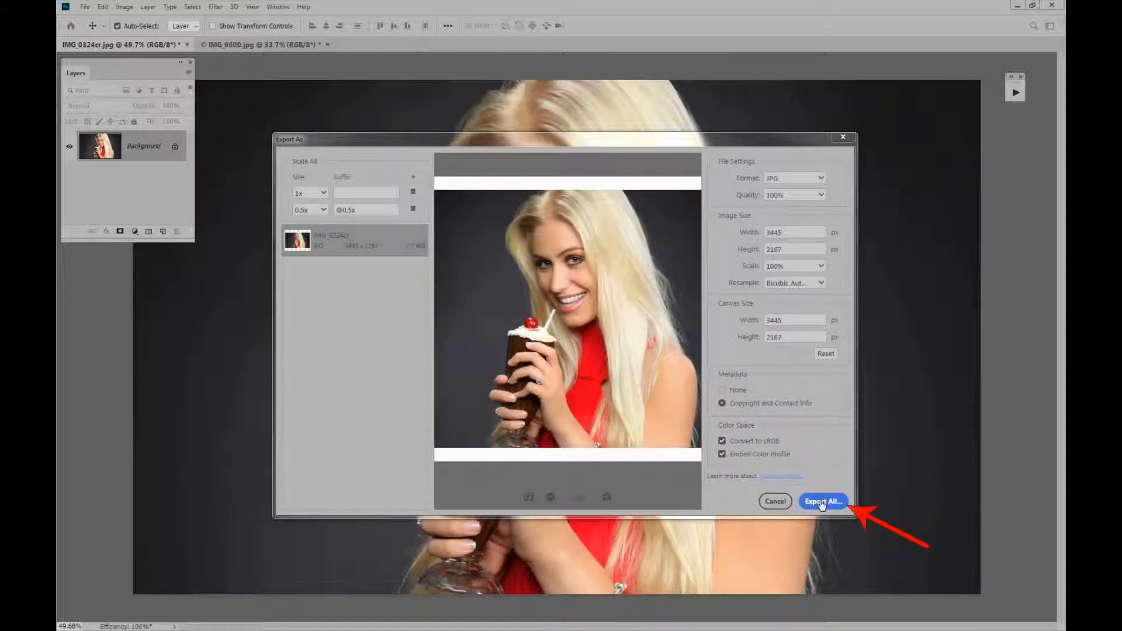
# - Export all copies into folder 1 on the SSD (I:) drive
pyautogui.click(823, 502)
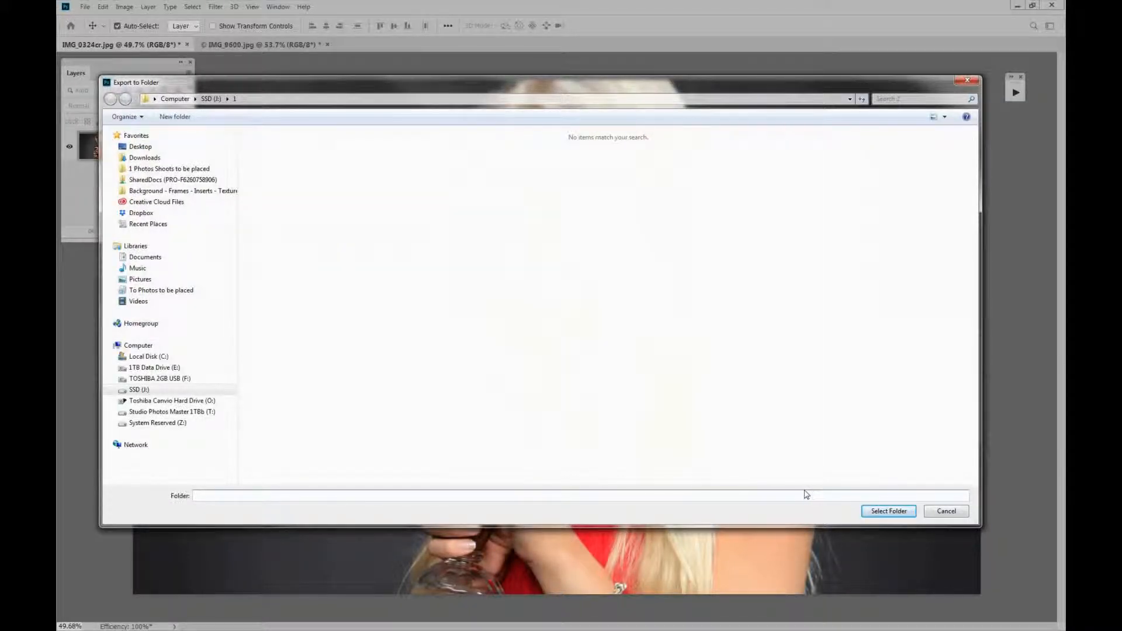
pyautogui.click(137, 390)
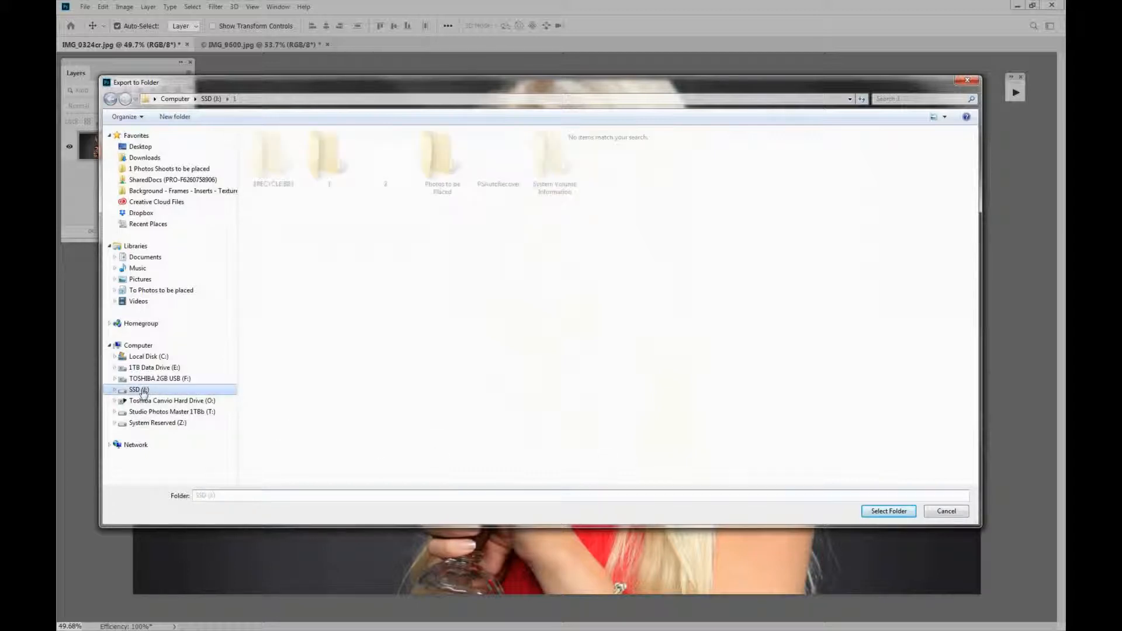
pyautogui.click(137, 389)
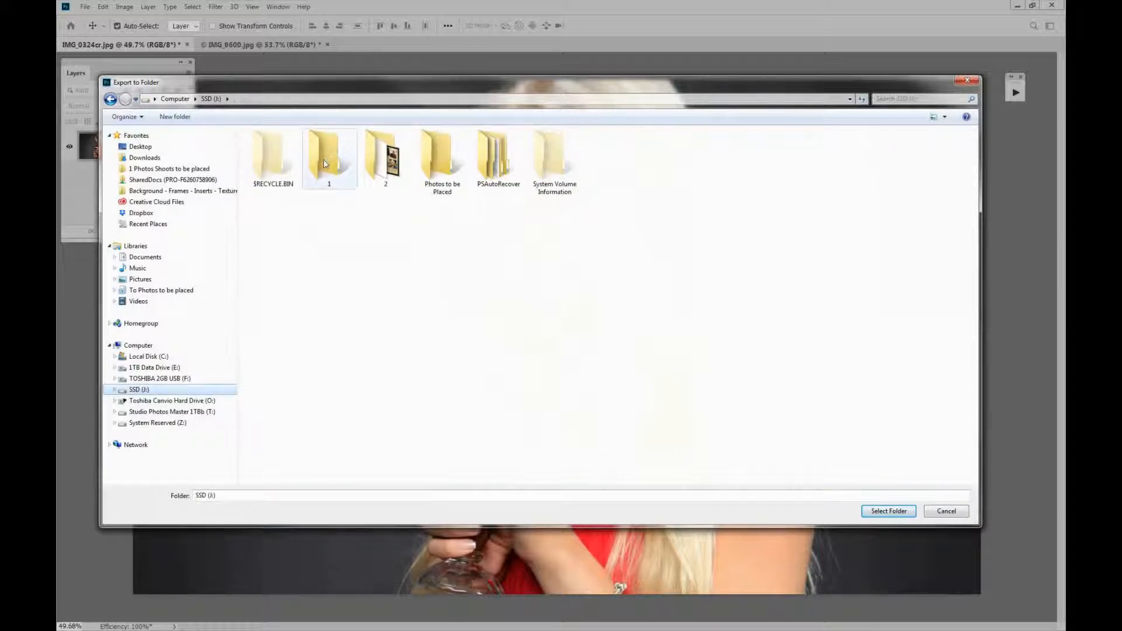
pyautogui.doubleClick(328, 151)
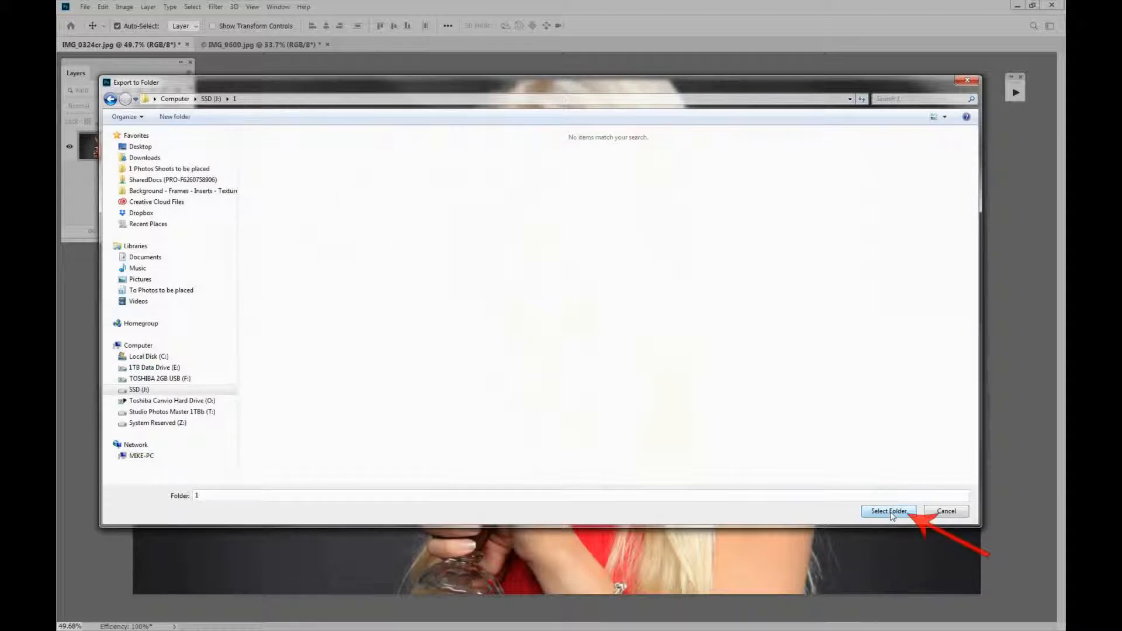
pyautogui.click(888, 511)
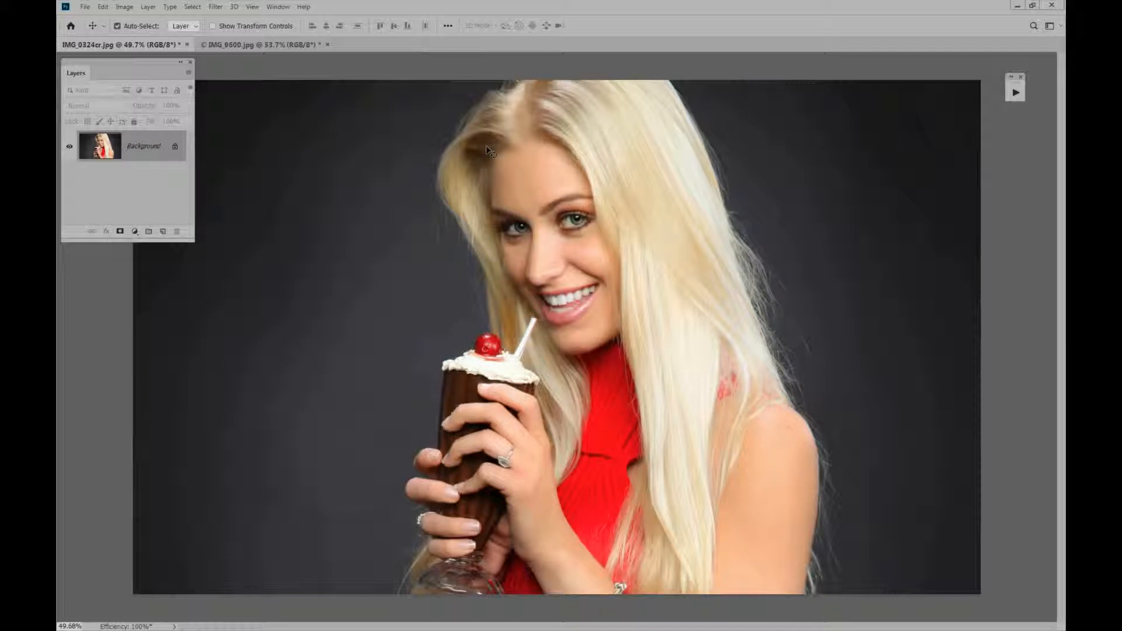
pyautogui.moveTo(486, 153)
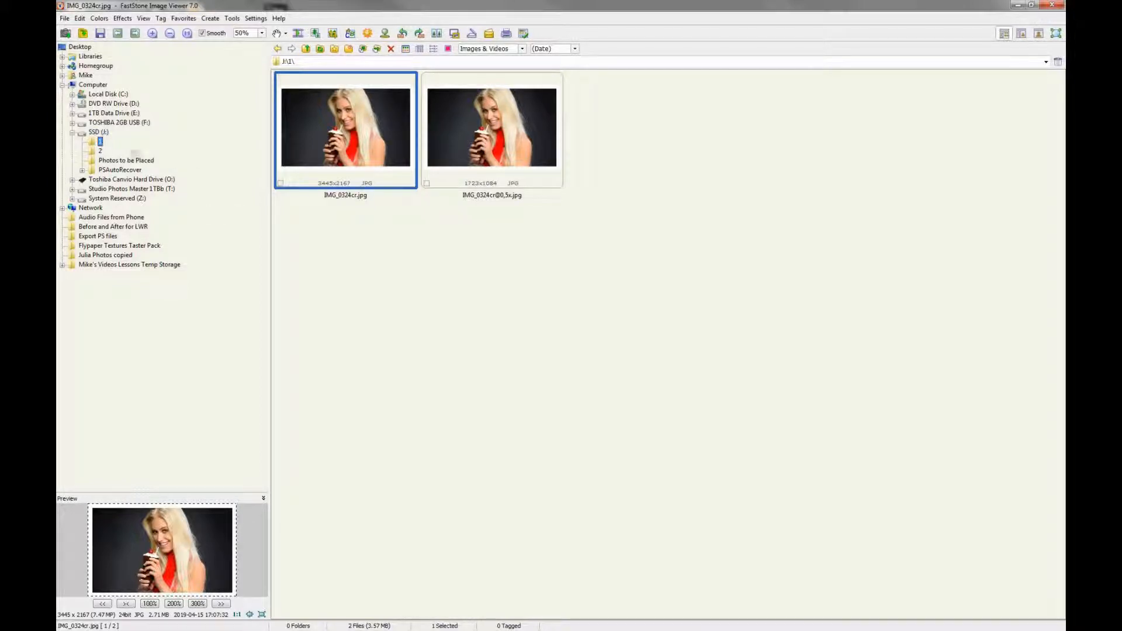
pyautogui.moveTo(361, 130)
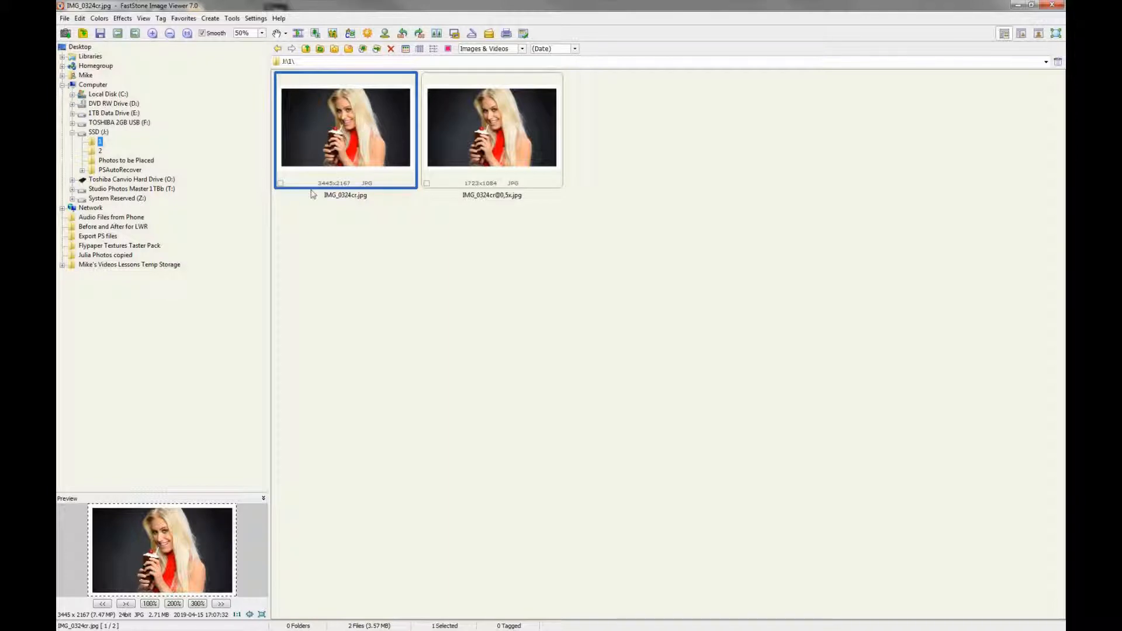
pyautogui.moveTo(330, 192)
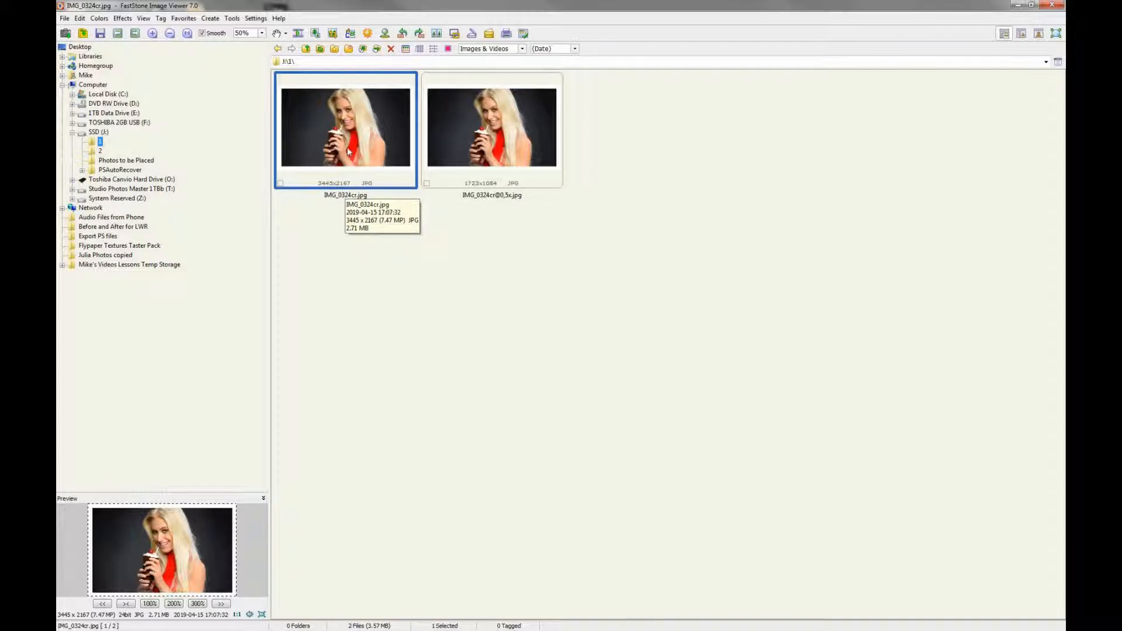
pyautogui.moveTo(492, 135)
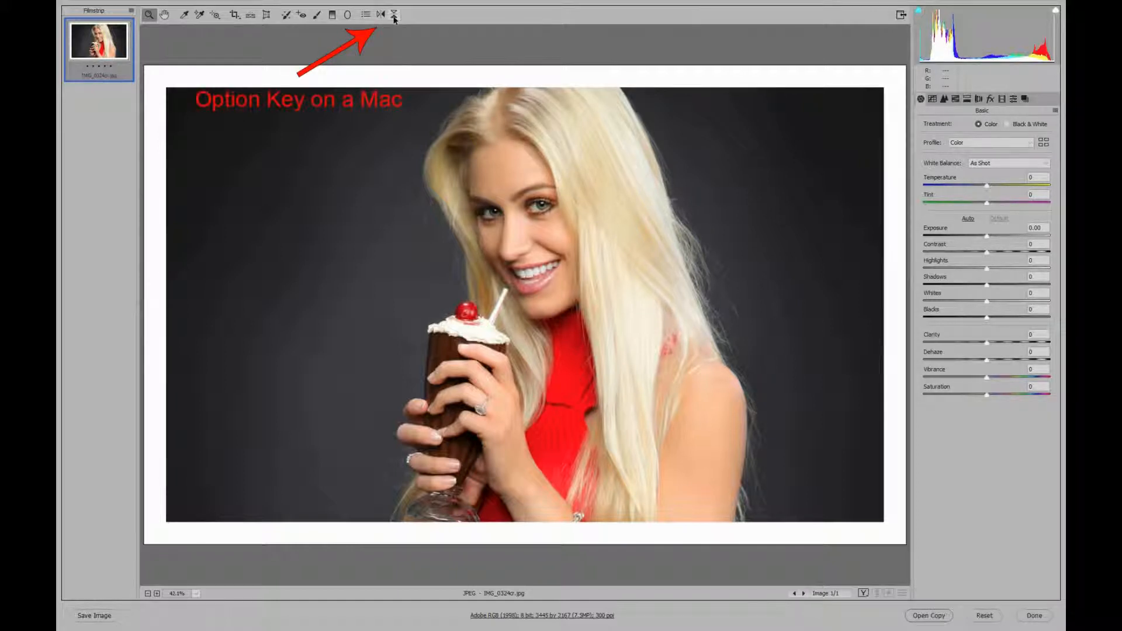
# - Rotate the upside-down portrait upright in Camera Raw and open it in Photoshop
pyautogui.click(394, 15)
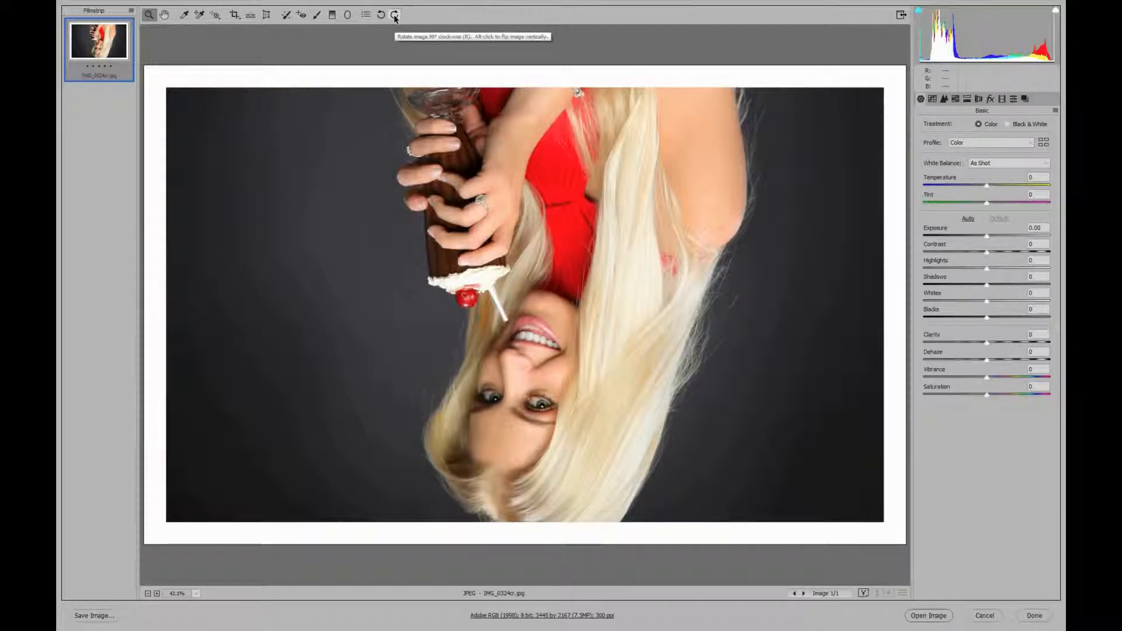
pyautogui.click(395, 14)
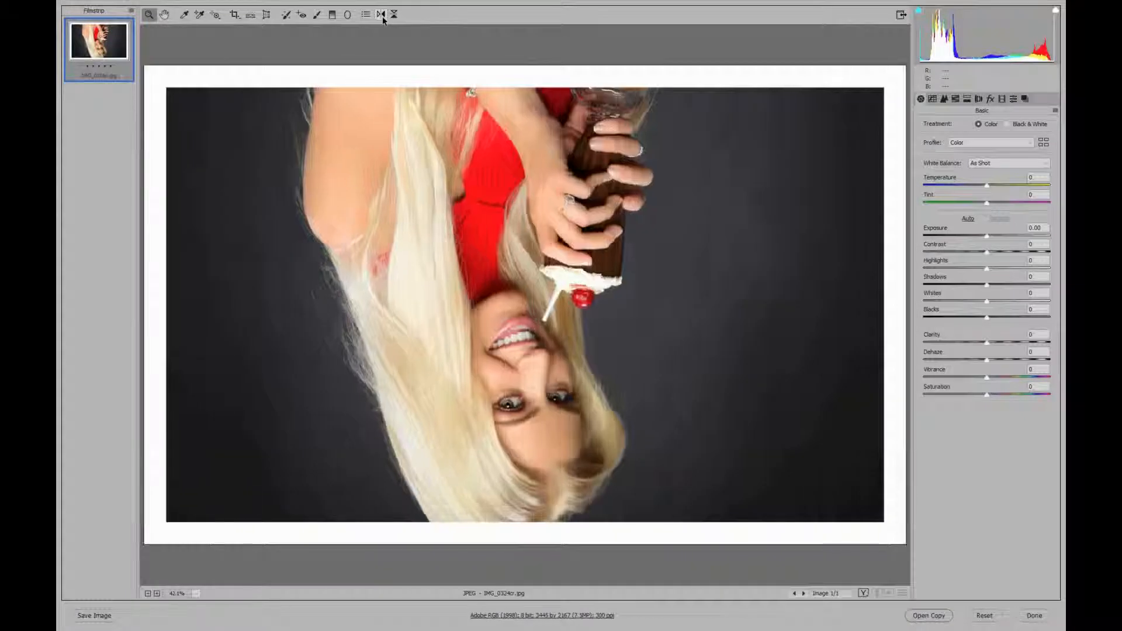
pyautogui.moveTo(380, 14)
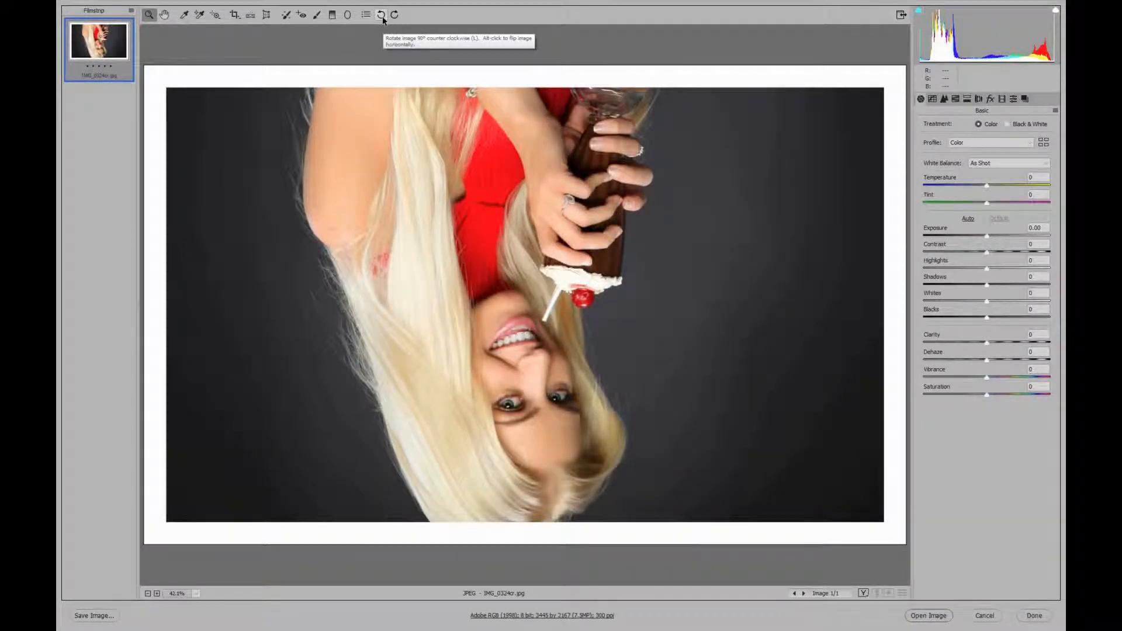
pyautogui.click(379, 14)
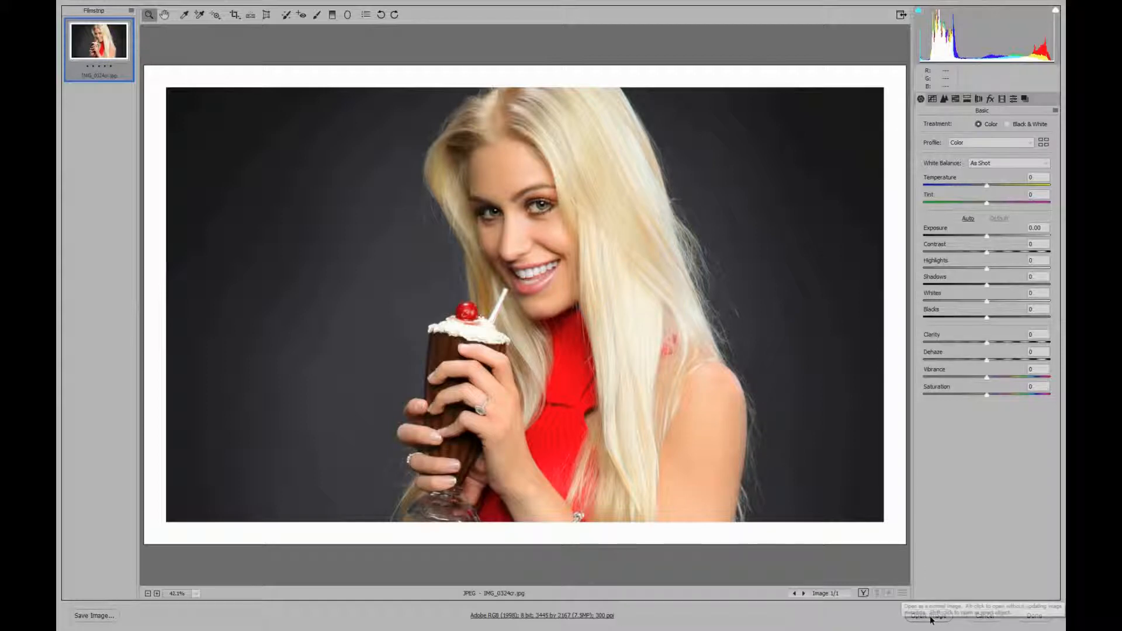
pyautogui.click(926, 616)
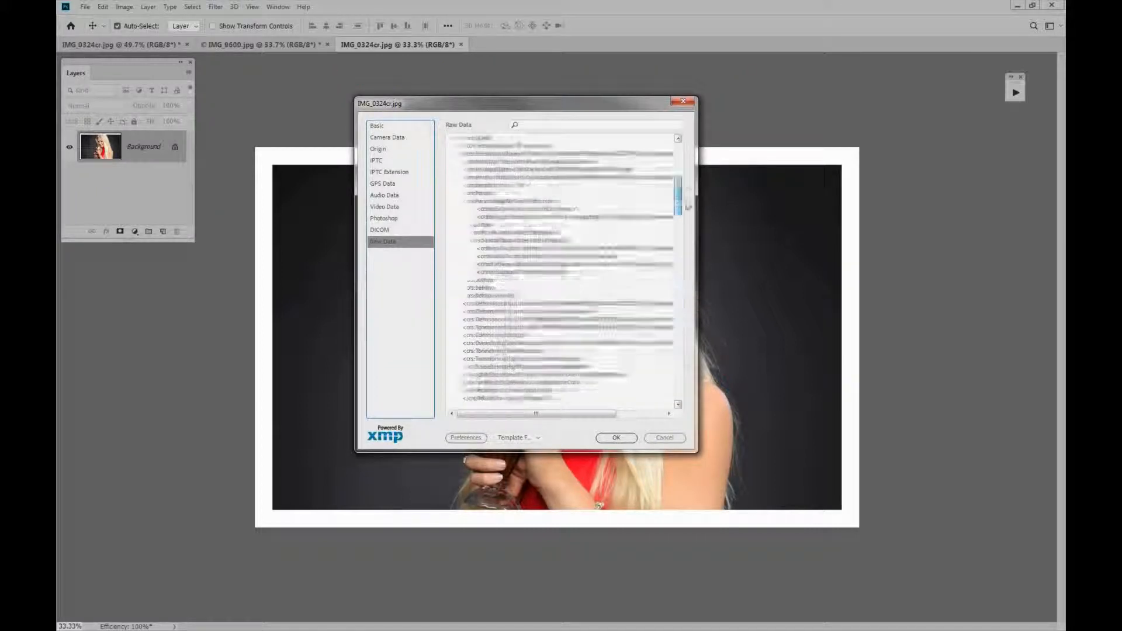
pyautogui.click(377, 125)
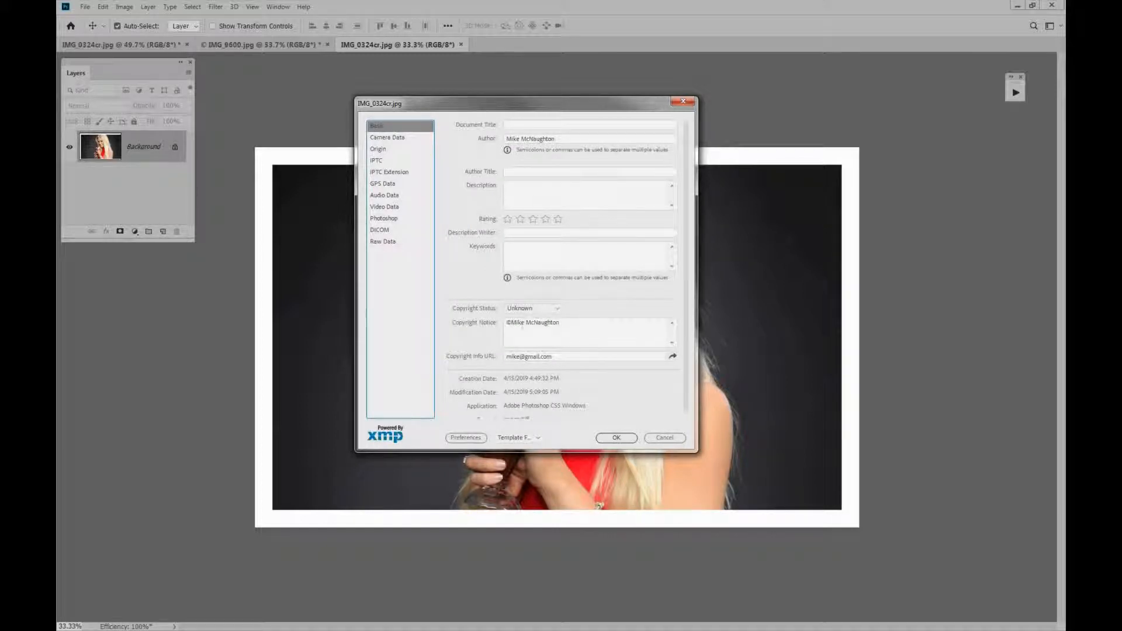
pyautogui.moveTo(399, 157)
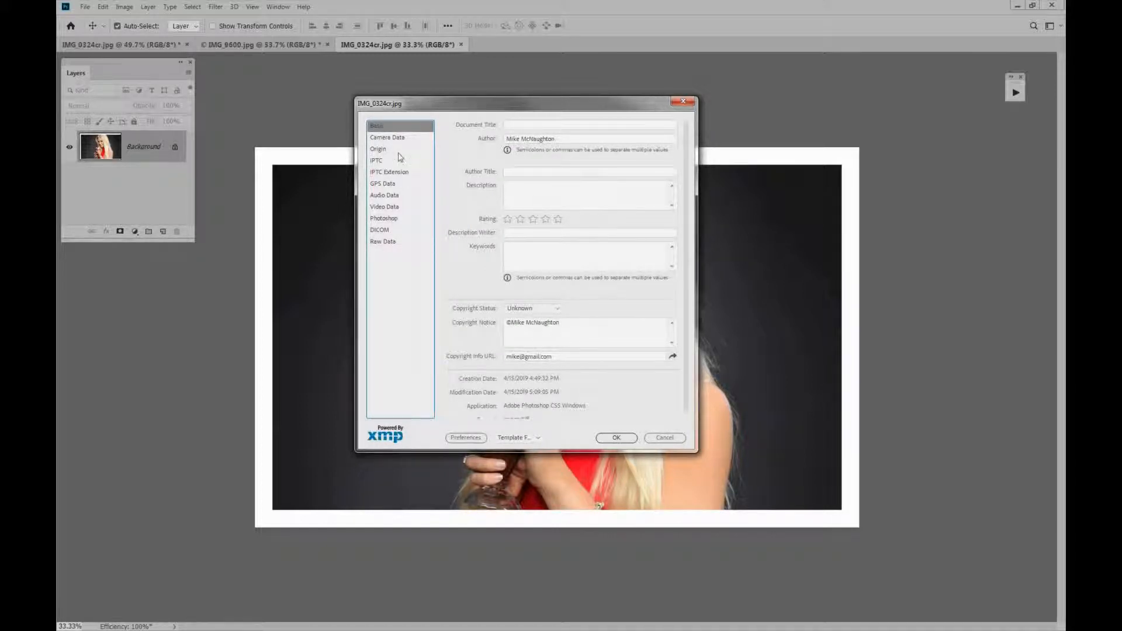
pyautogui.click(387, 138)
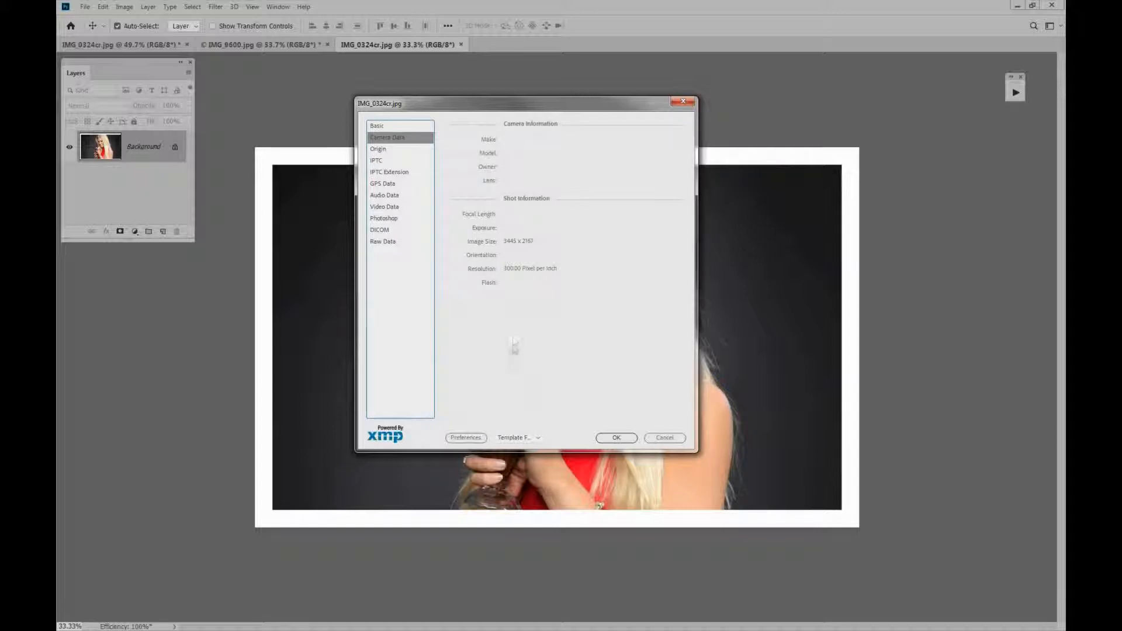
pyautogui.moveTo(522, 283)
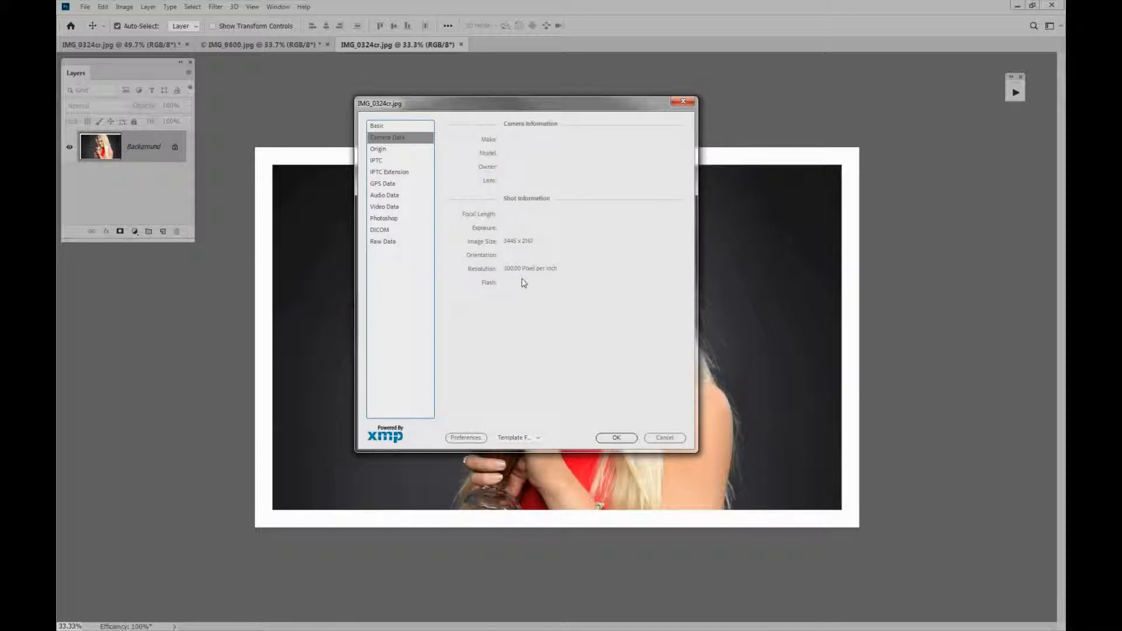
pyautogui.moveTo(523, 270)
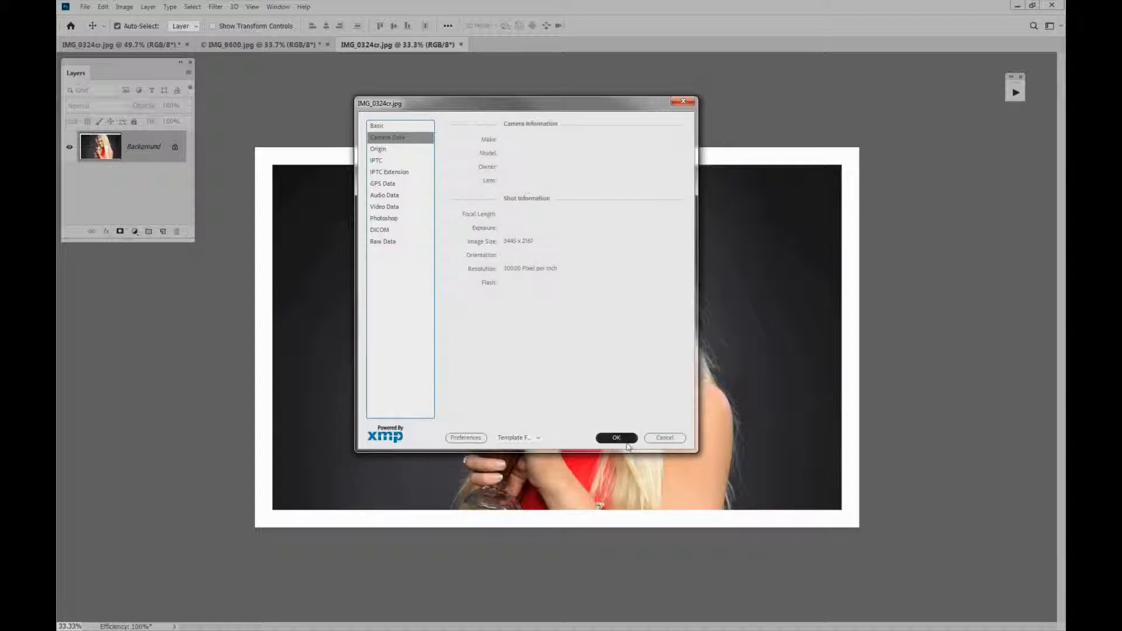
pyautogui.click(616, 438)
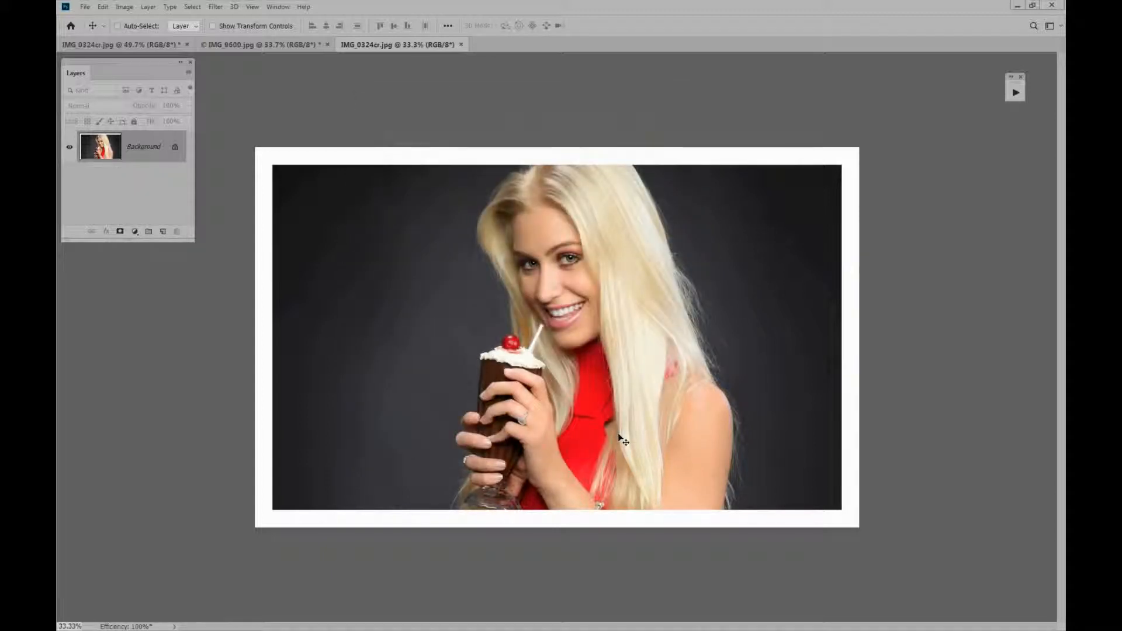
# - Switch back to the IMG_0324cr.jpg portrait and reach the File menu's export commands
pyautogui.click(122, 45)
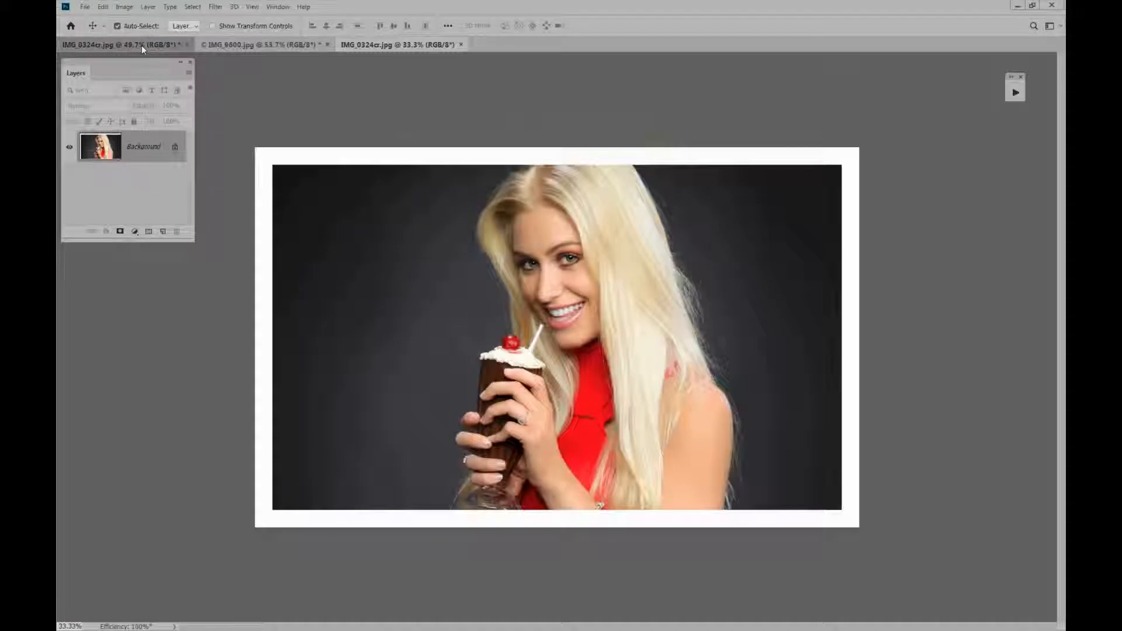
pyautogui.click(125, 45)
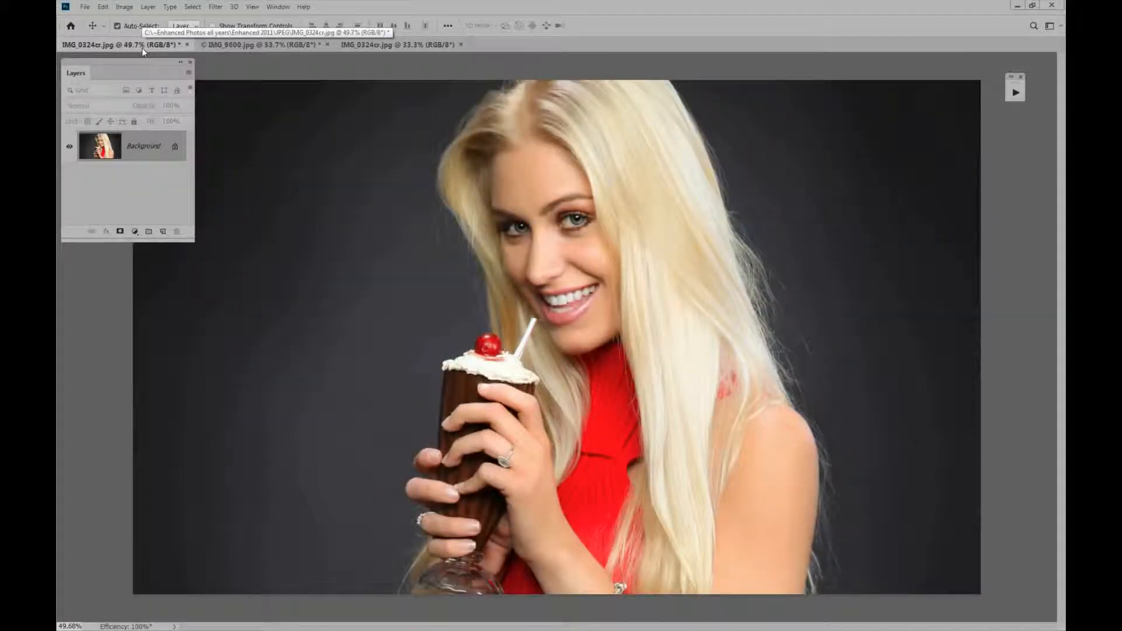
pyautogui.click(84, 7)
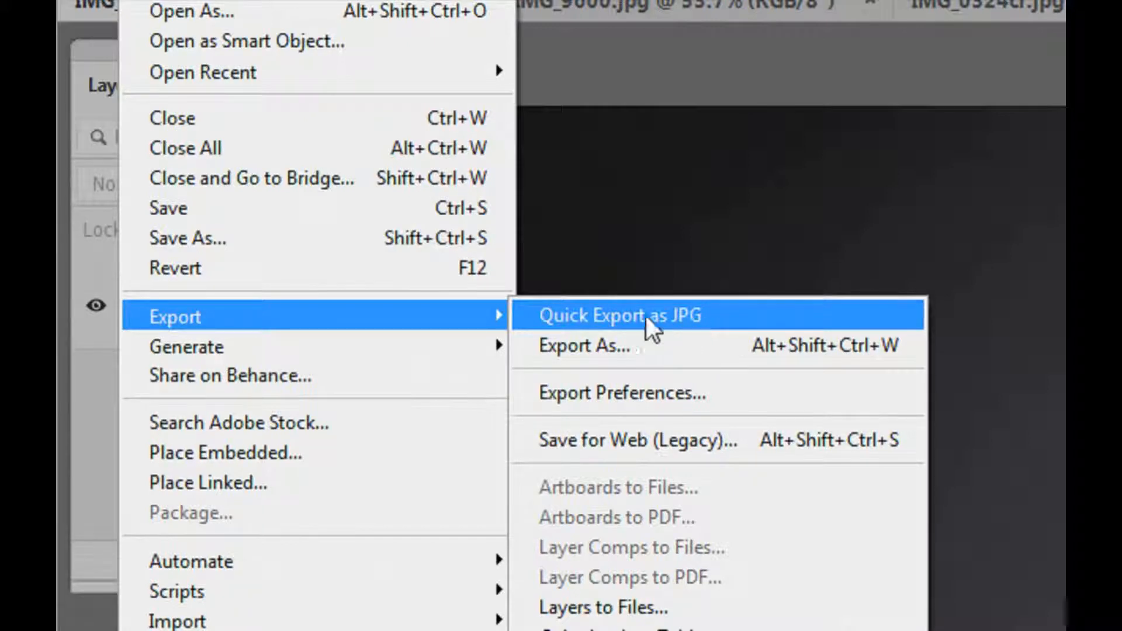
pyautogui.moveTo(684, 342)
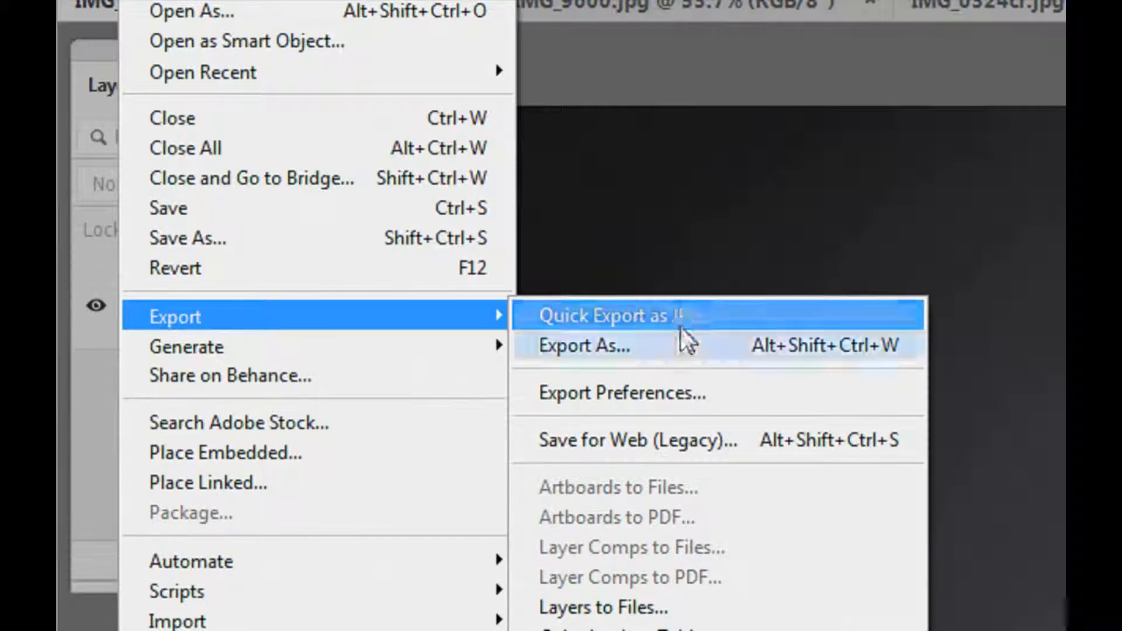
pyautogui.moveTo(673, 401)
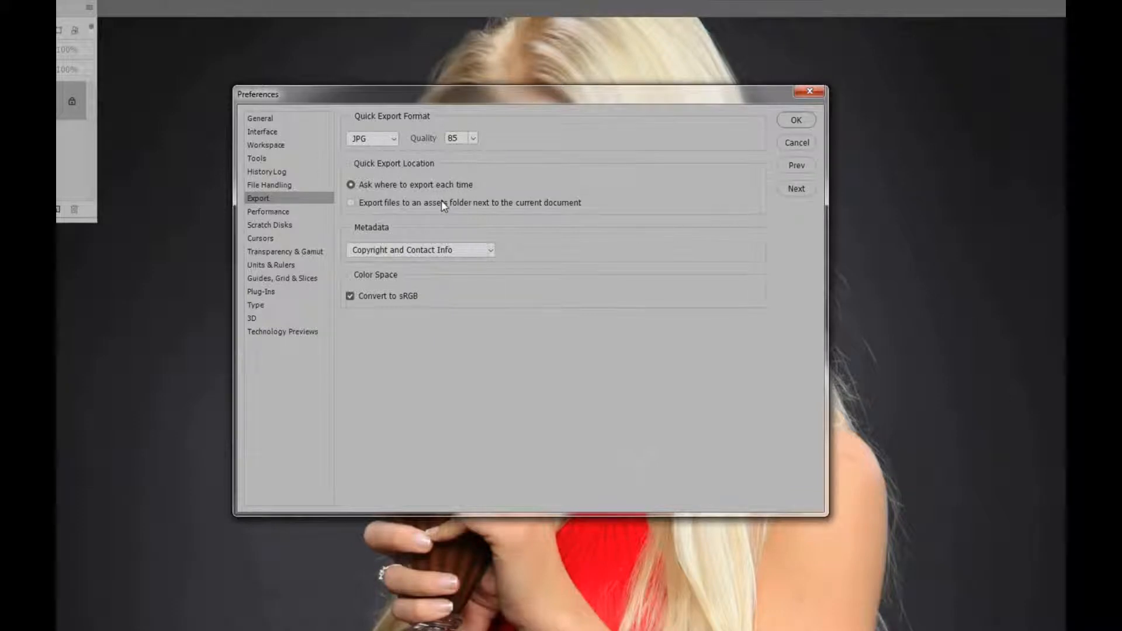
pyautogui.moveTo(372, 243)
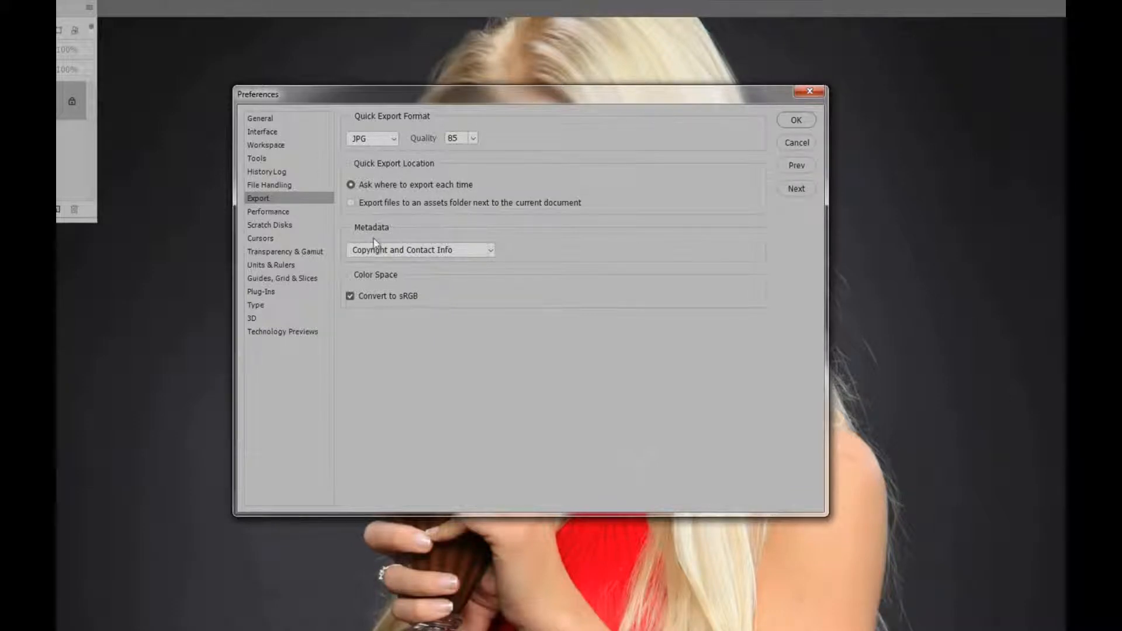
pyautogui.moveTo(392, 257)
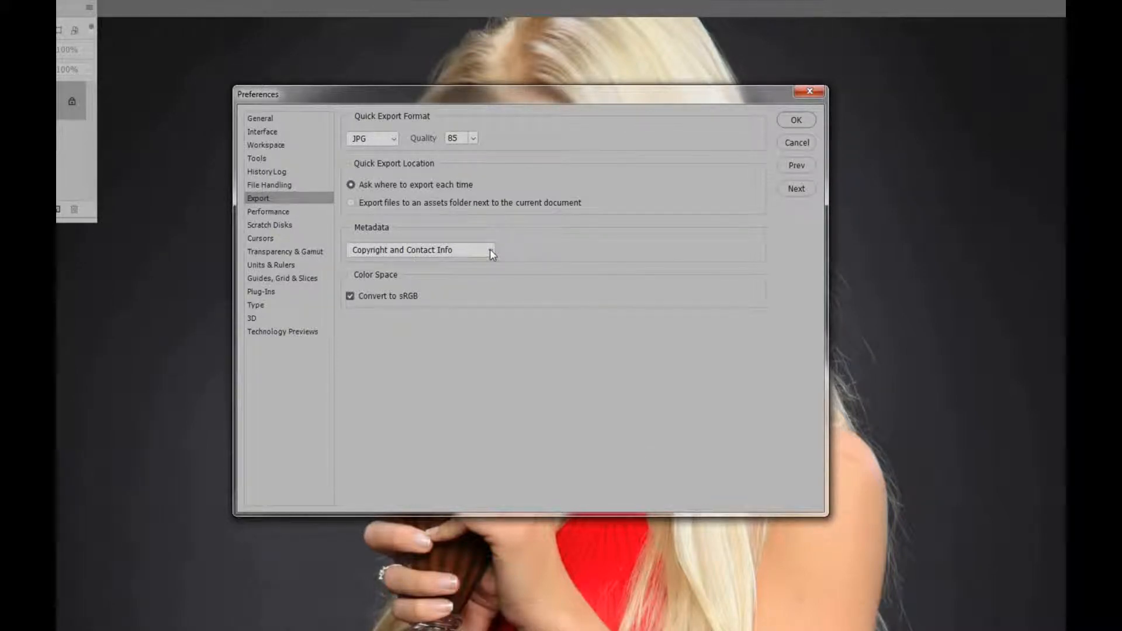
# - Set the export Metadata preference to None and confirm with OK
pyautogui.click(421, 250)
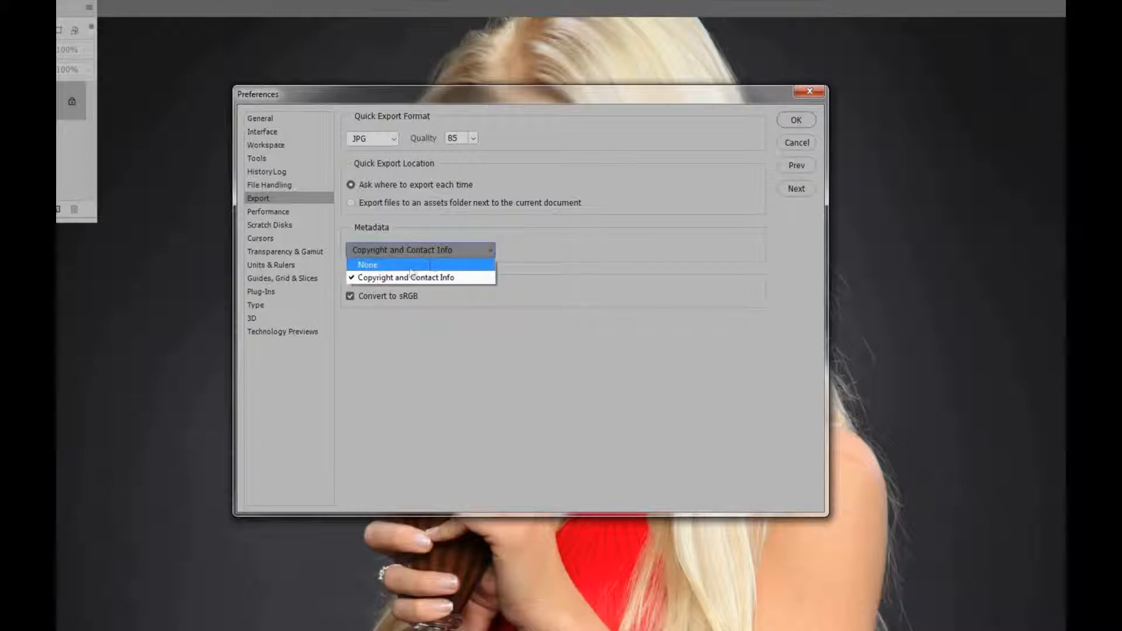
pyautogui.click(367, 264)
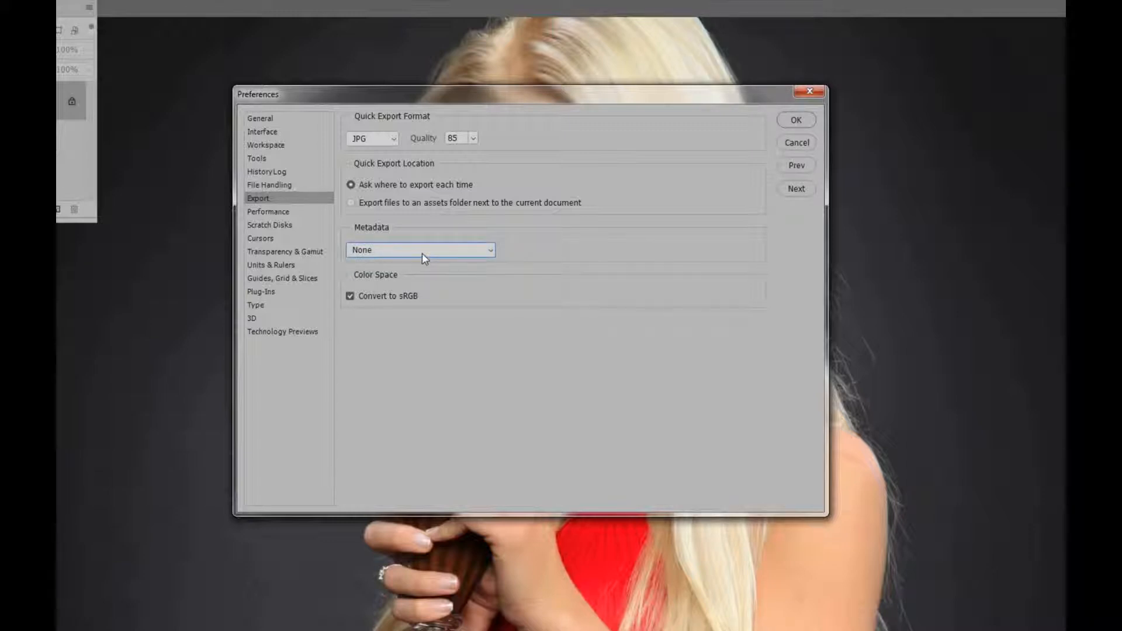
pyautogui.moveTo(400, 298)
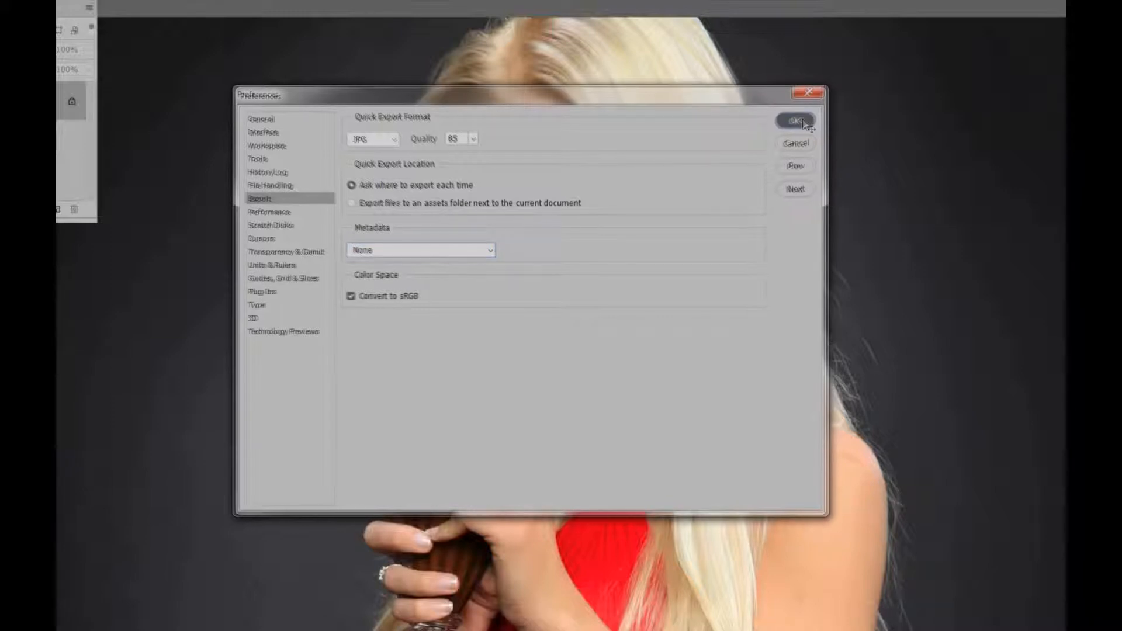
pyautogui.click(795, 120)
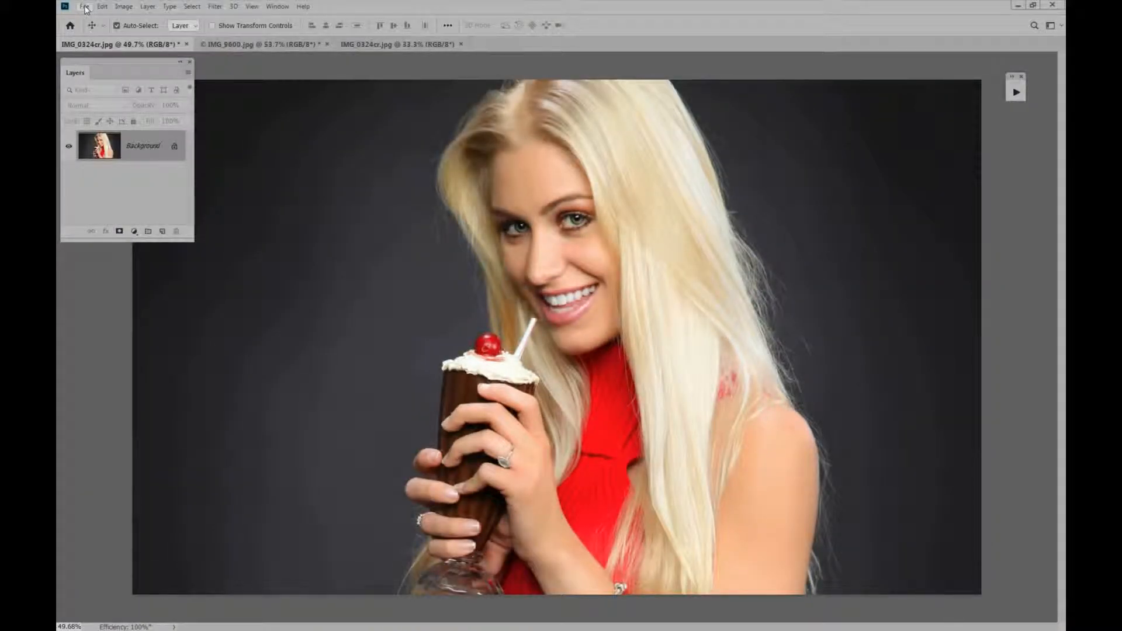
# - Quick Export as JPG to SSD (I:) > 1, saving as IMG_0324cr2.jpg
pyautogui.click(84, 7)
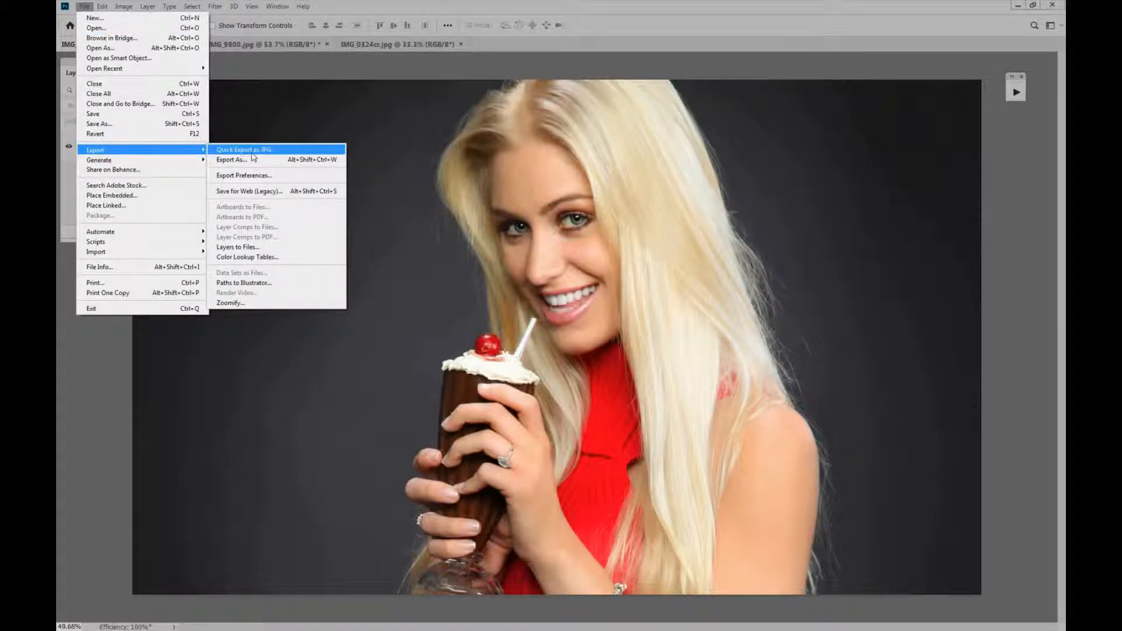
pyautogui.moveTo(269, 150)
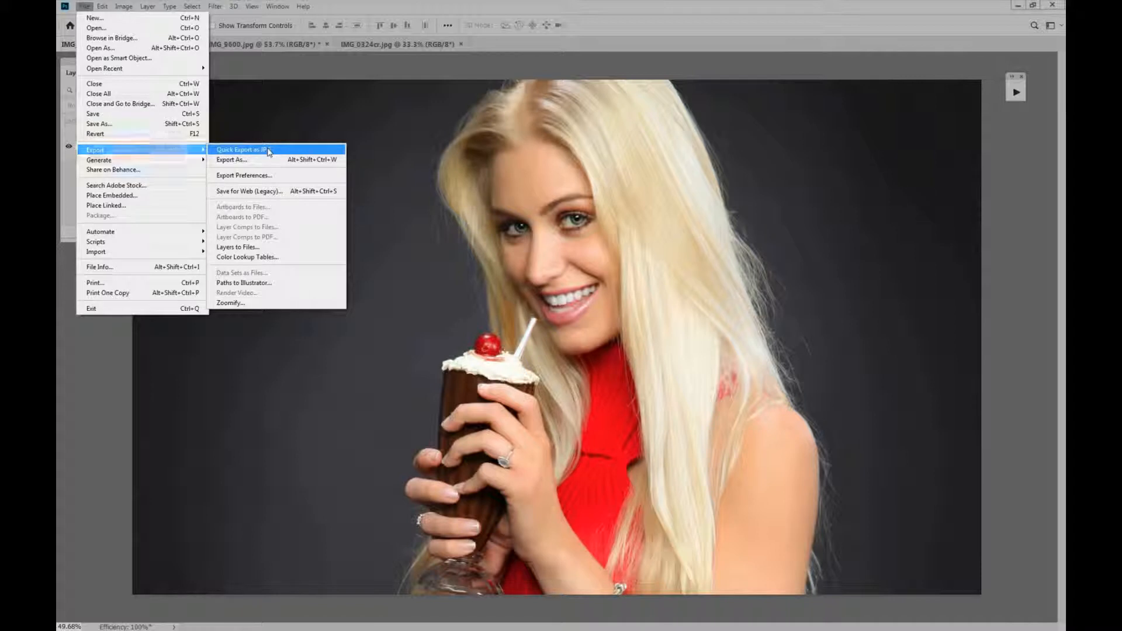
pyautogui.click(100, 123)
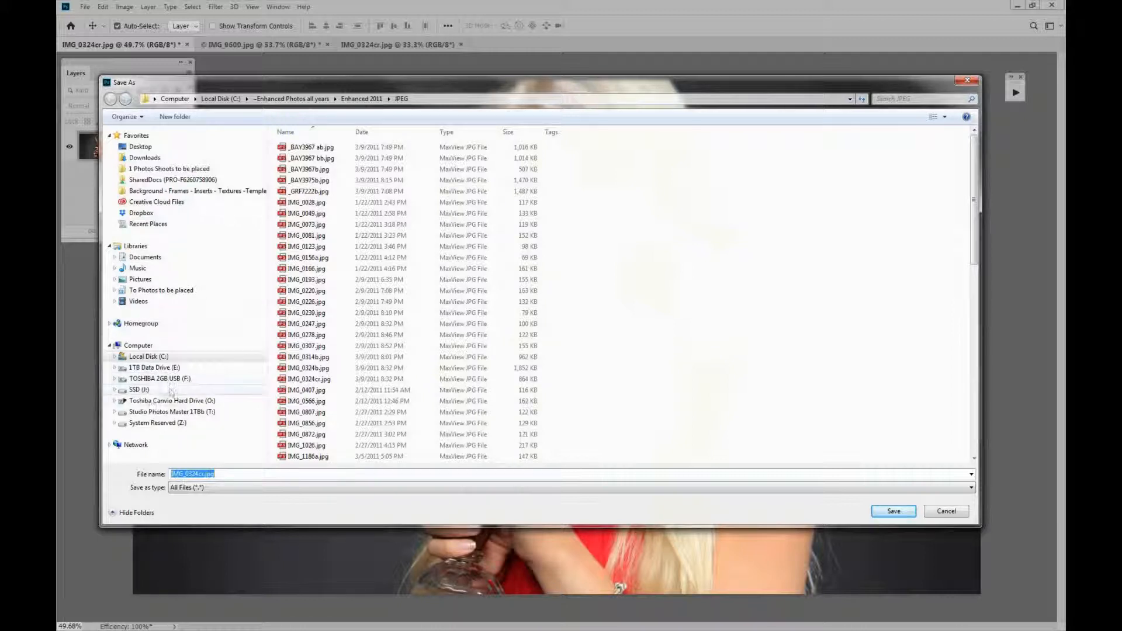
pyautogui.click(139, 390)
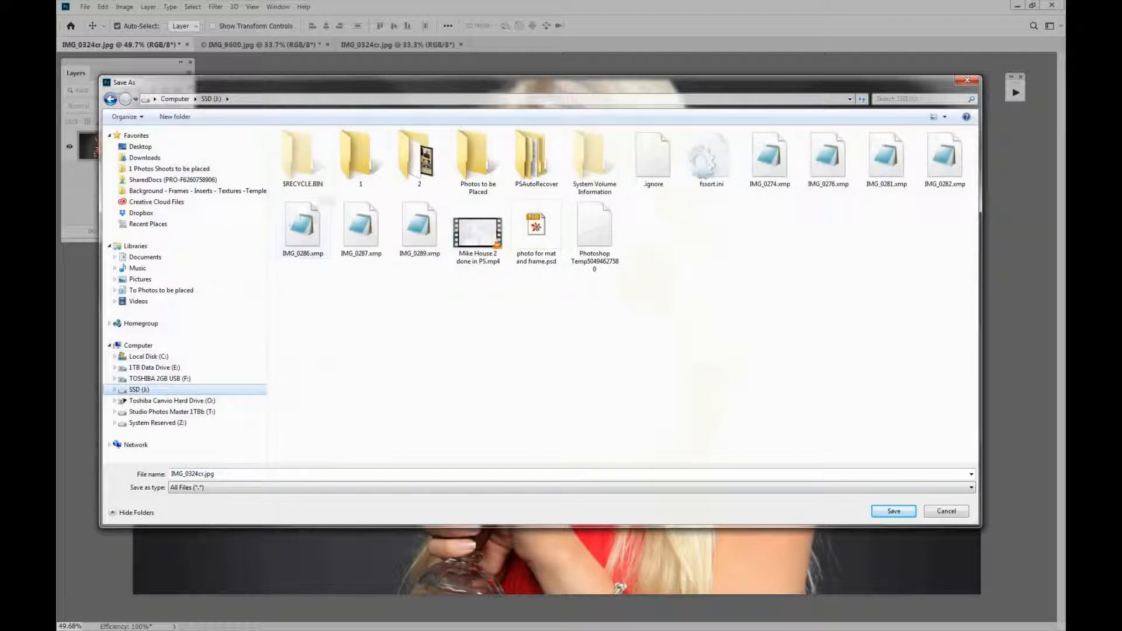
pyautogui.doubleClick(361, 151)
pyautogui.write('2')
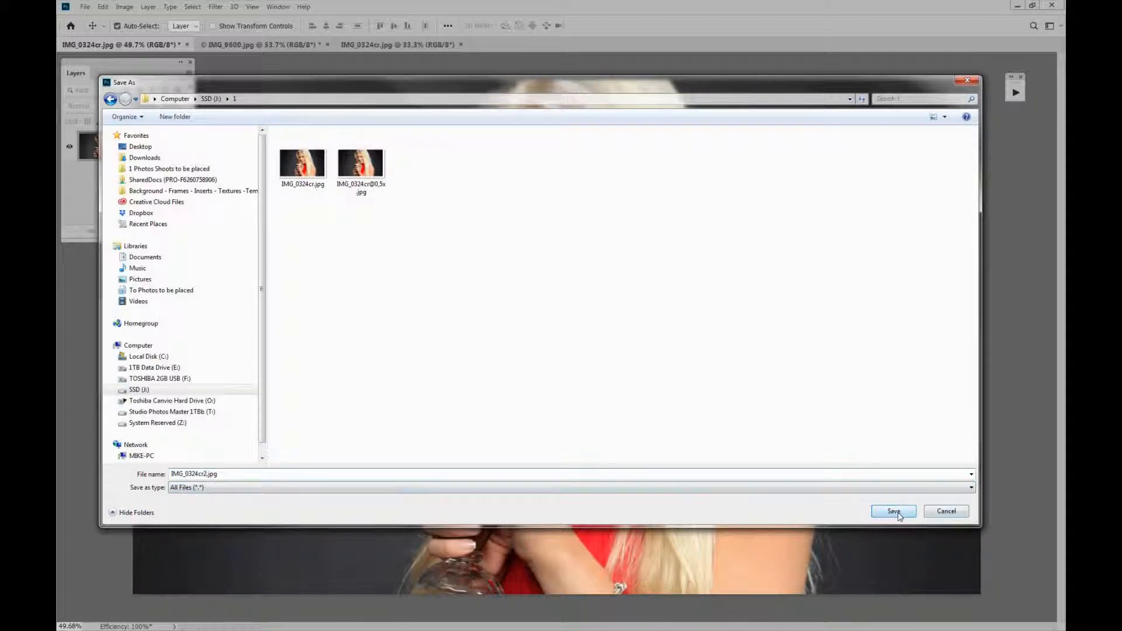
pyautogui.click(891, 510)
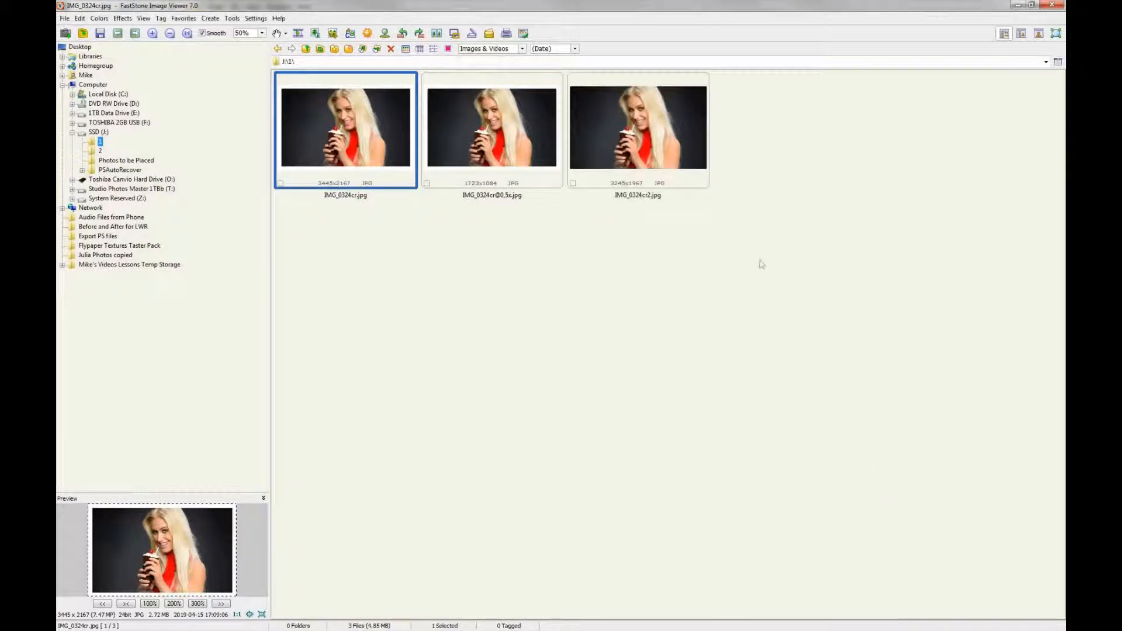
# - Select the IMG_0324cr2.jpg thumbnail, the 3245 × 1967 export, in FastStone
pyautogui.click(637, 128)
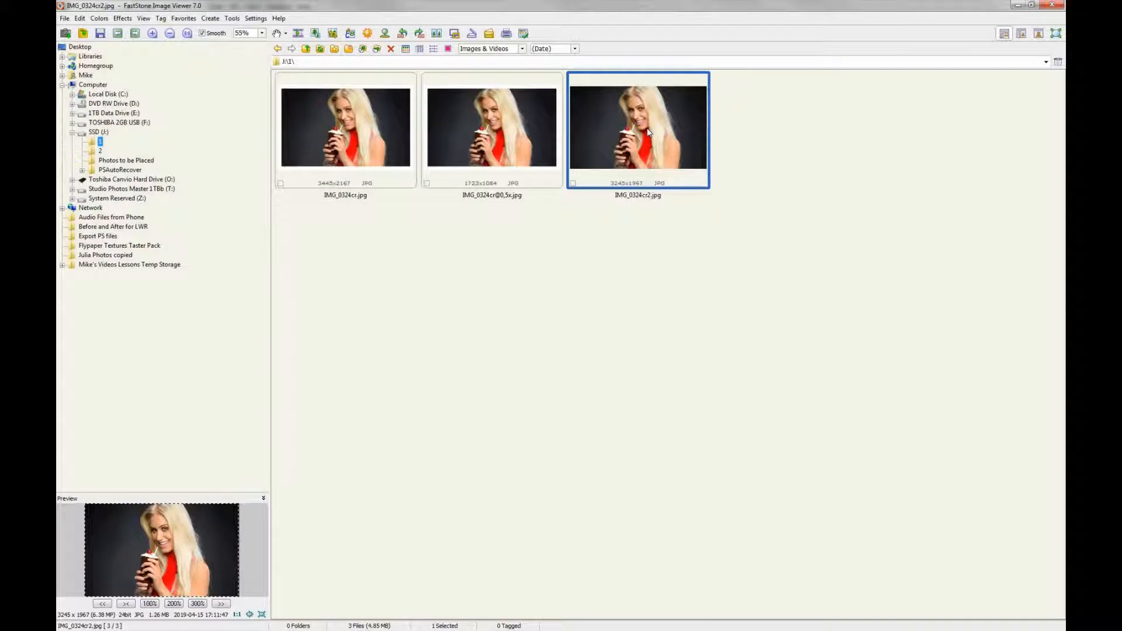
pyautogui.moveTo(647, 132)
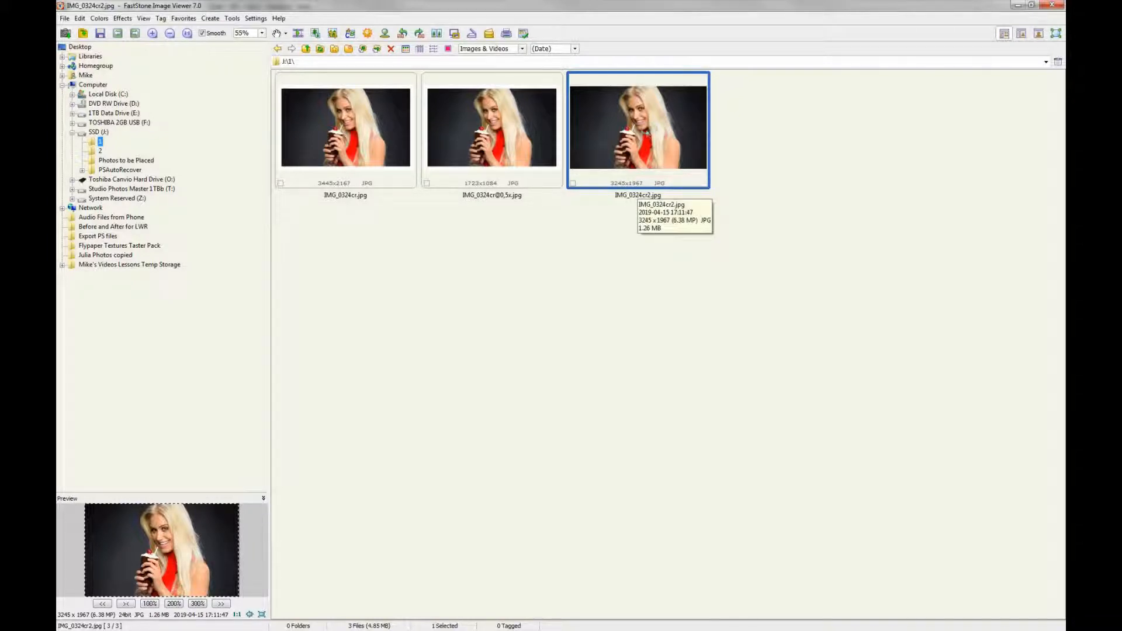
pyautogui.moveTo(649, 131)
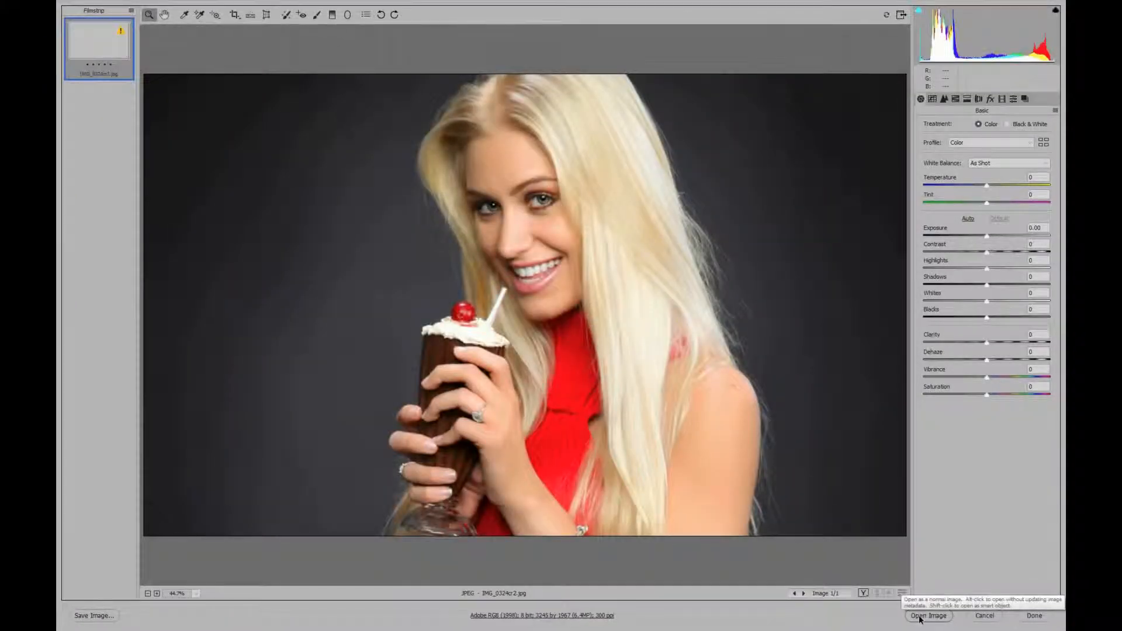
# - Open IMG_0324cr2.jpg from Camera Raw and review its empty File Info, including Raw Data, then close it
pyautogui.click(928, 616)
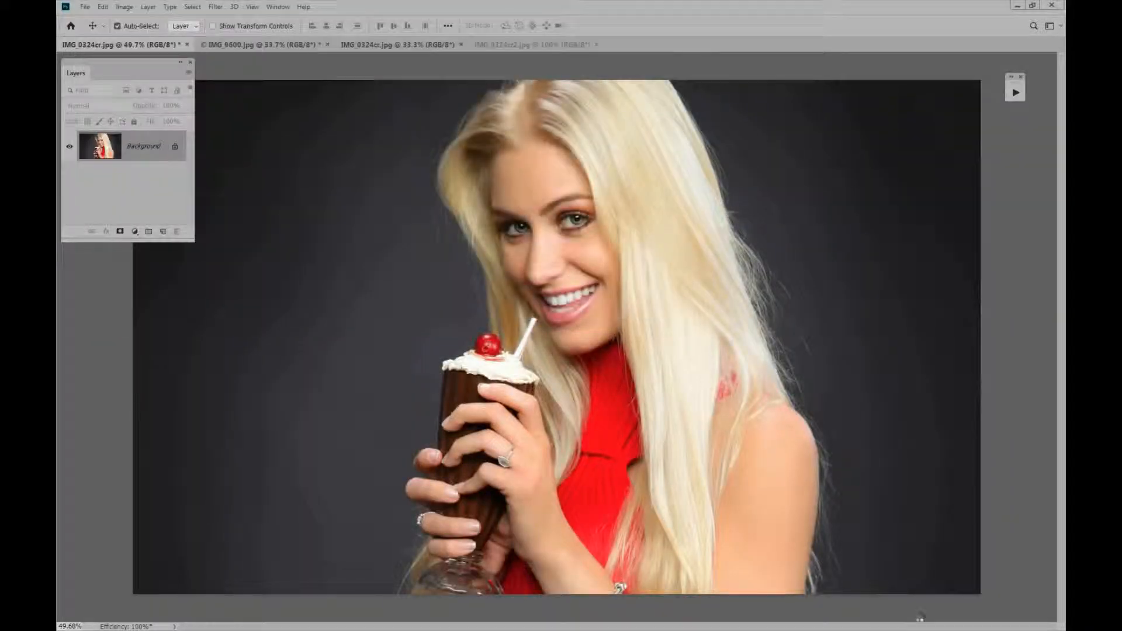
pyautogui.click(529, 44)
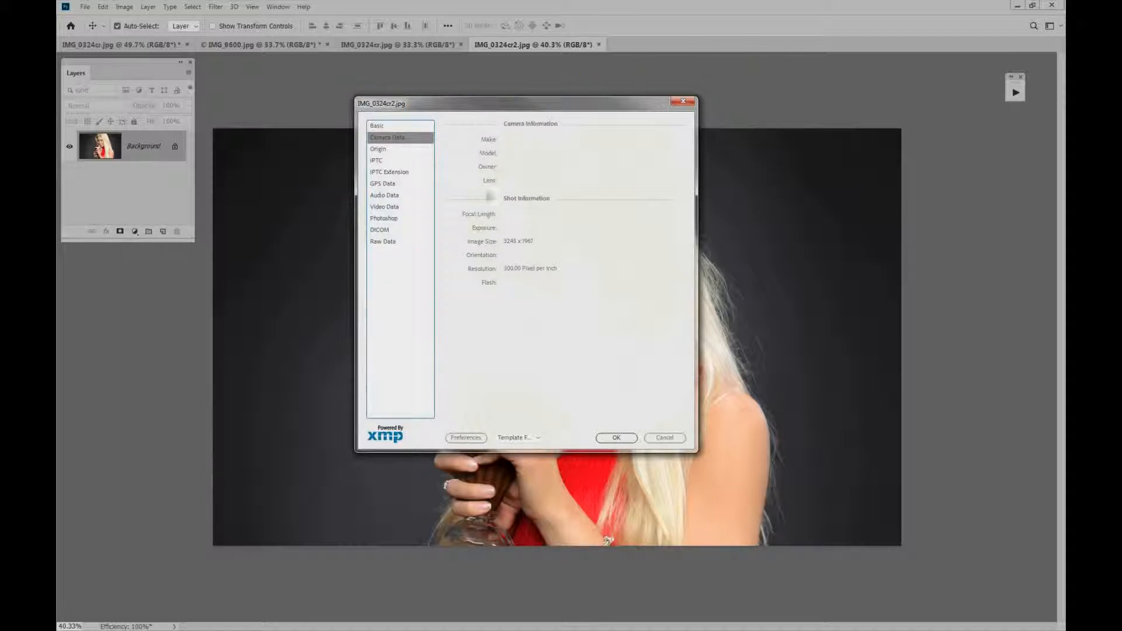
pyautogui.moveTo(490, 155)
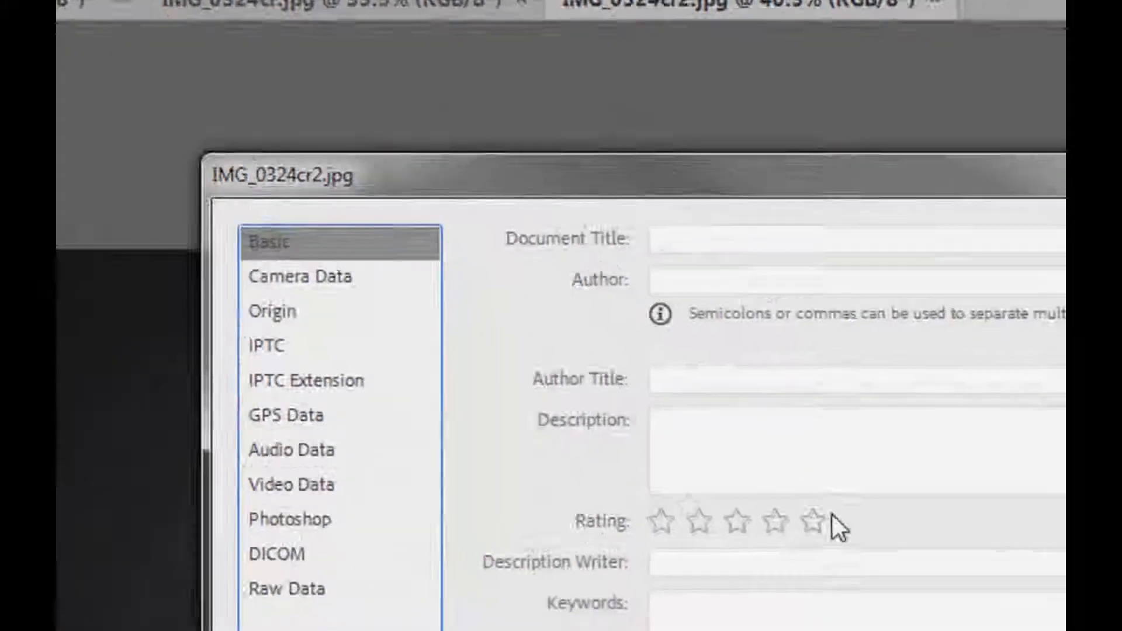
pyautogui.scroll(-3)
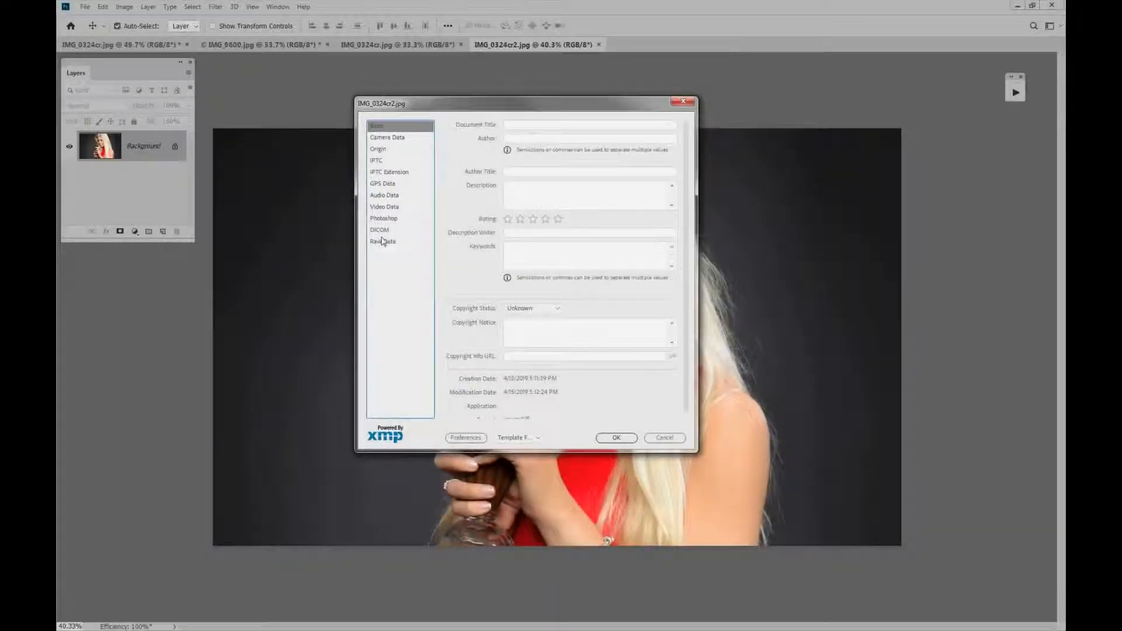
pyautogui.click(382, 241)
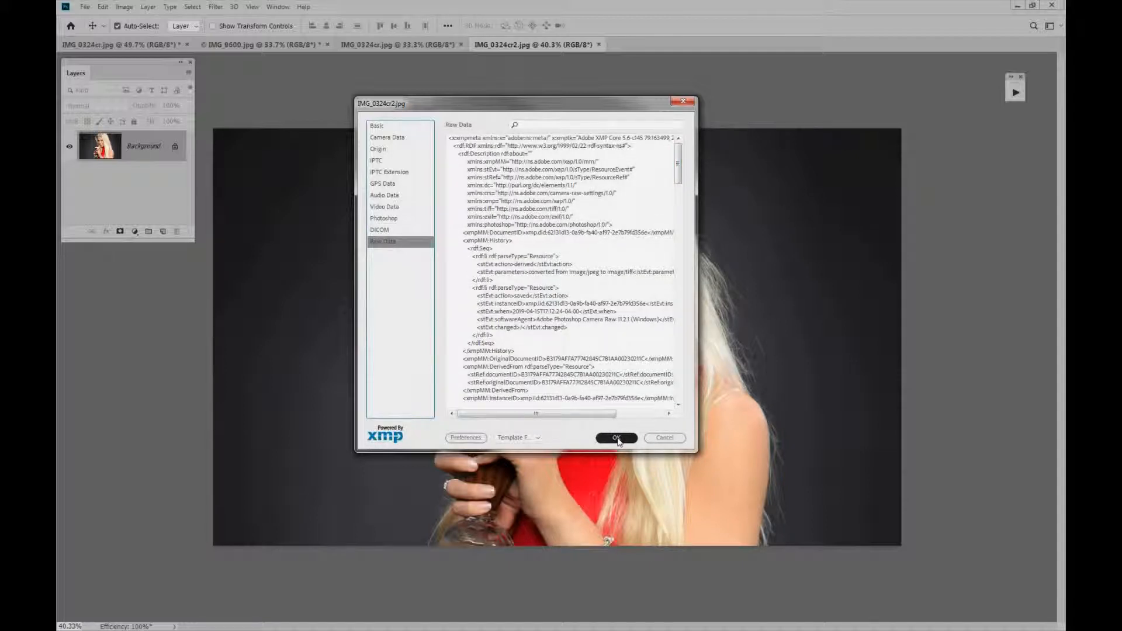
pyautogui.click(616, 438)
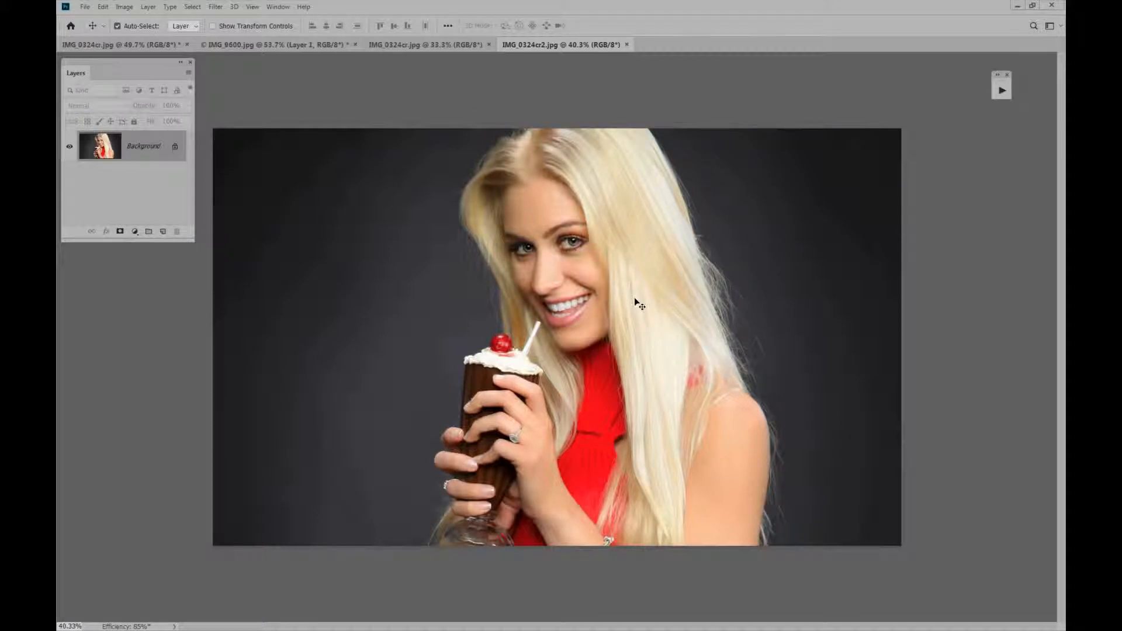
pyautogui.moveTo(633, 303)
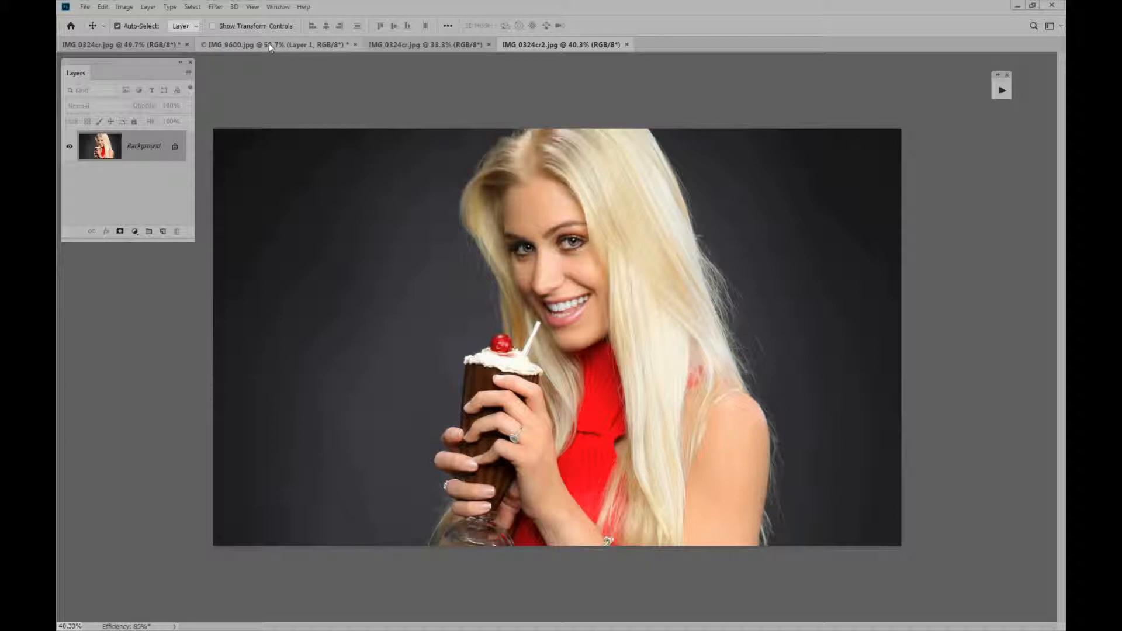
# - On IMG_9600, create action Remove Info with Shift+F12 shortcut and yellow colour, and start recording
pyautogui.click(275, 44)
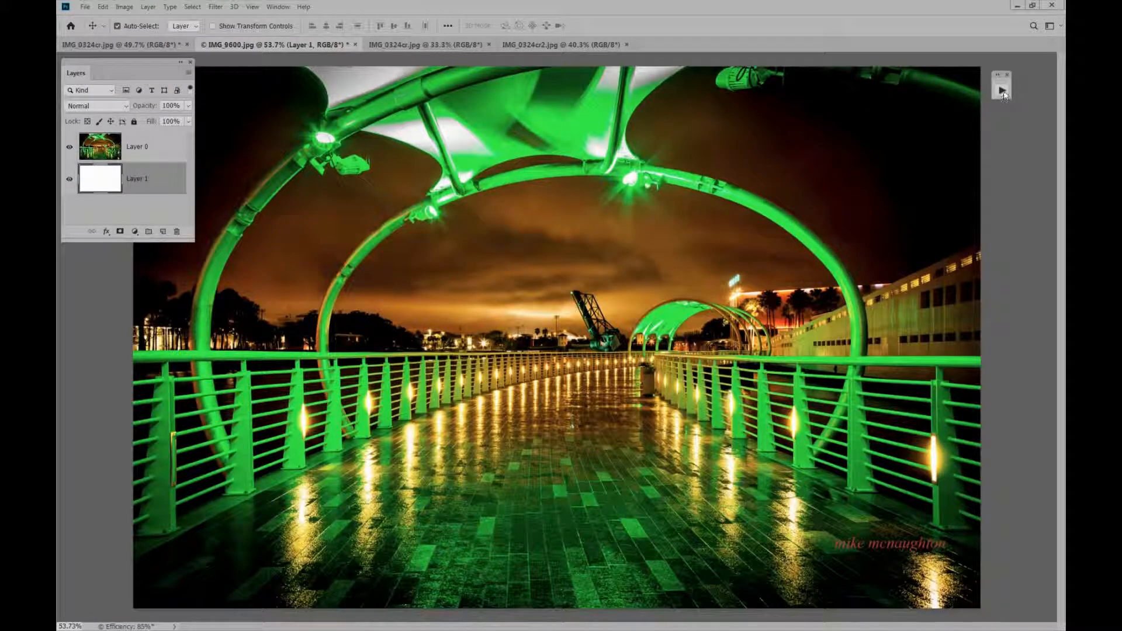
pyautogui.click(1003, 90)
pyautogui.write('Remove Info')
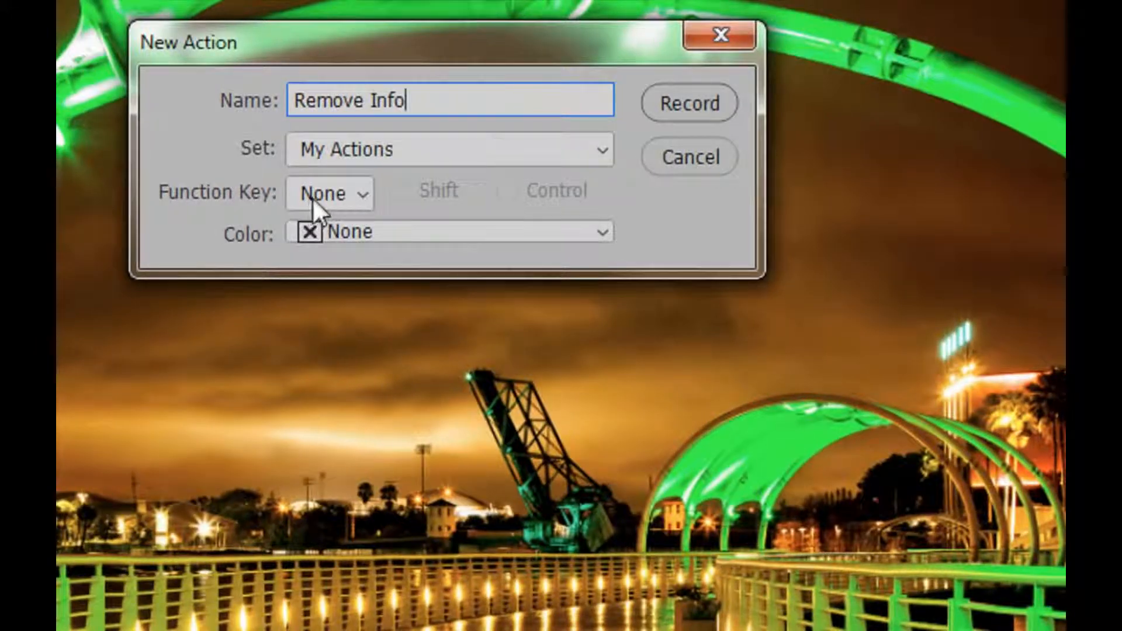
pyautogui.click(329, 192)
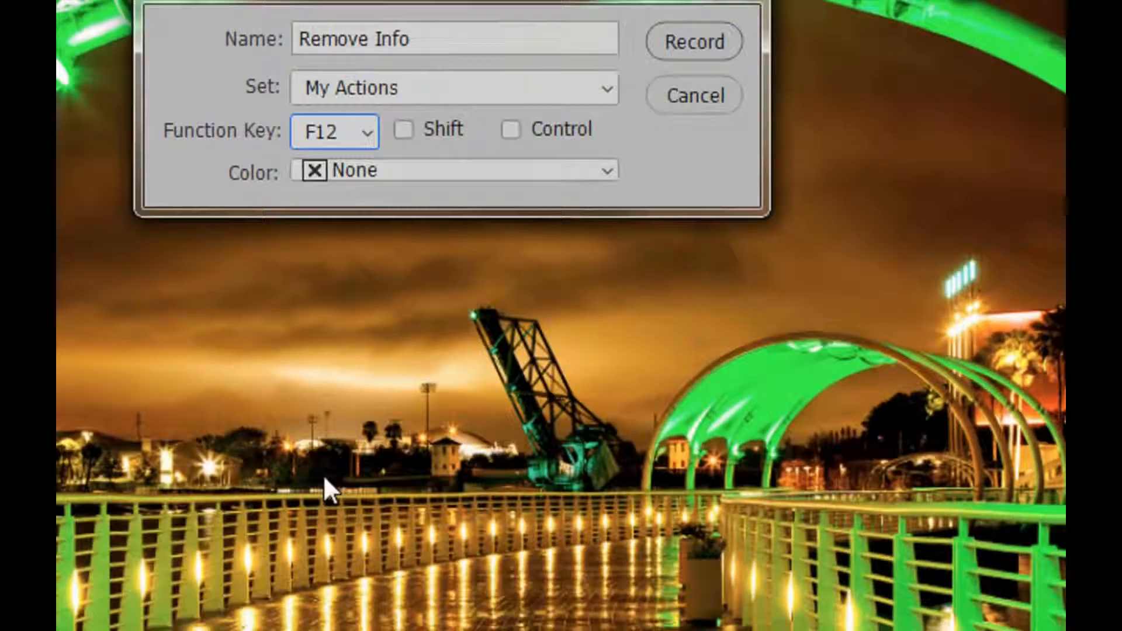
pyautogui.click(403, 167)
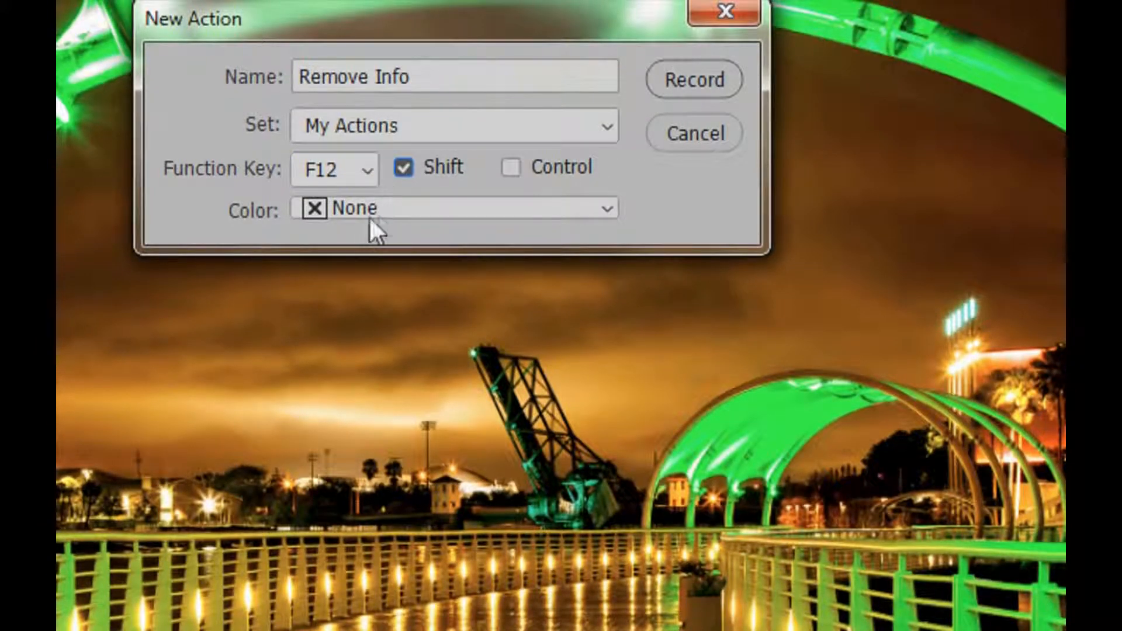
pyautogui.click(455, 208)
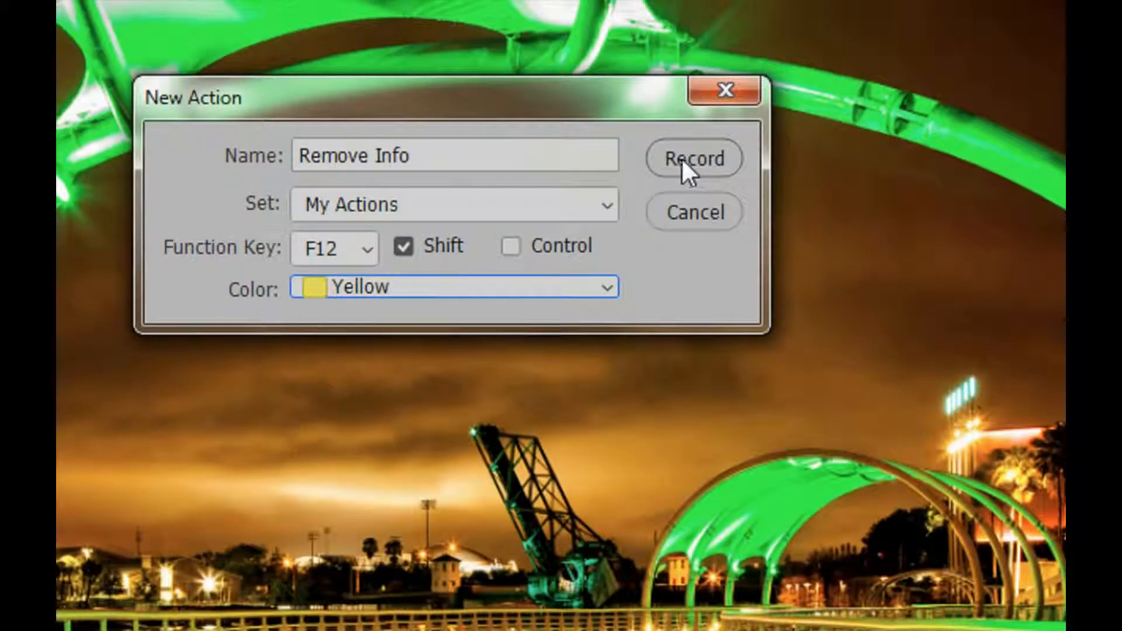
pyautogui.click(693, 158)
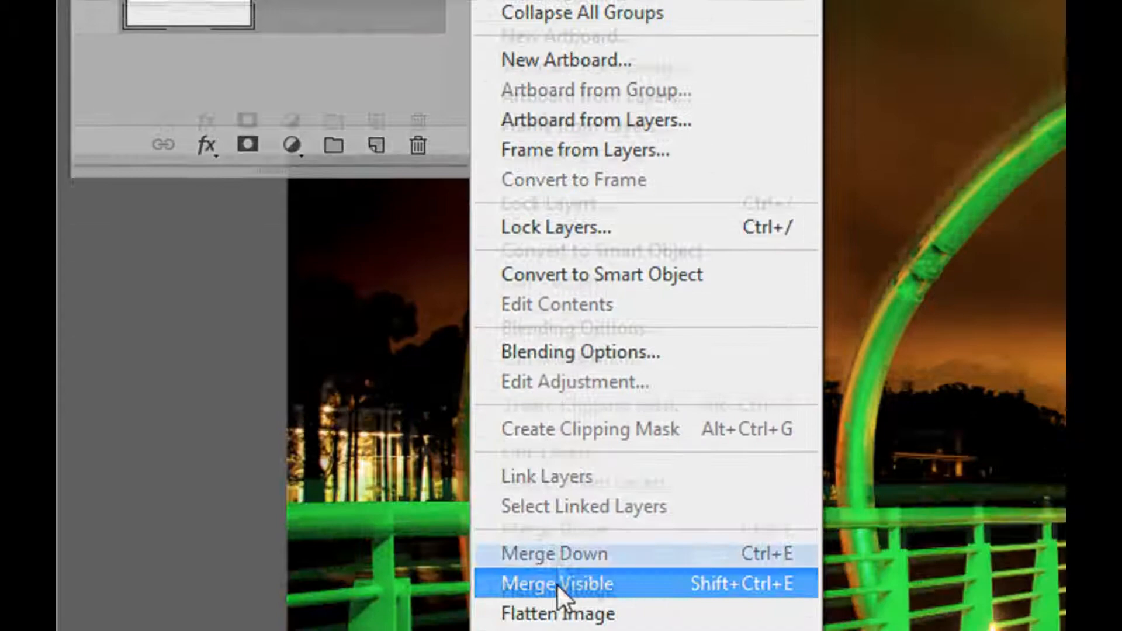
# - Flatten IMG_9600 to a single background layer as the action's first step
pyautogui.click(556, 584)
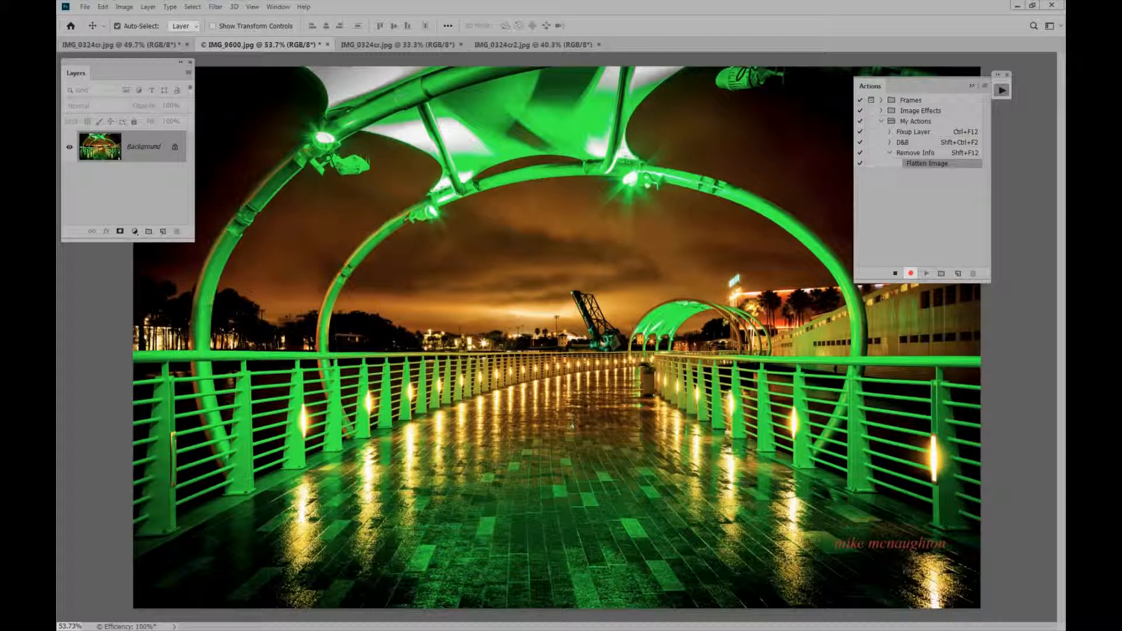
pyautogui.moveTo(152, 156)
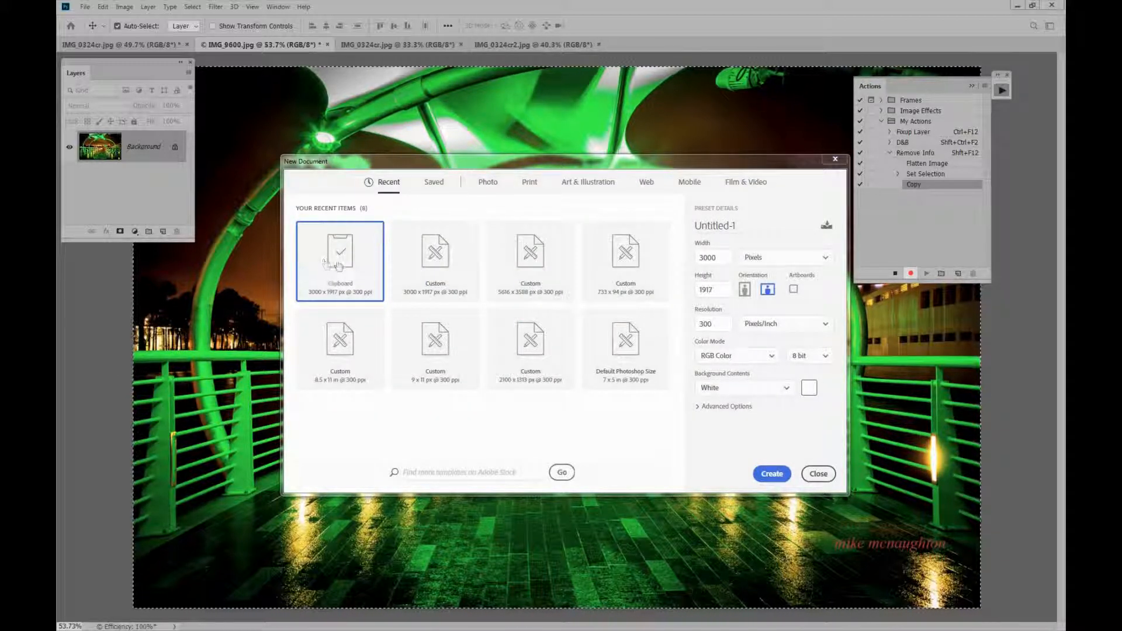
pyautogui.moveTo(340, 254)
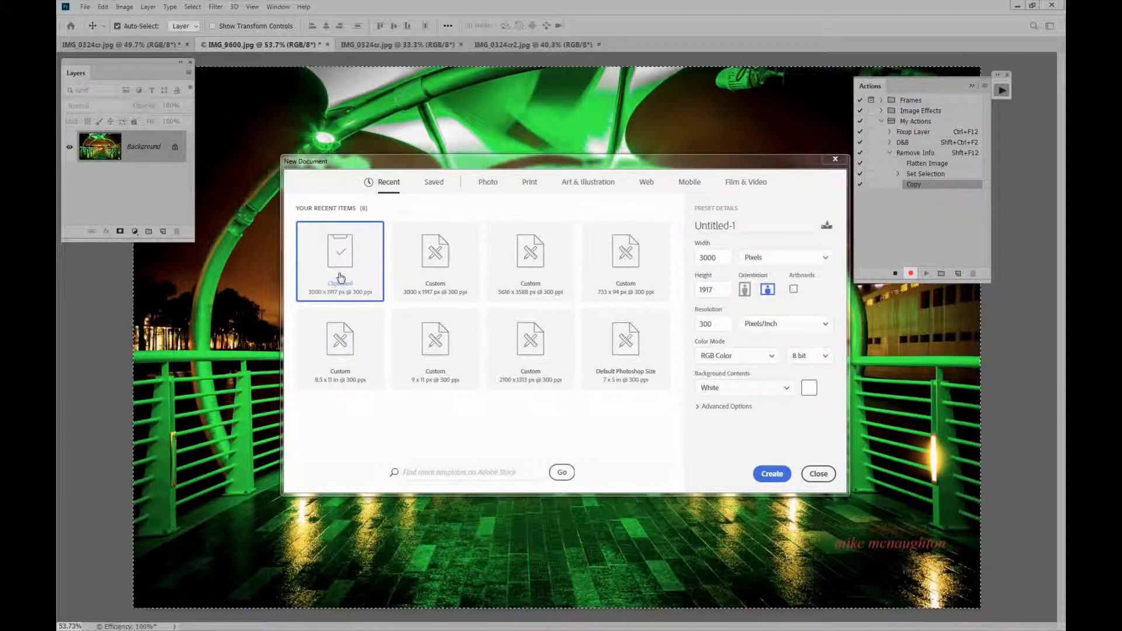
# - Create a new 3000 × 1917 document from the Clipboard preset
pyautogui.click(770, 473)
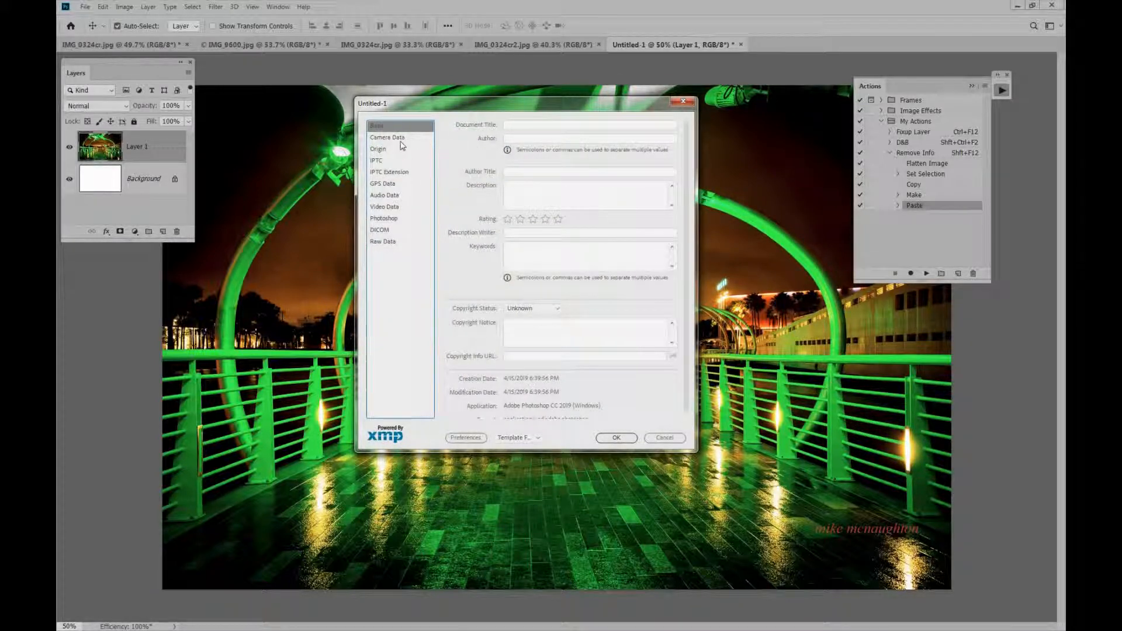
# - Check Untitled-1's Origin and Raw Data sections in File Info are empty, then close it
pyautogui.click(377, 149)
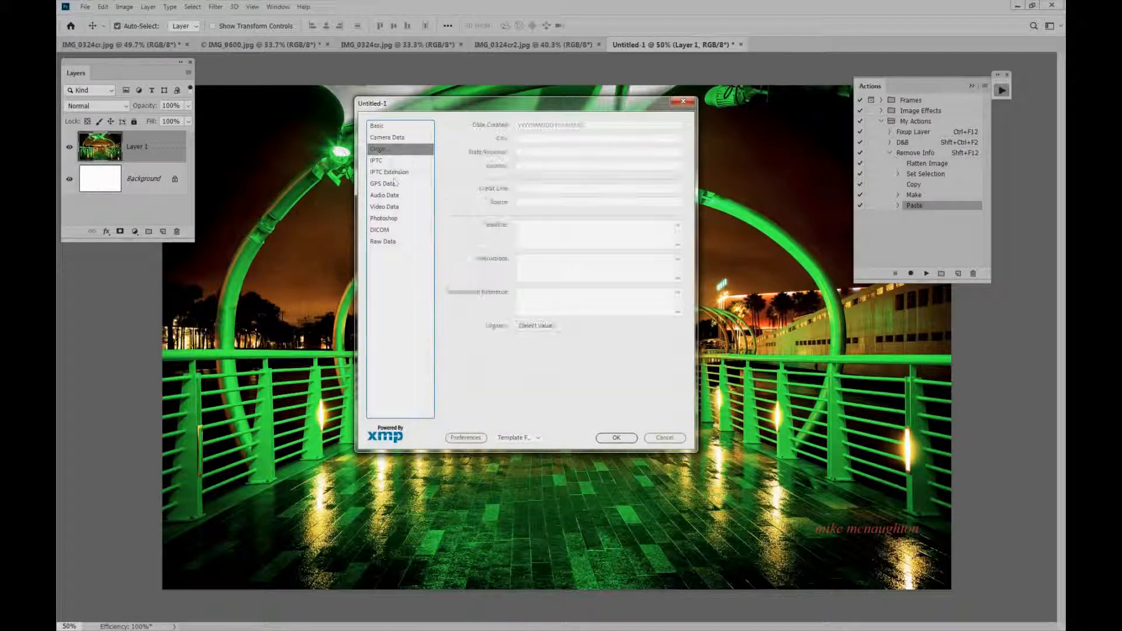
pyautogui.click(383, 241)
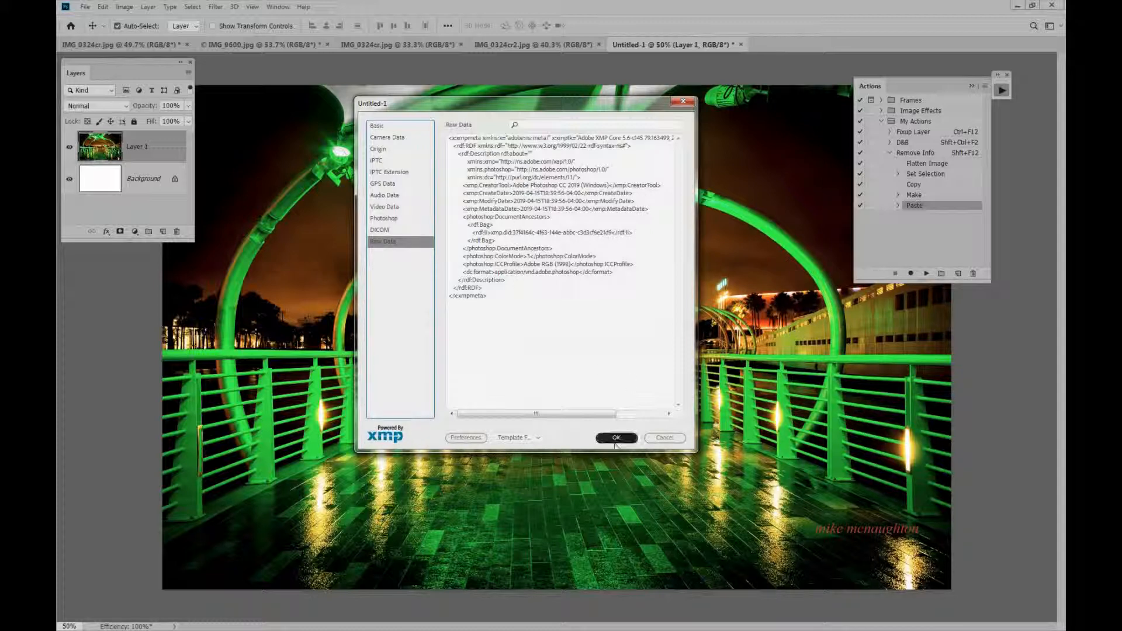
pyautogui.click(615, 437)
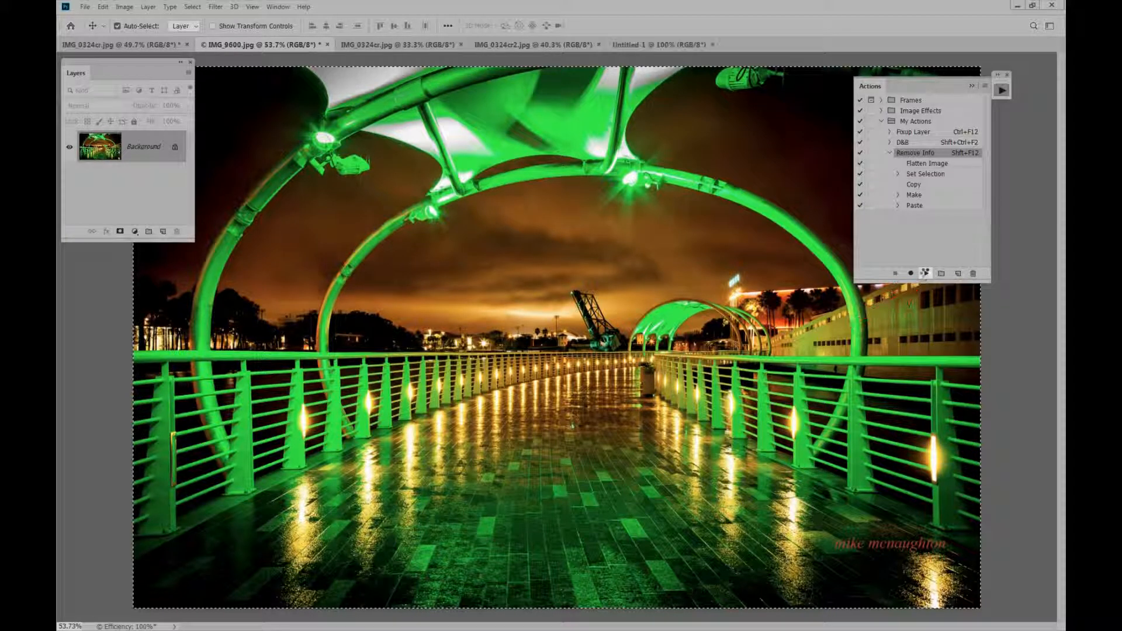
# - Return to the Untitled-1 document after stopping the Remove Info recording
pyautogui.click(649, 43)
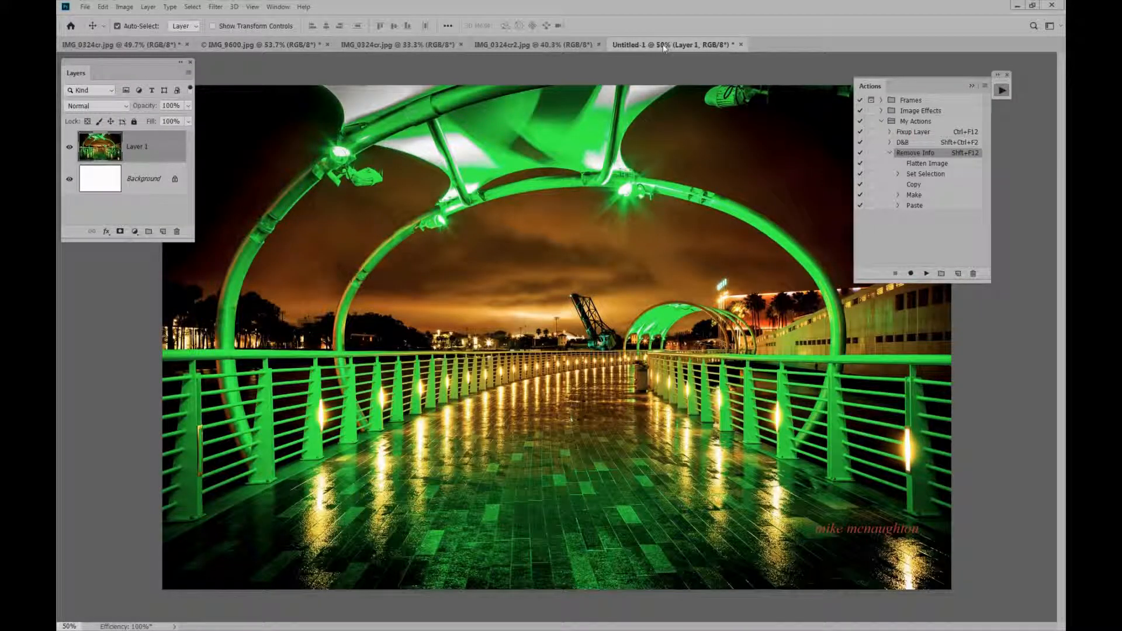